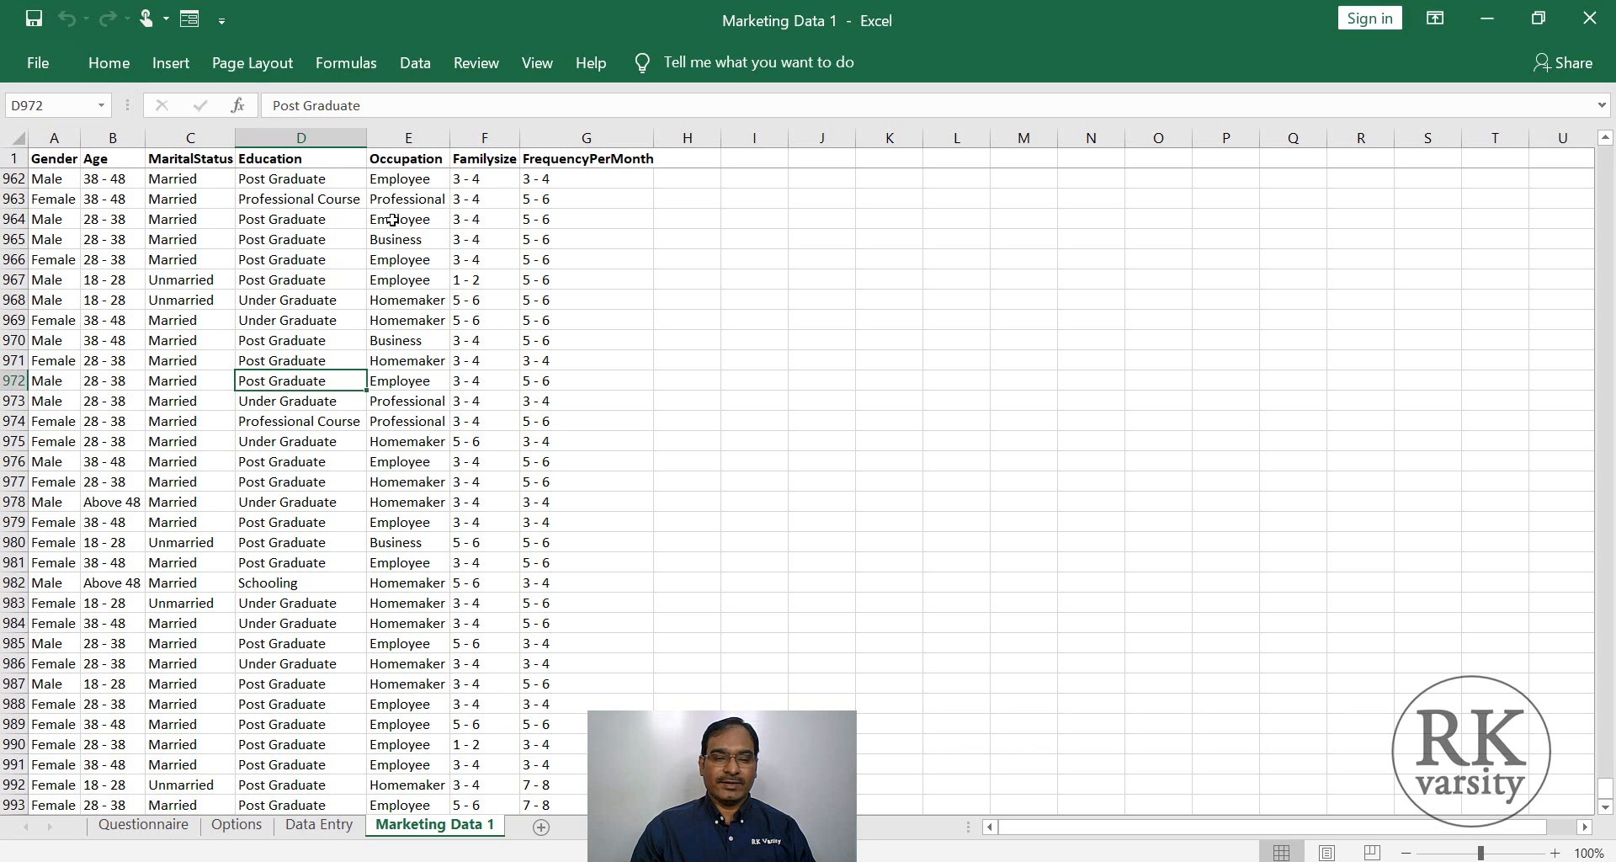
Review Gender, FrequencyPerMonth and MaritalStatus values in the survey data.
left_click(300, 259)
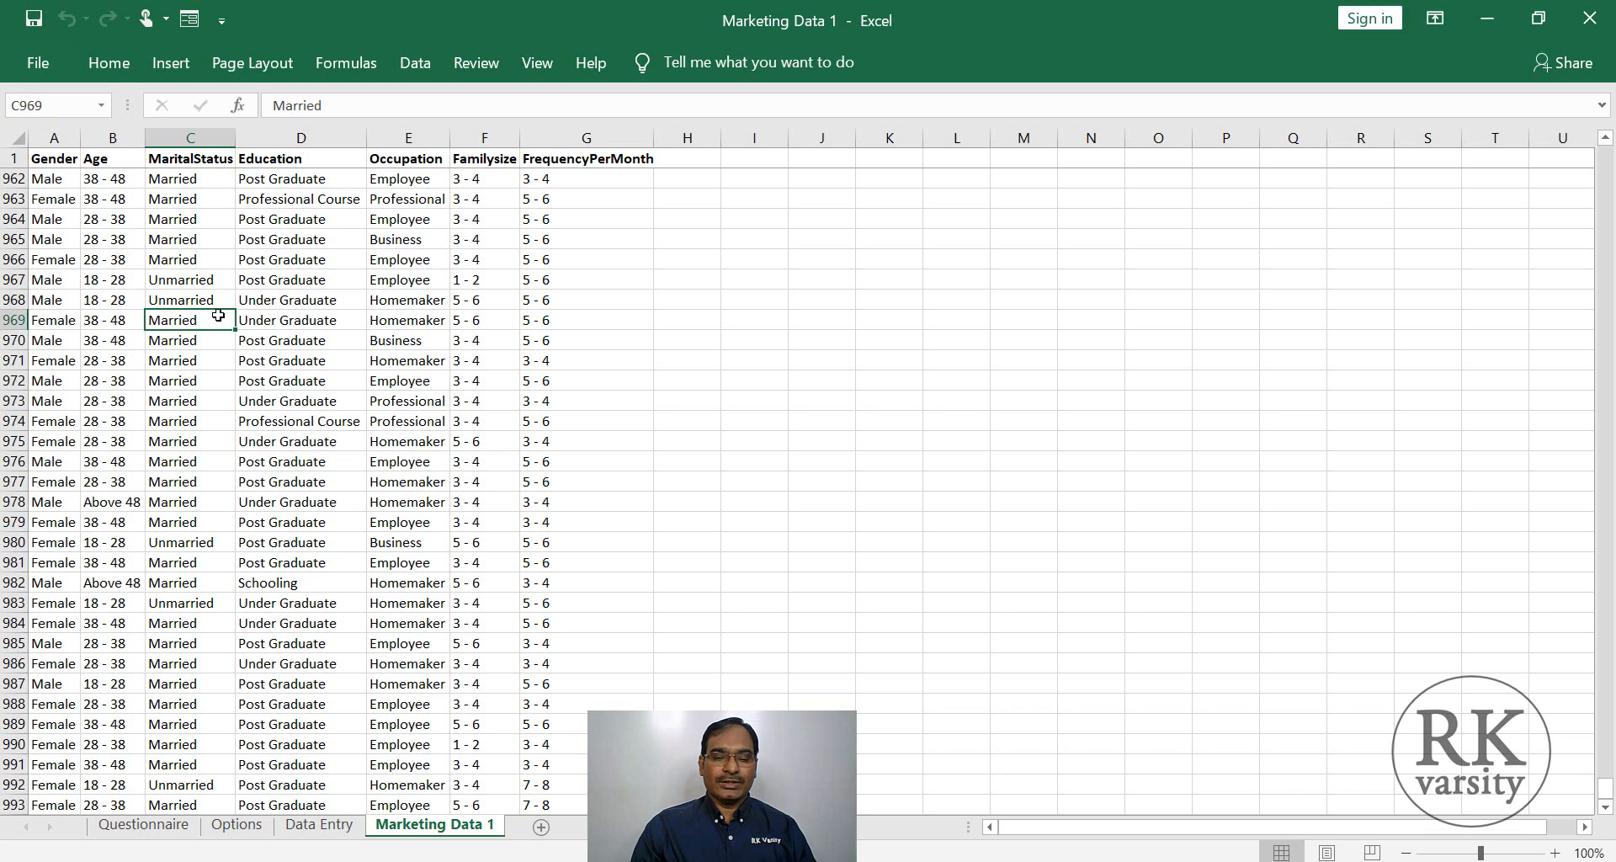
mouse_move(598, 214)
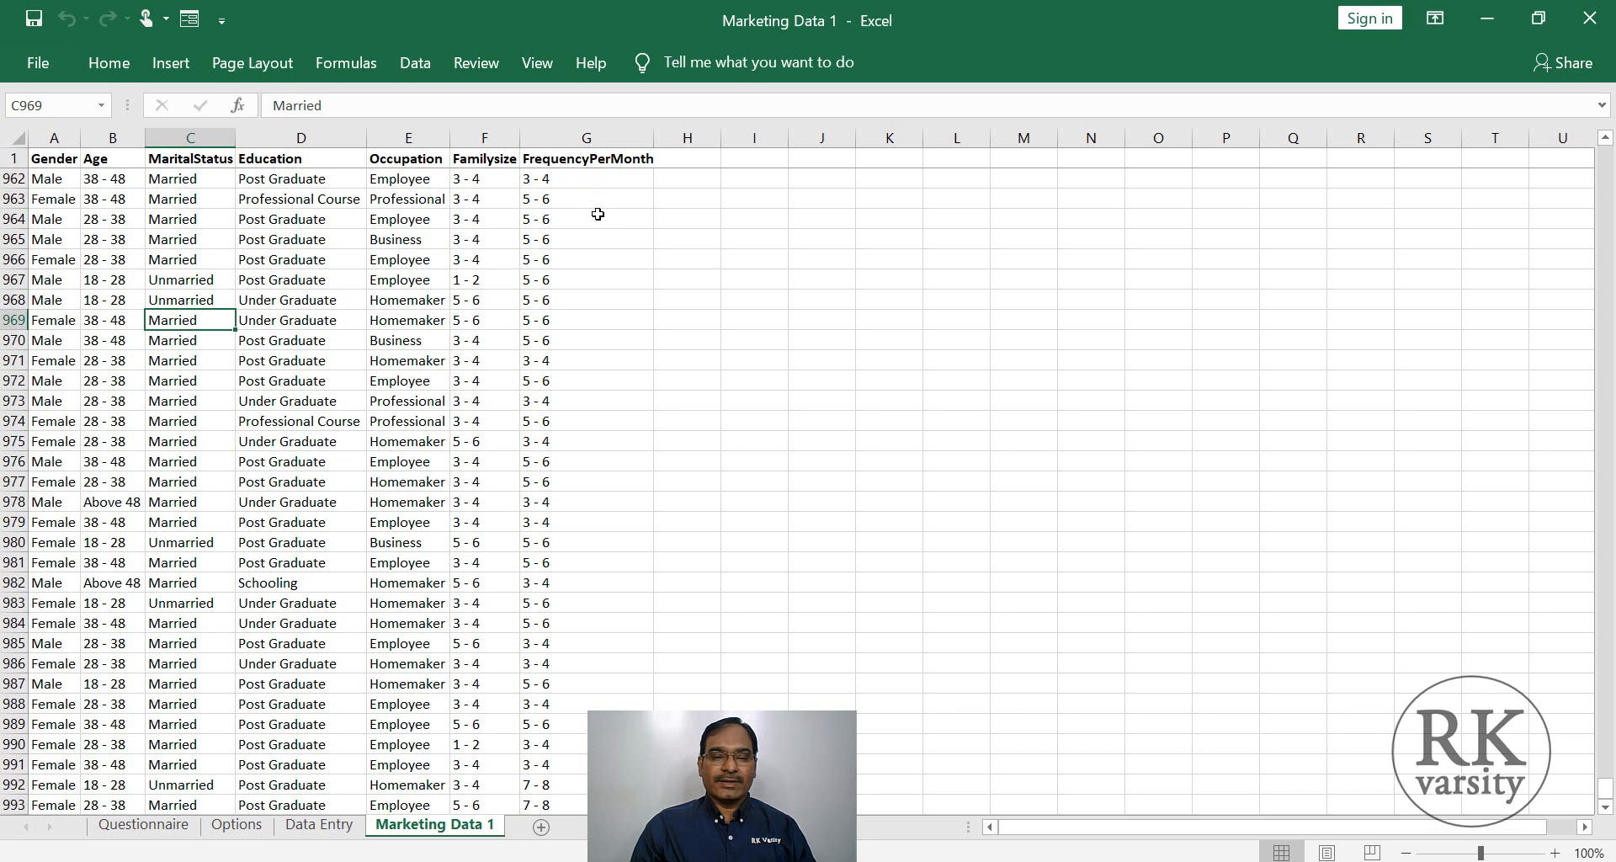
mouse_move(229, 340)
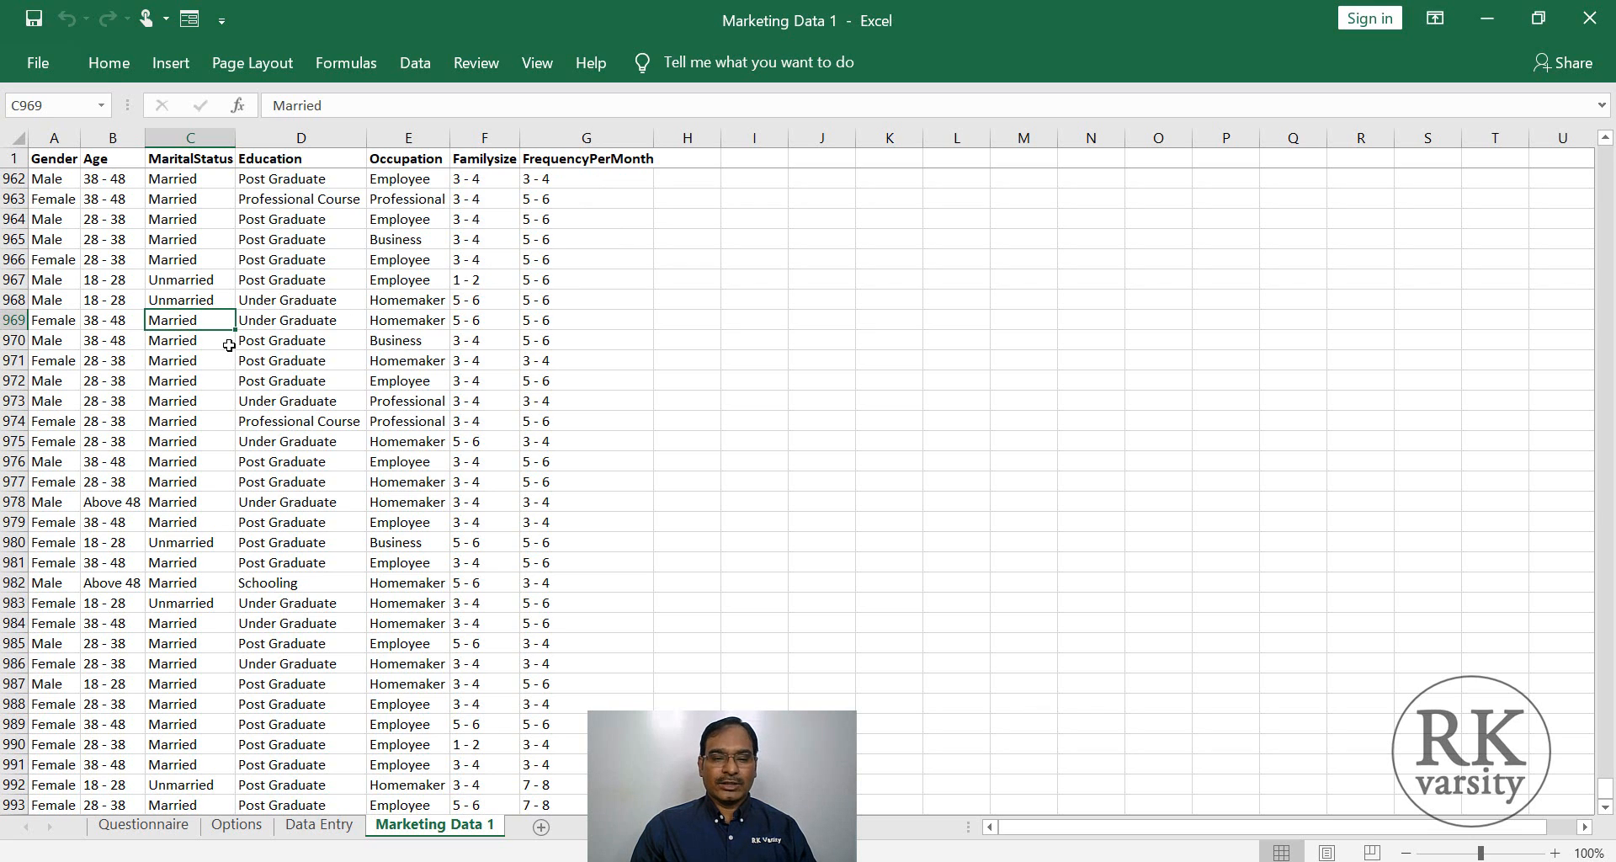
left_click(585, 340)
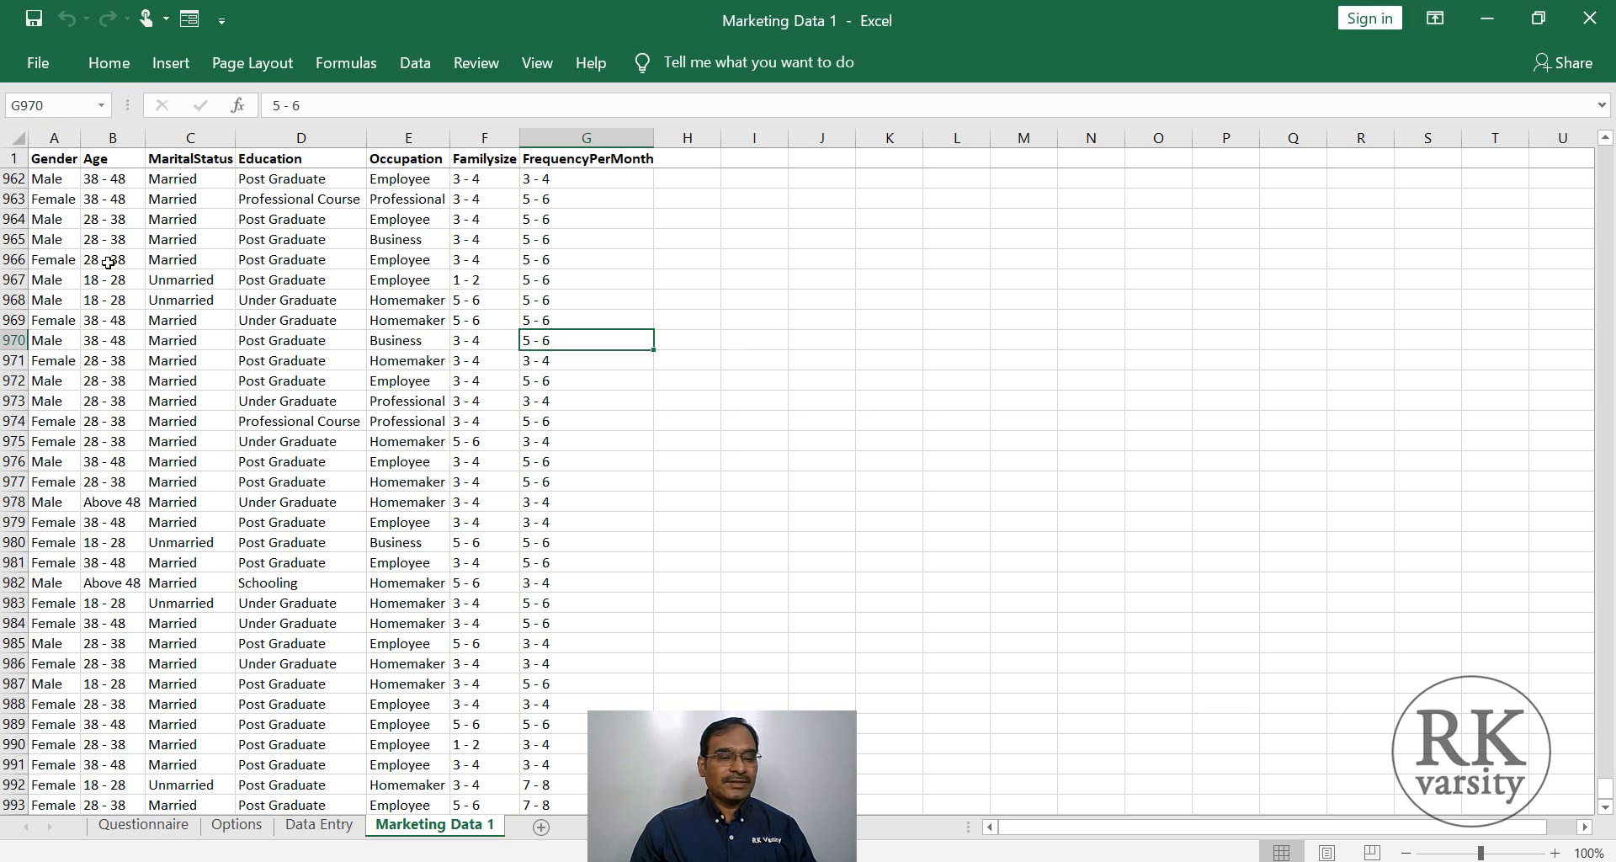
left_click(54, 280)
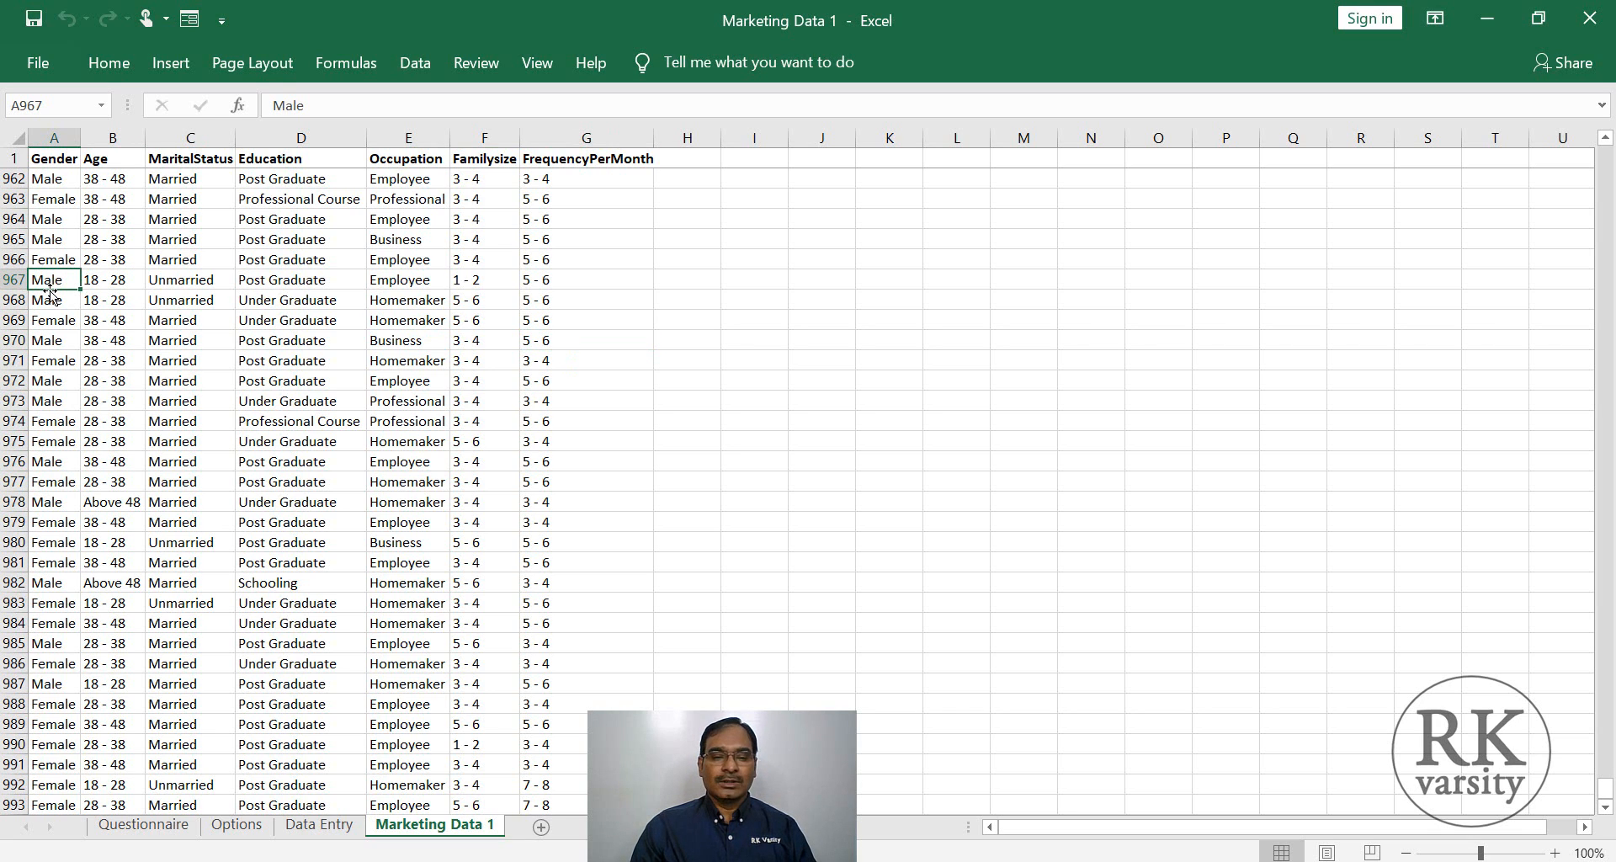
mouse_move(157, 315)
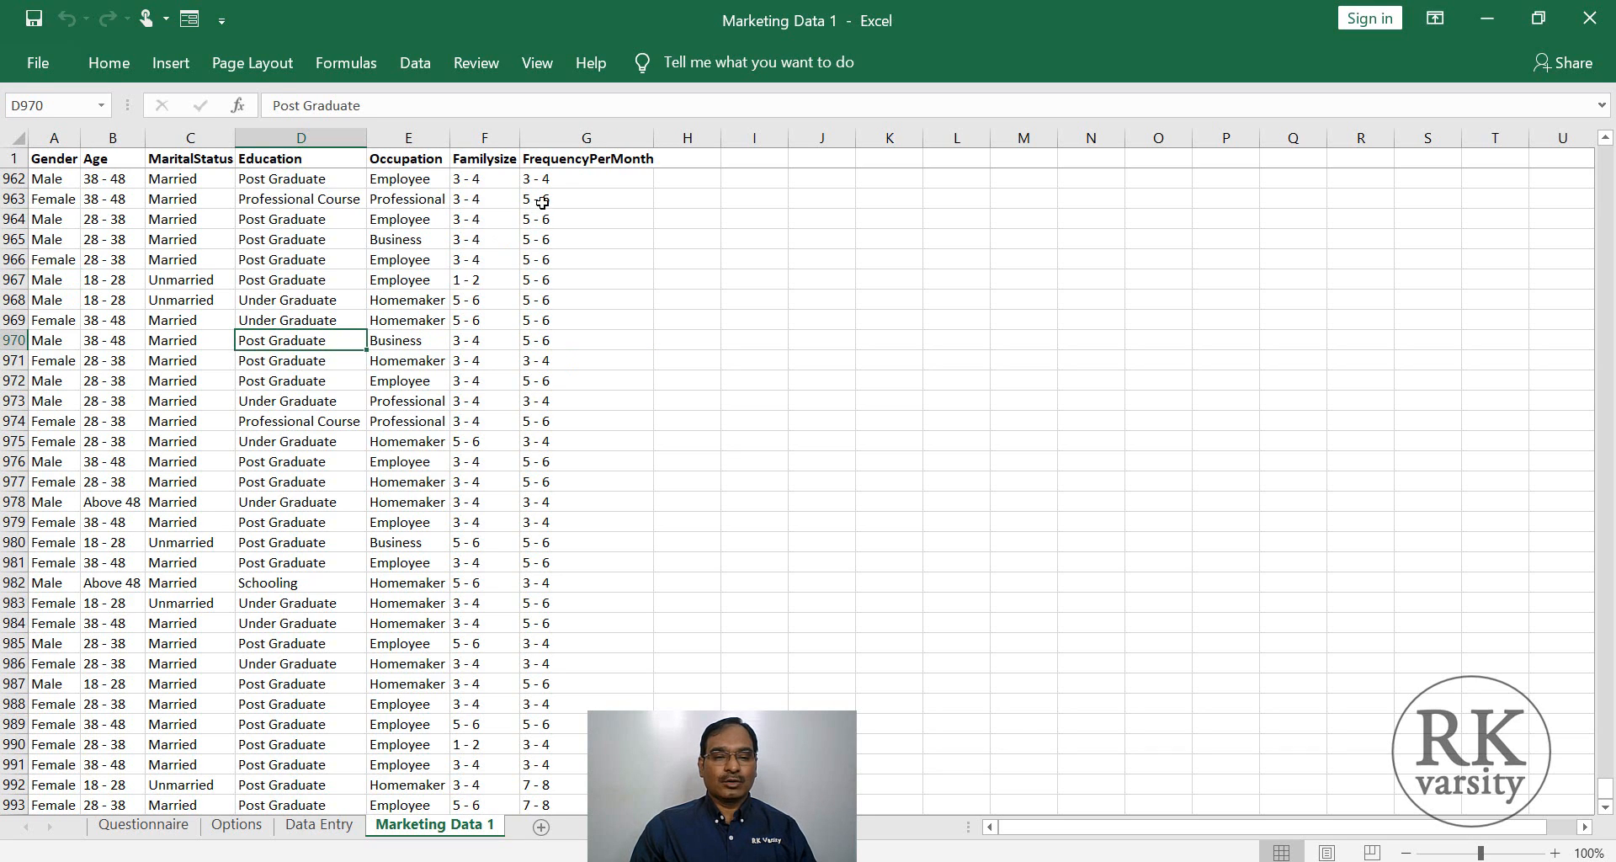
left_click(585, 178)
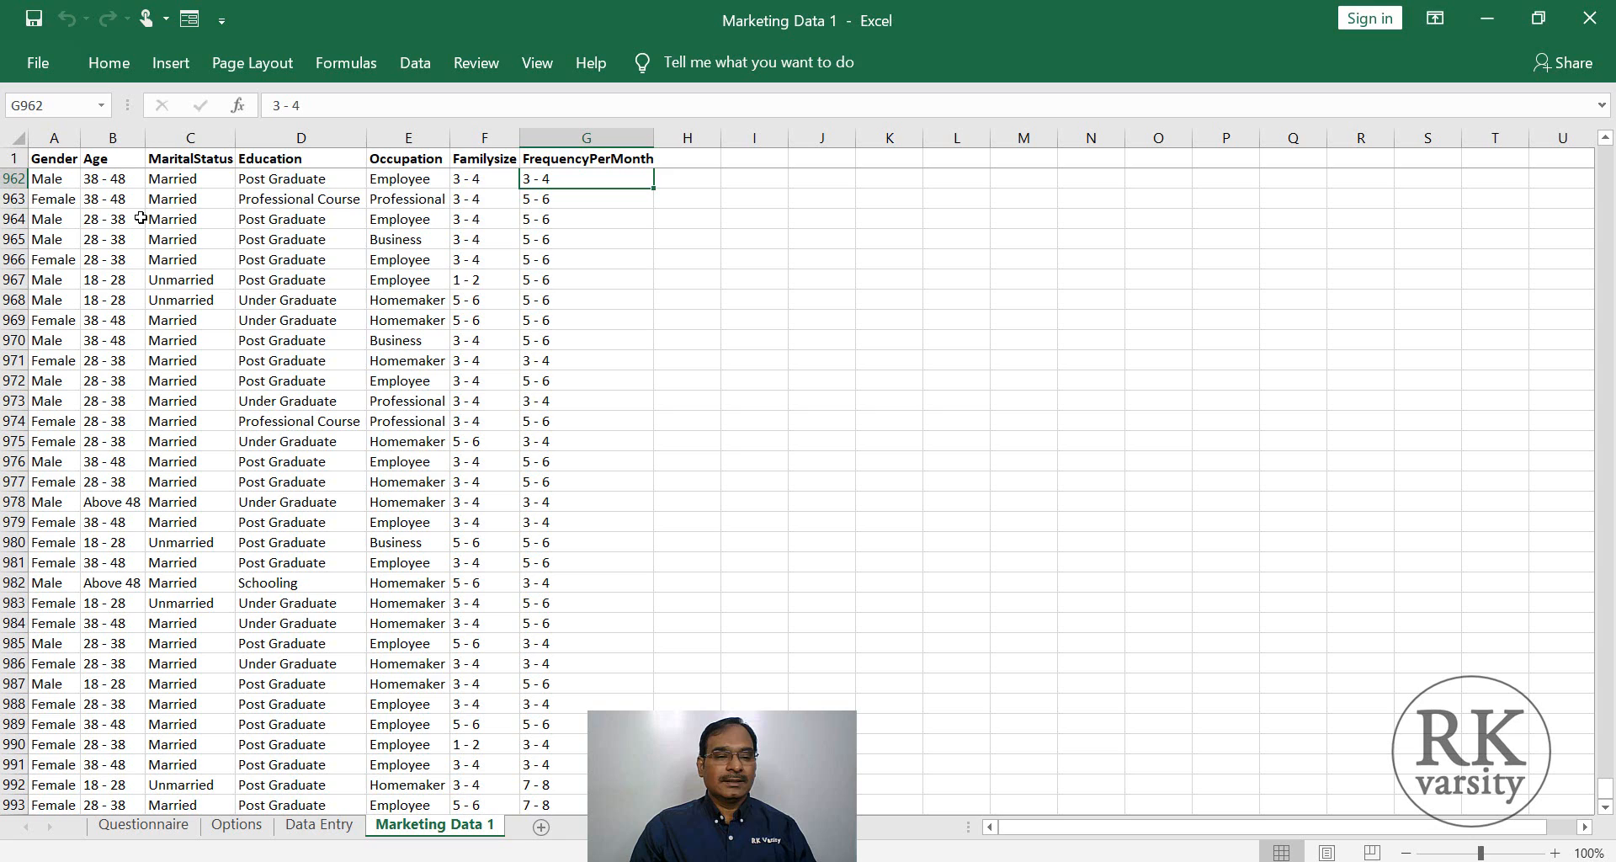
left_click(47, 239)
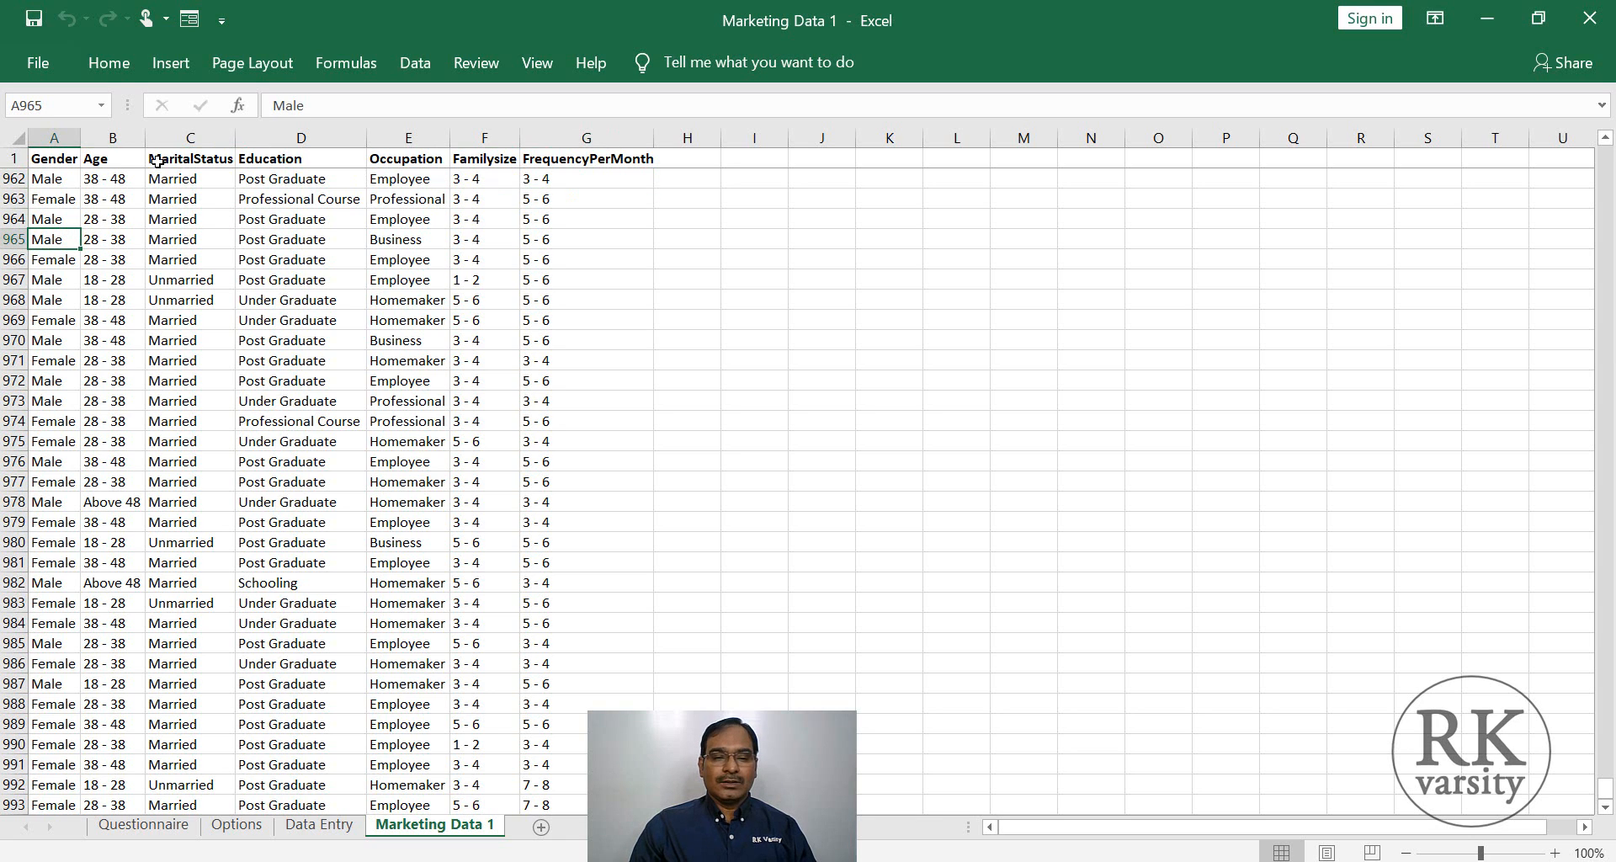
mouse_move(113, 199)
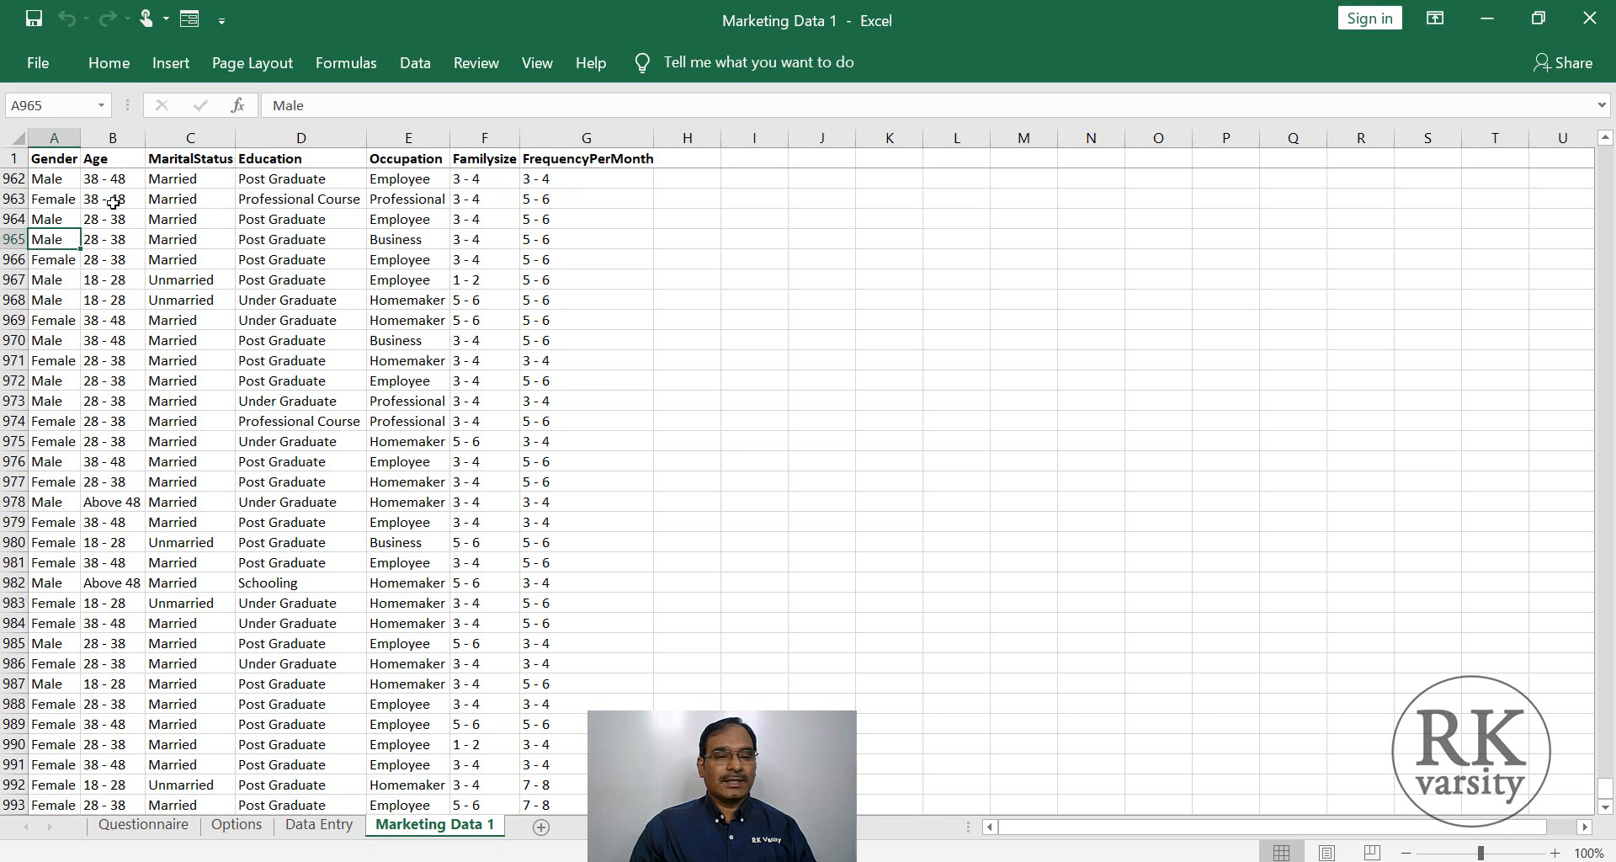
mouse_move(185, 300)
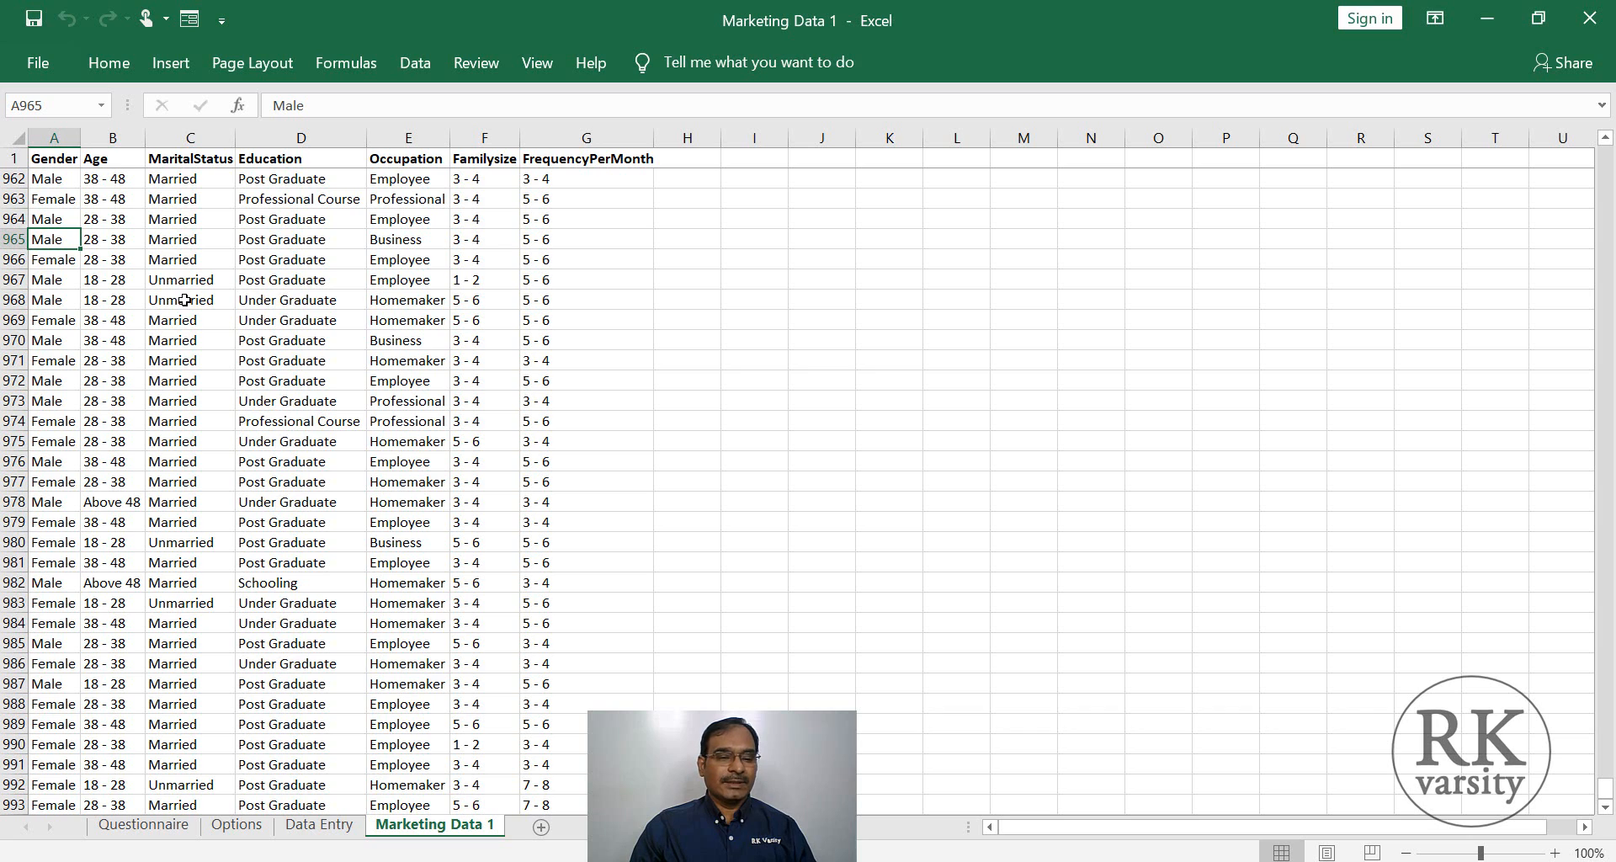
left_click(190, 299)
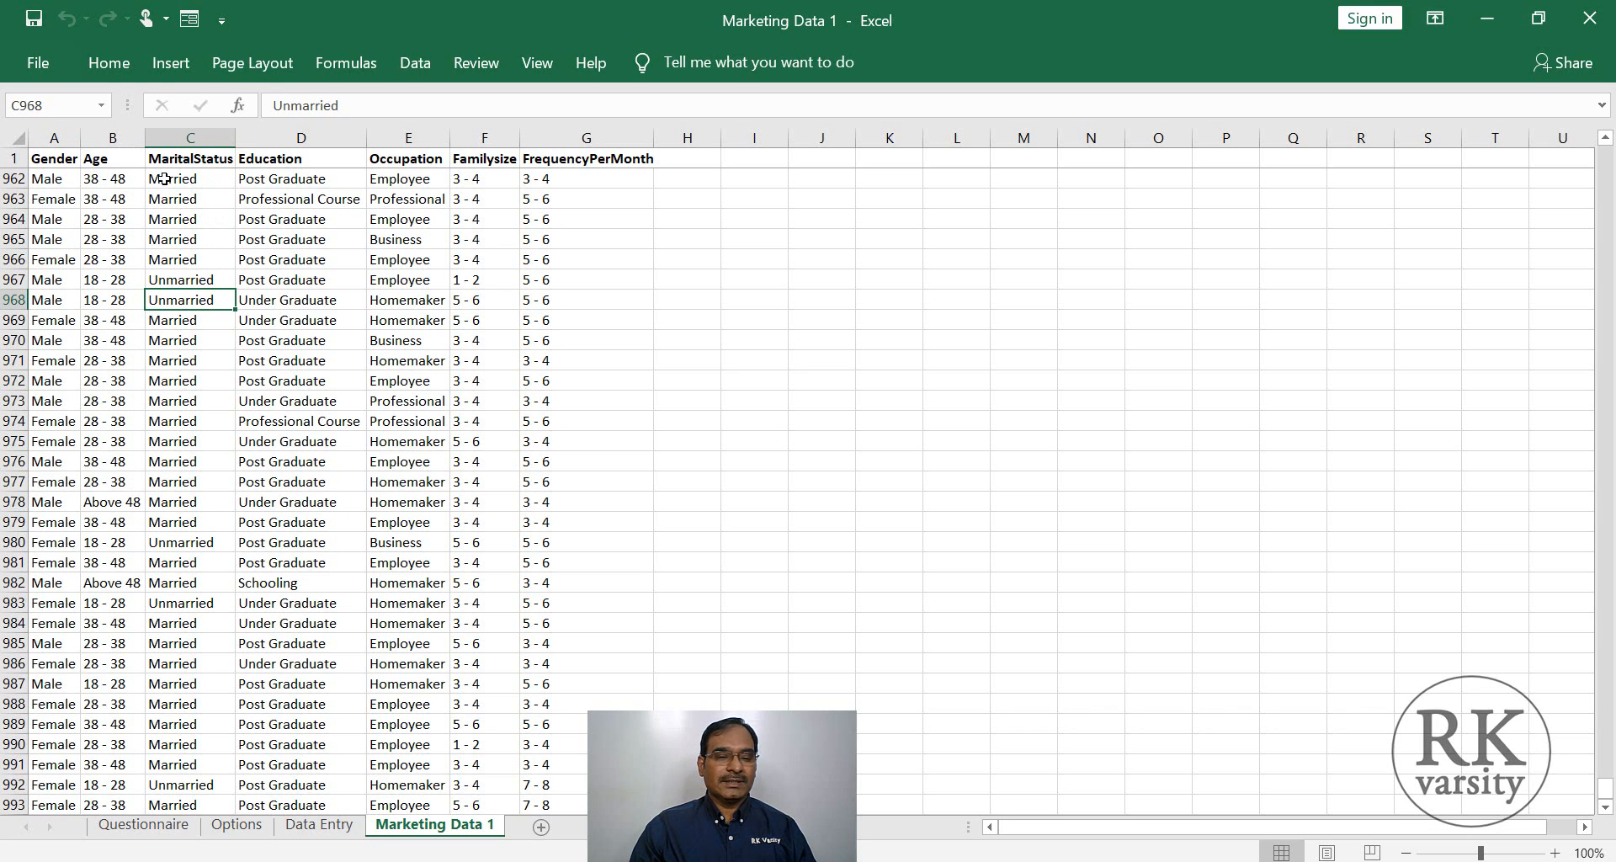
Insert a PivotTable from the Marketing Data range onto a new worksheet.
left_click(170, 62)
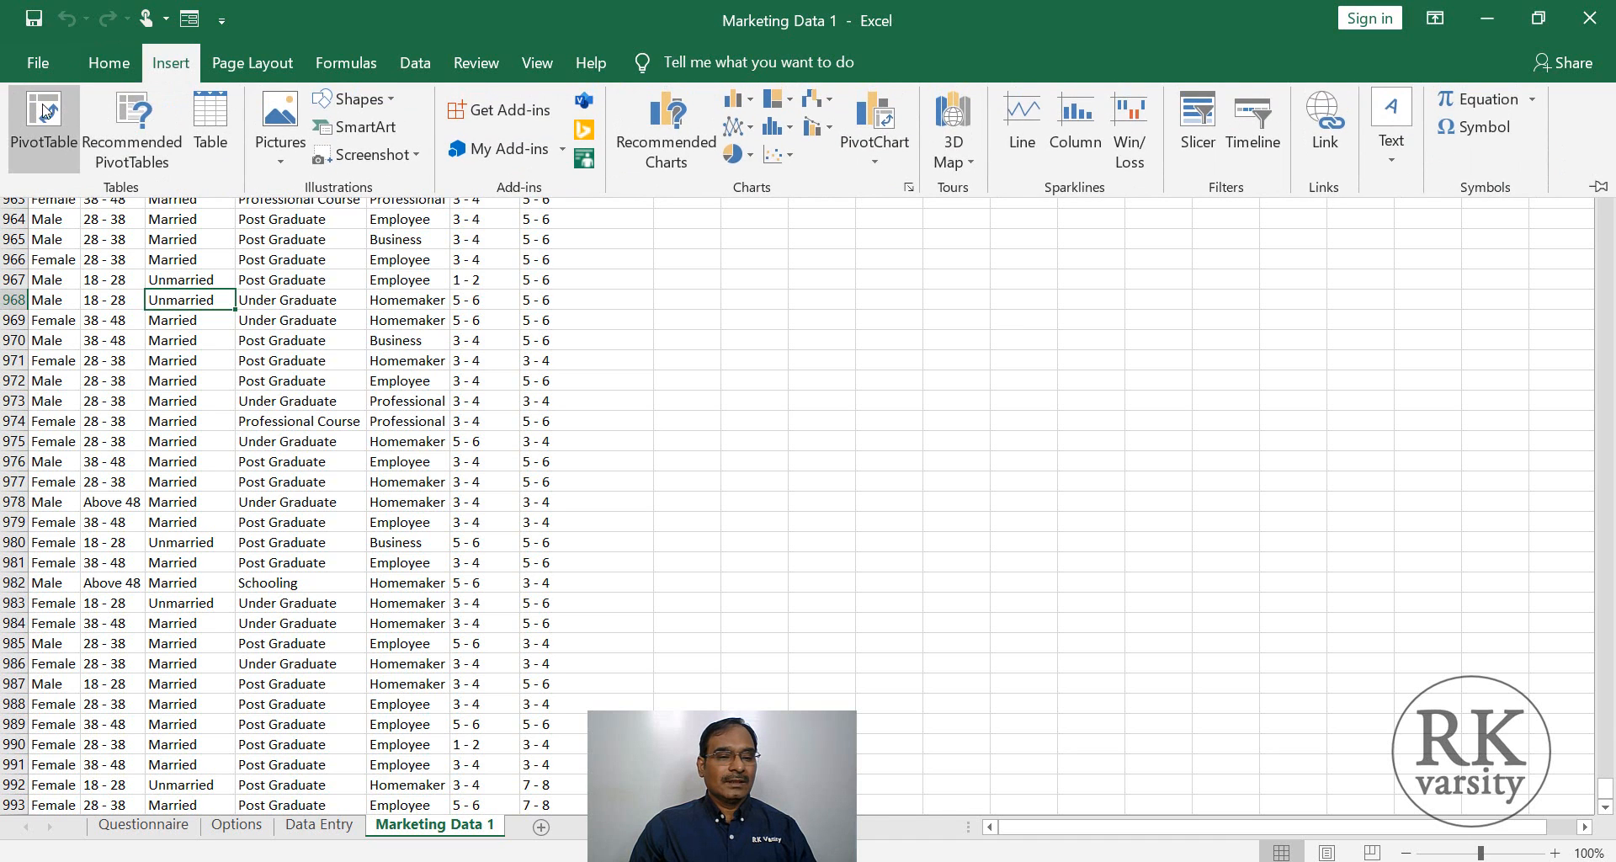
left_click(44, 121)
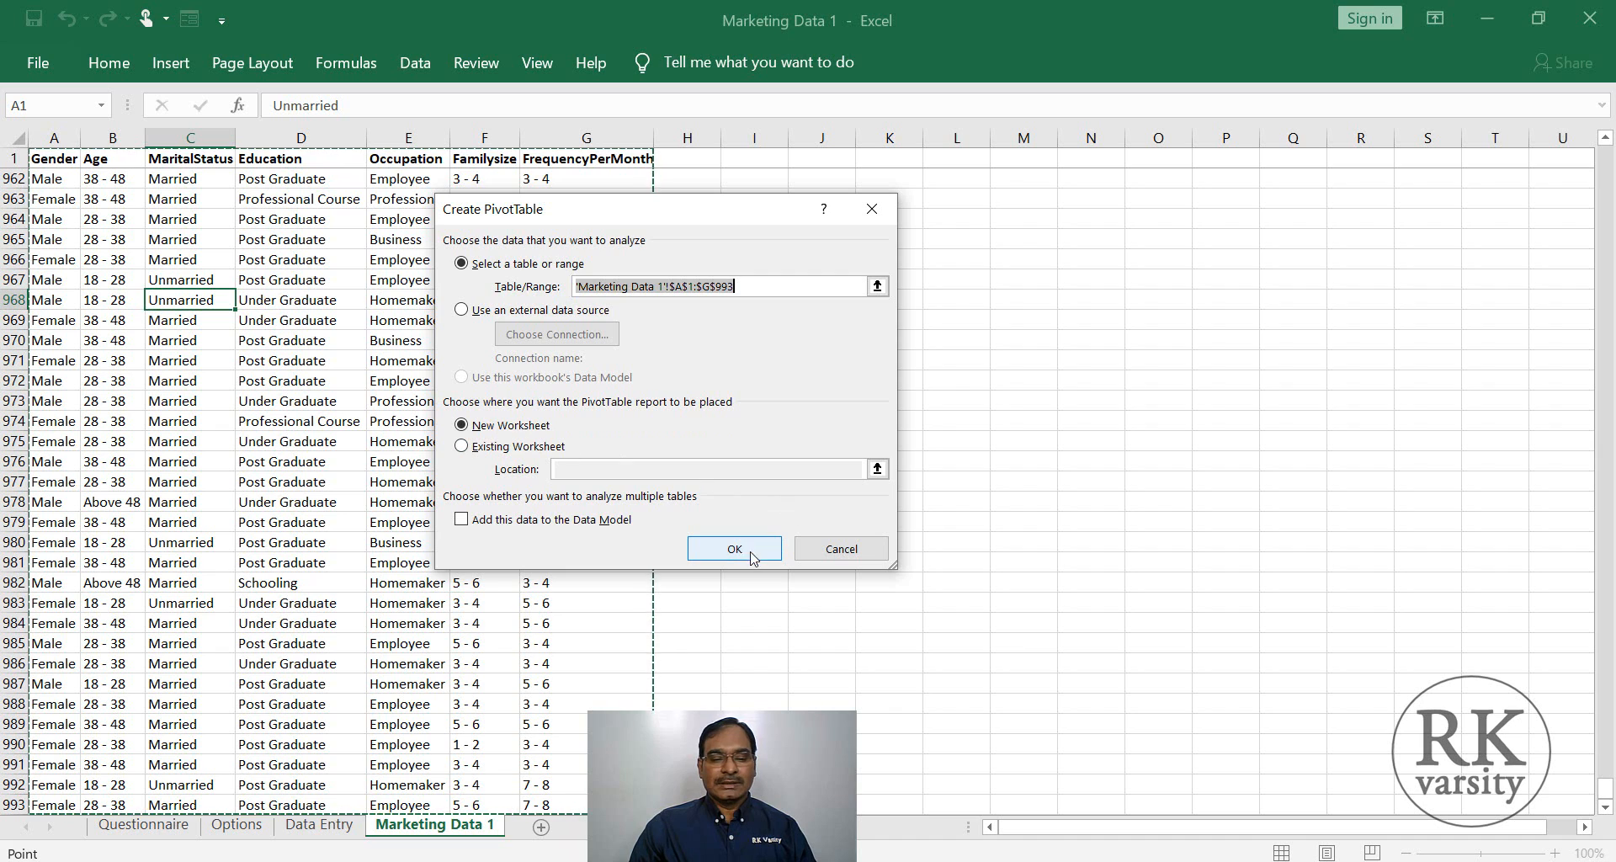
left_click(732, 547)
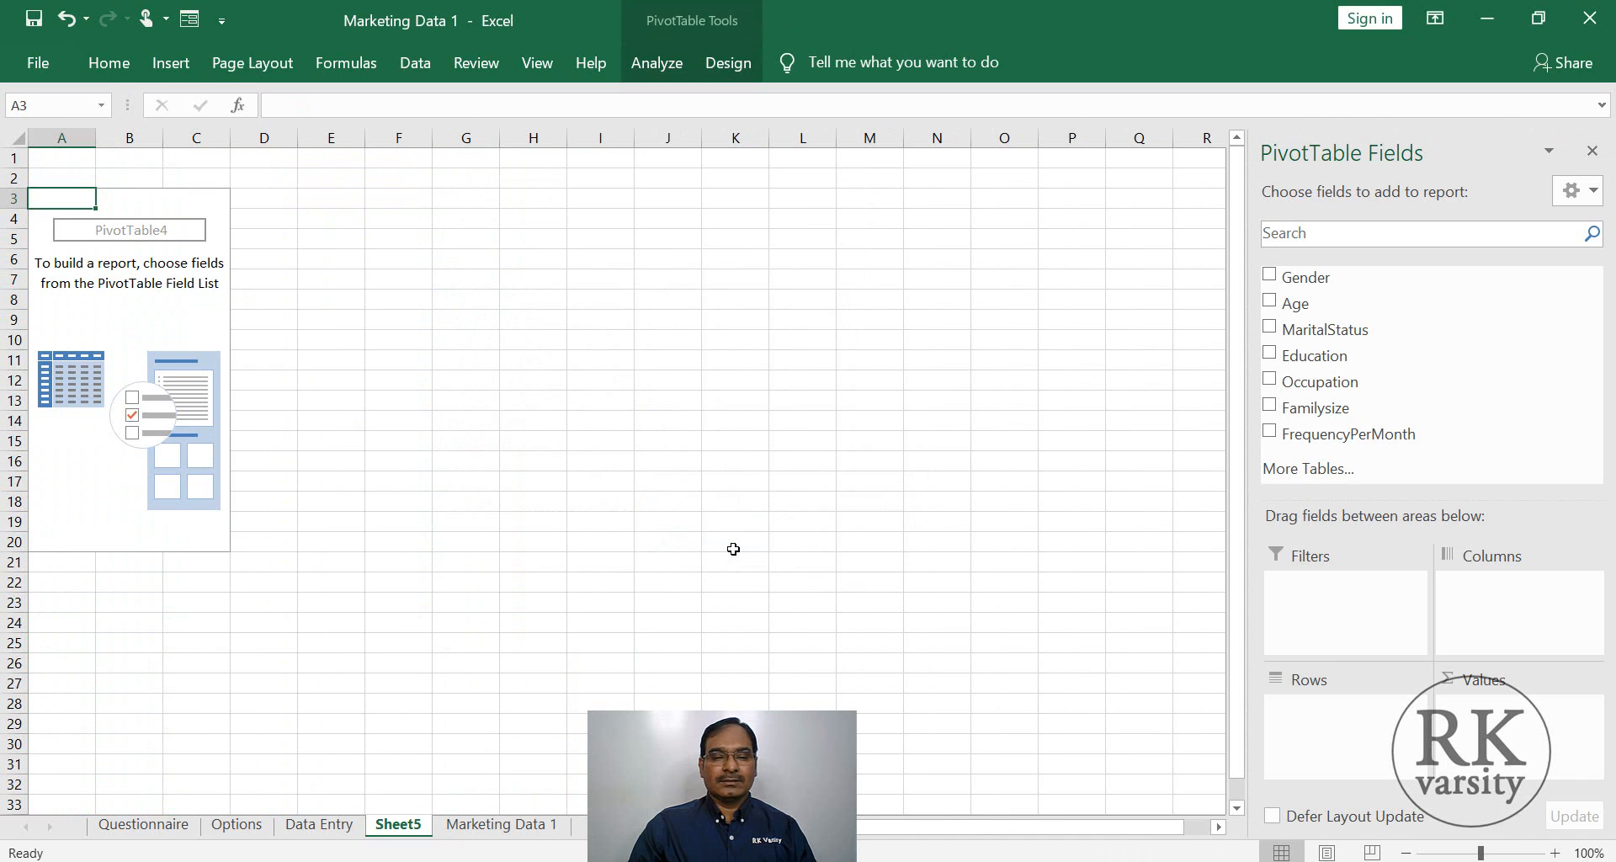
mouse_move(132, 392)
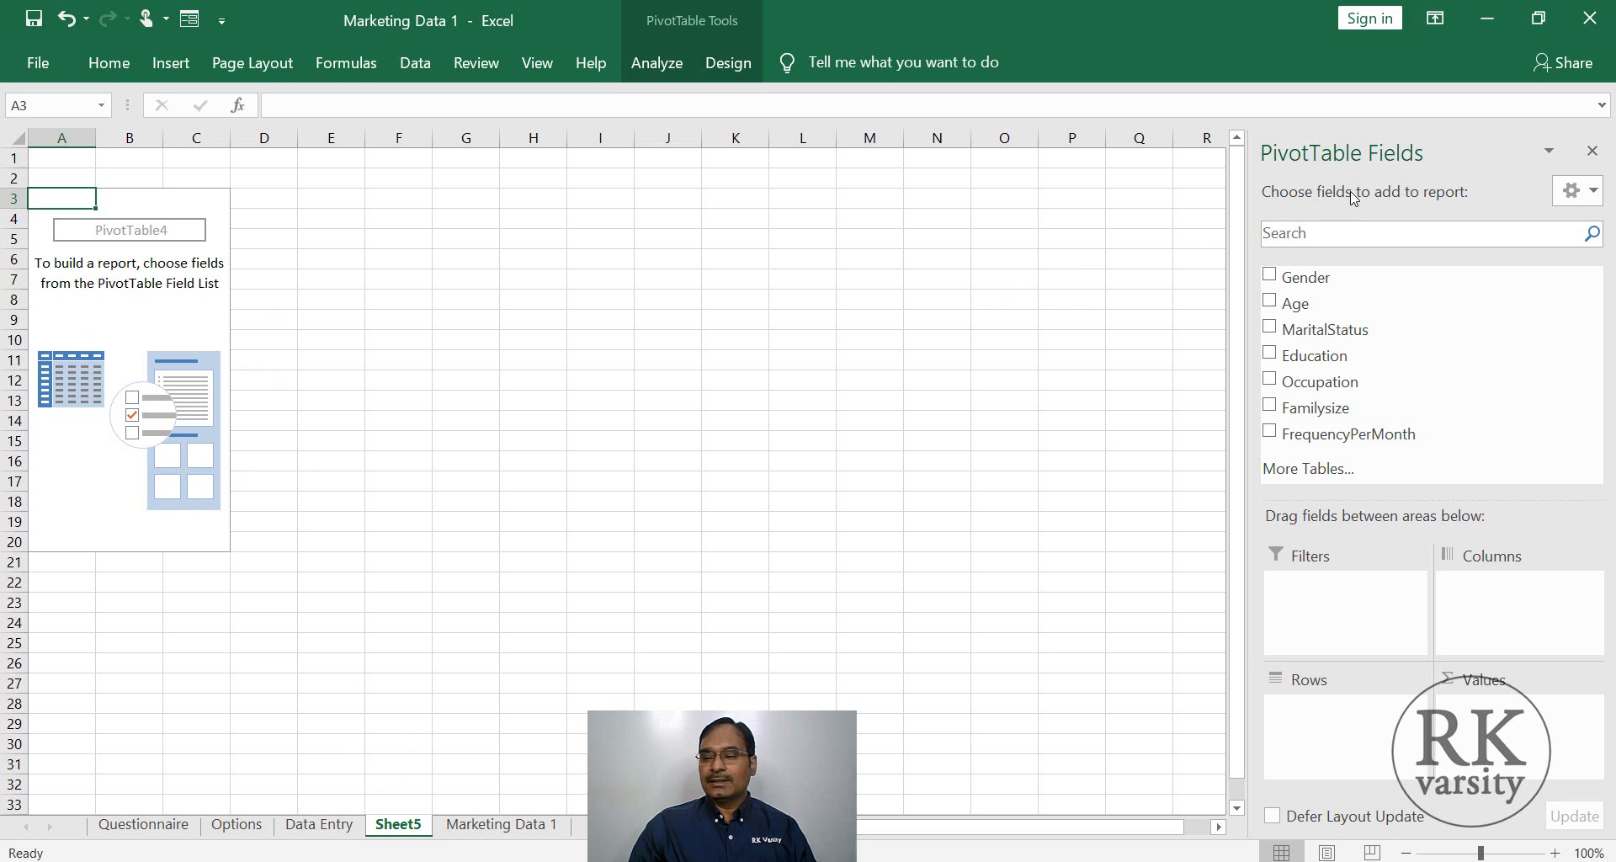
mouse_move(984, 262)
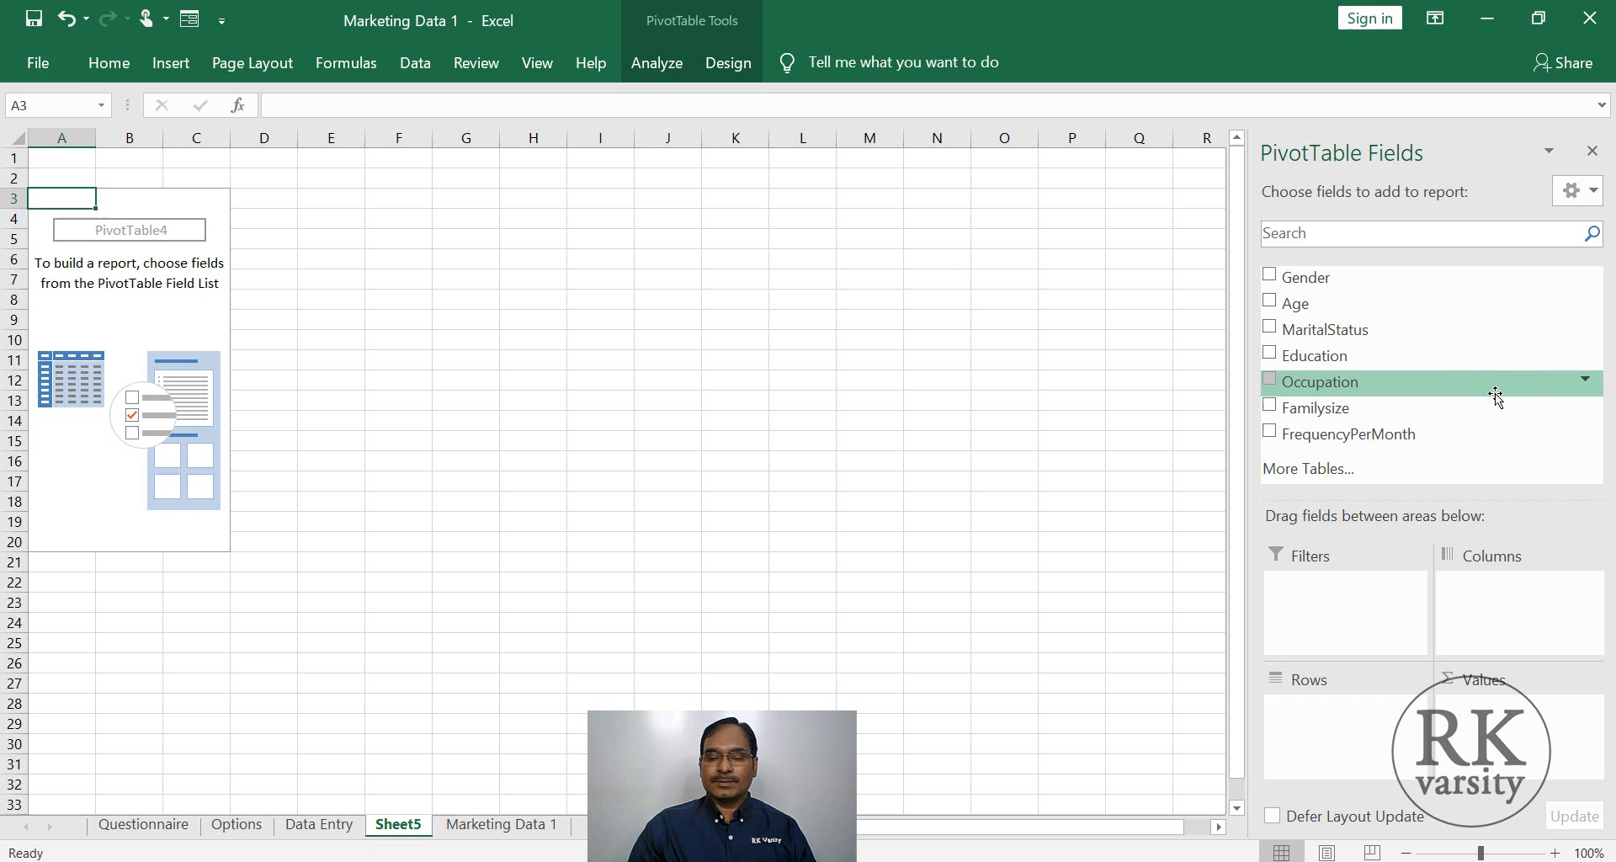
mouse_move(1462, 434)
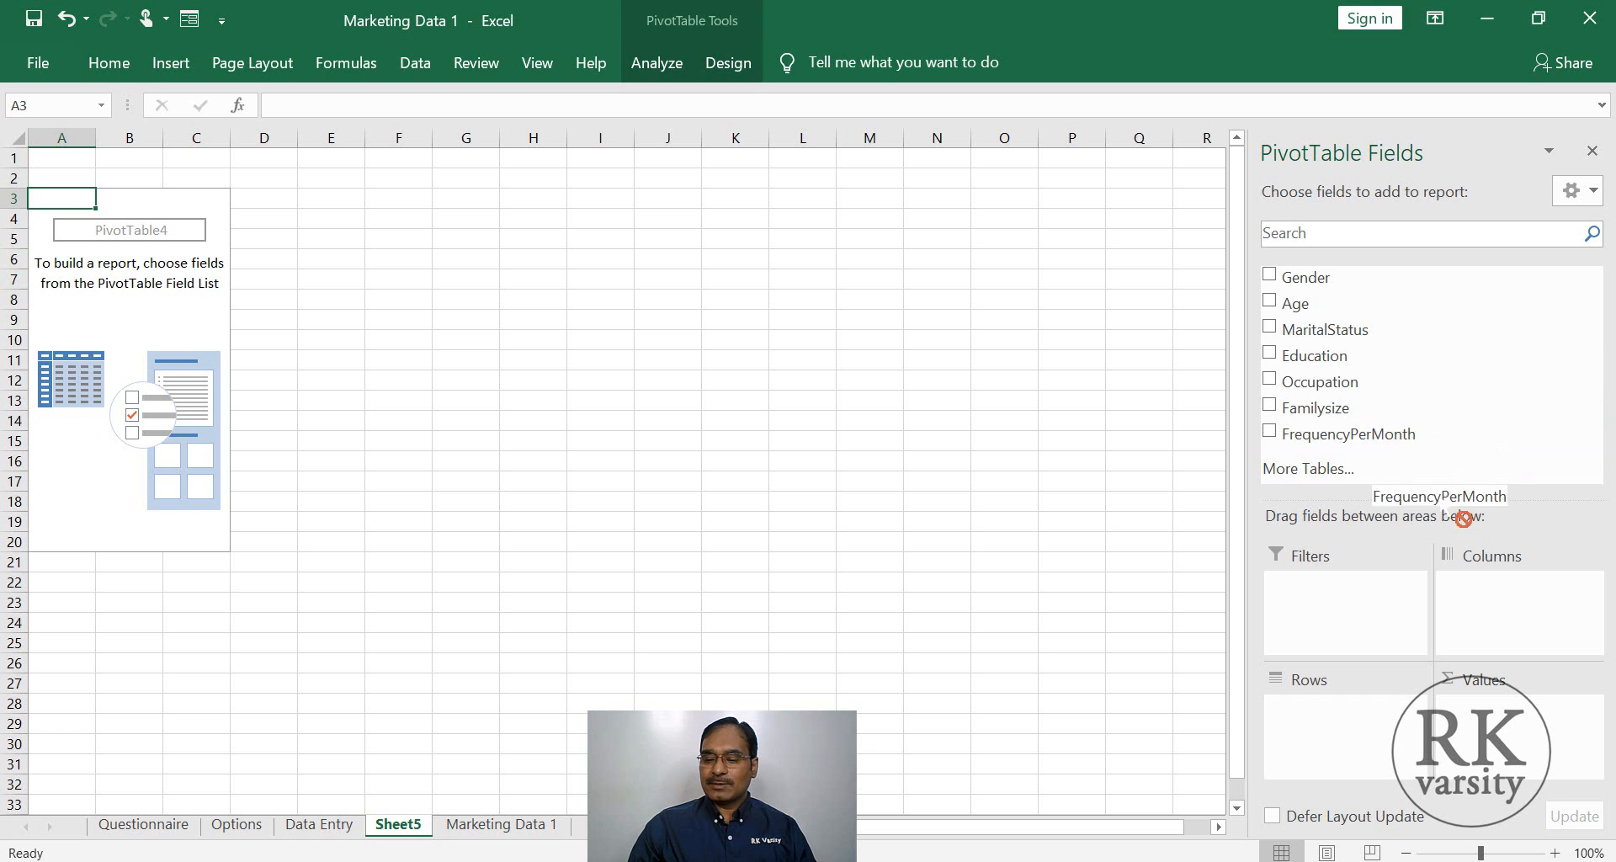
Add FrequencyPerMonth as the pivot table's row field.
left_click(1269, 433)
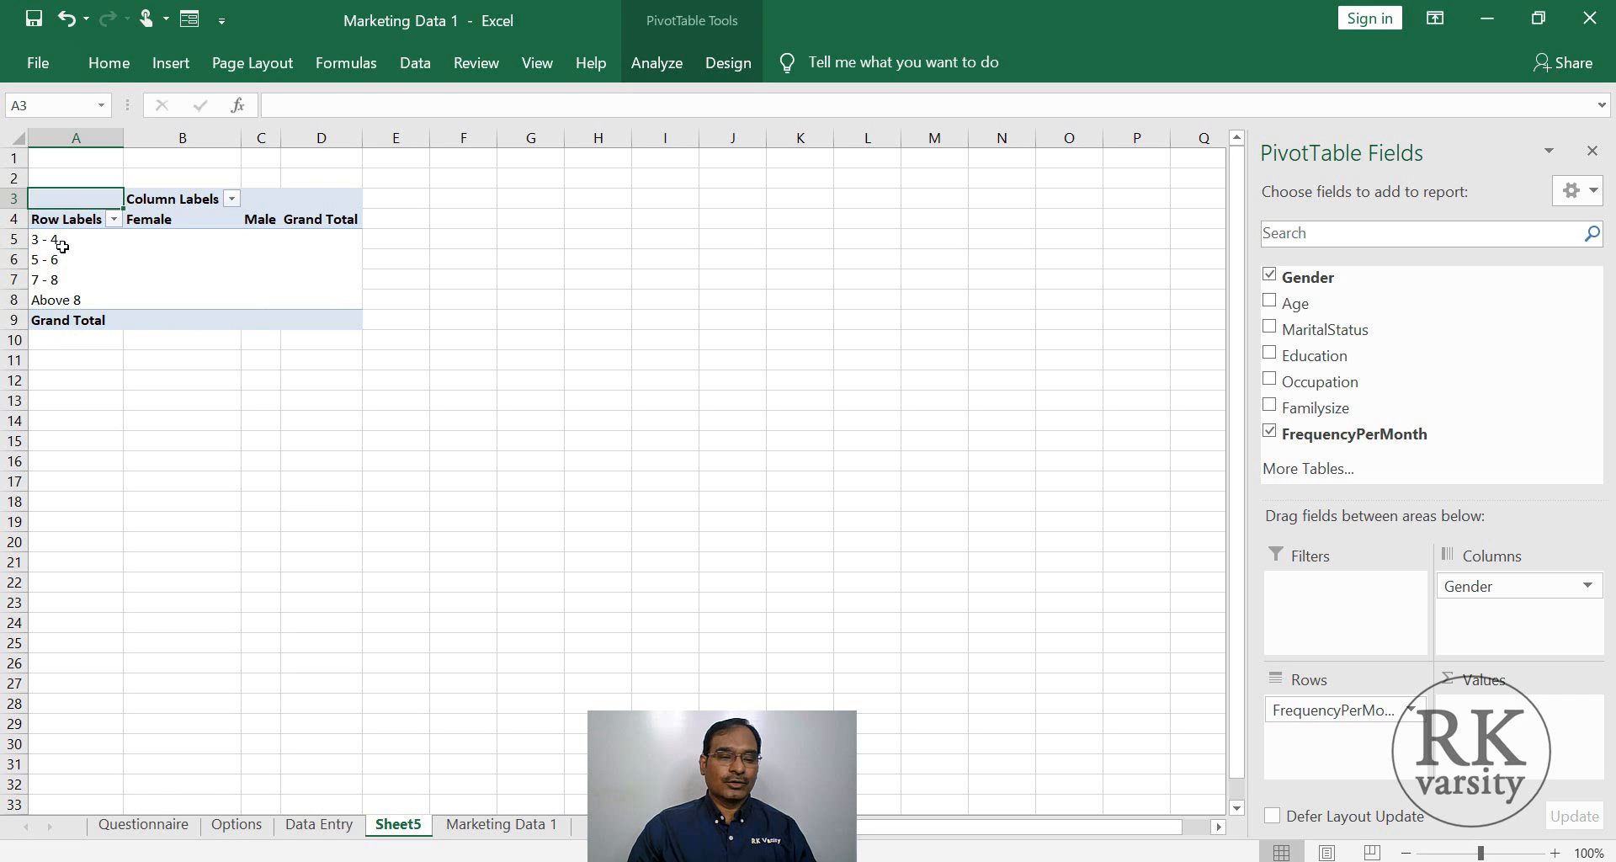
mouse_move(113, 280)
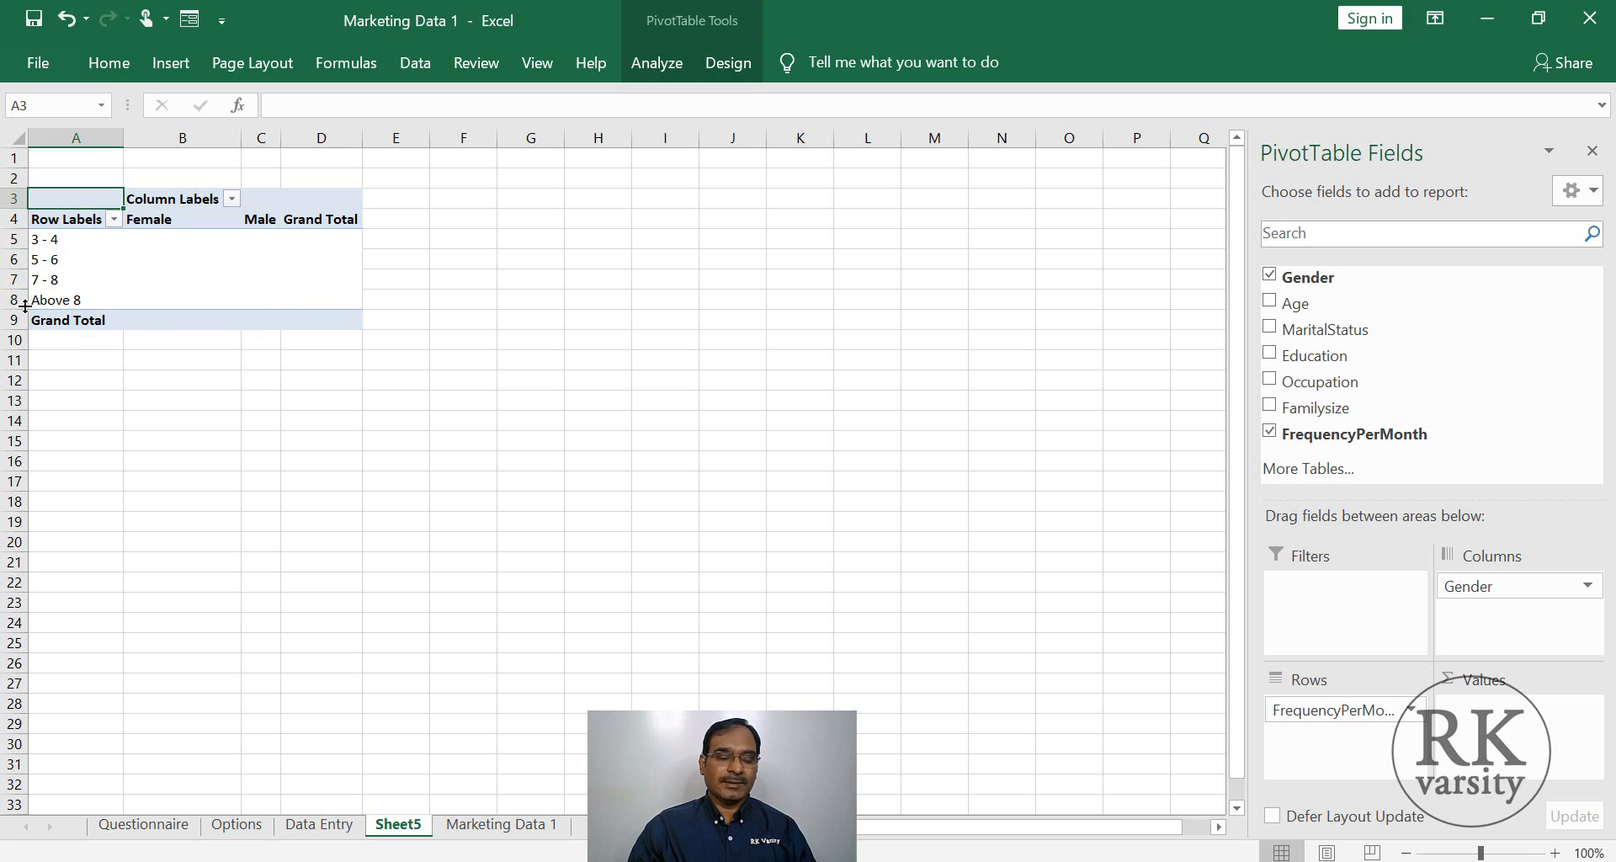
mouse_move(148, 219)
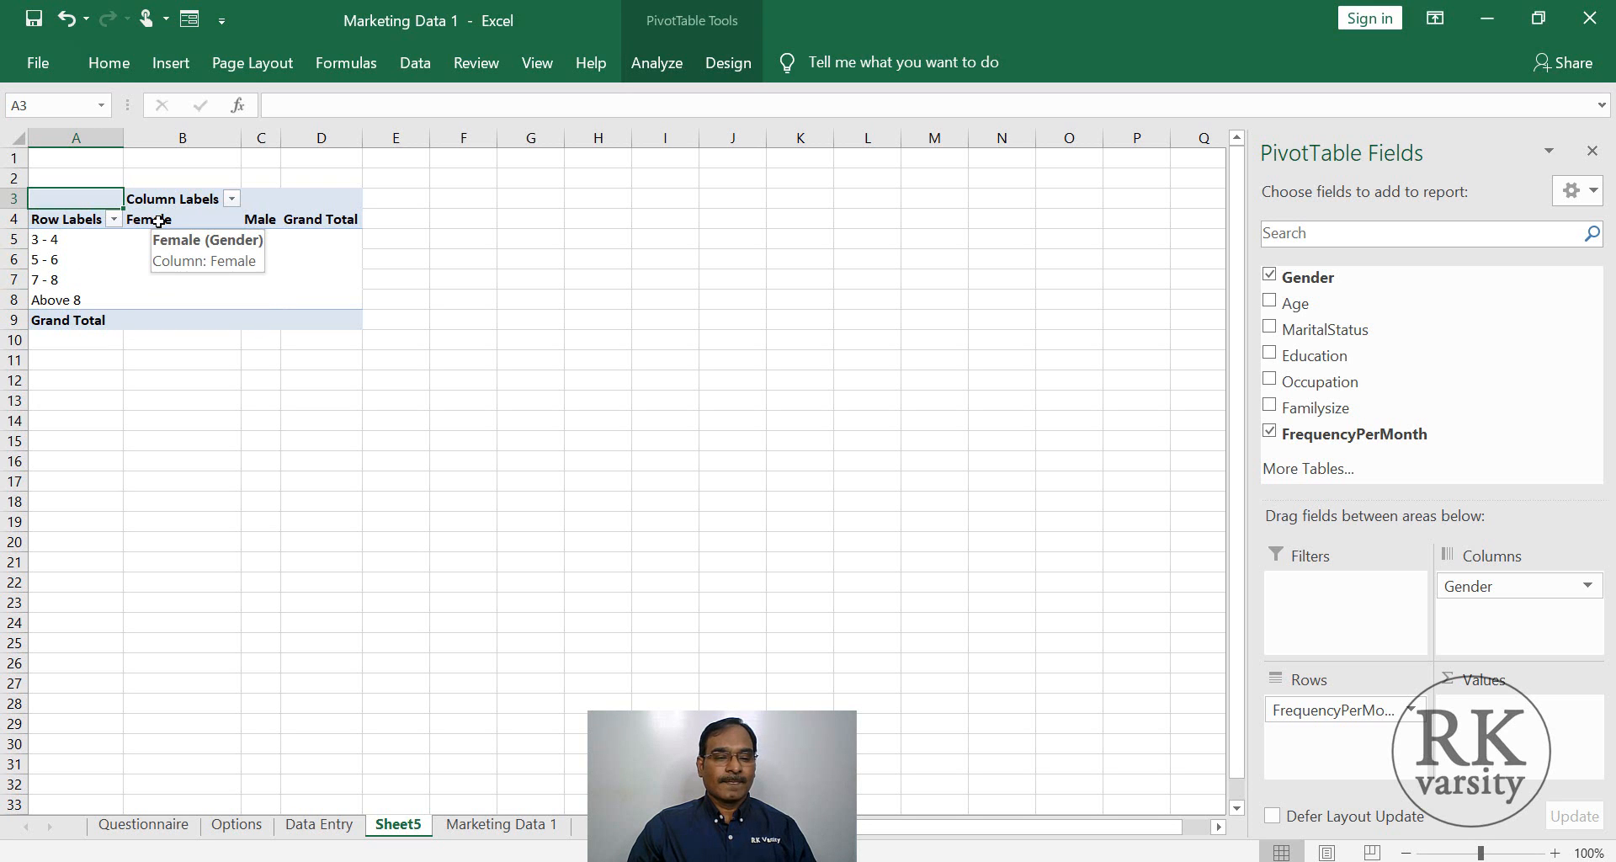
mouse_move(249, 244)
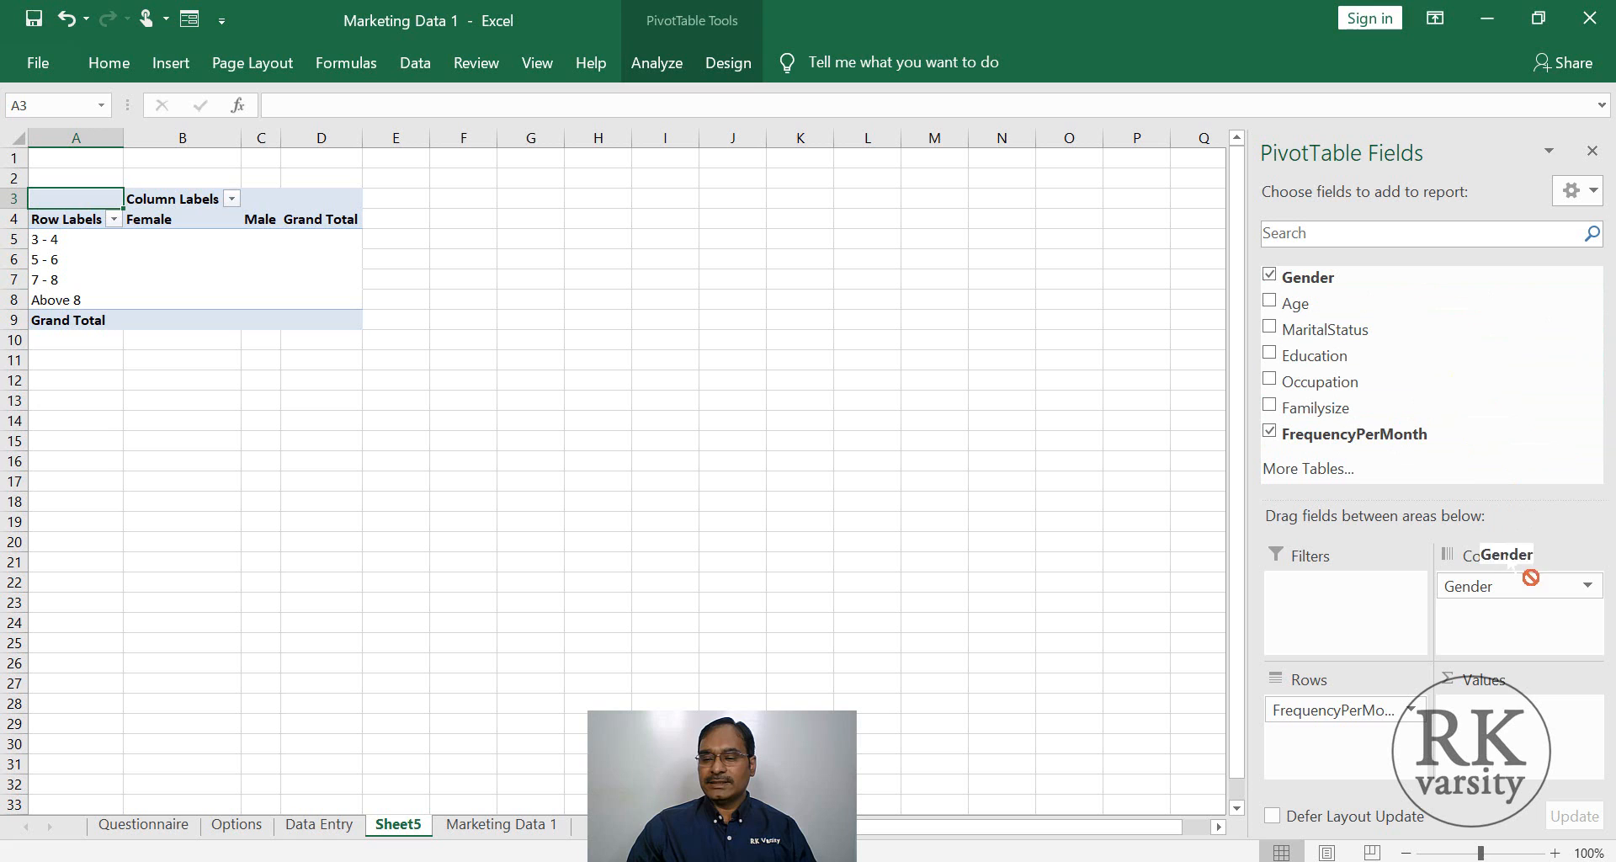
Add Gender to Values to get Count of Gender and Count of Gender2.
left_click_drag(1503, 554, 1502, 709)
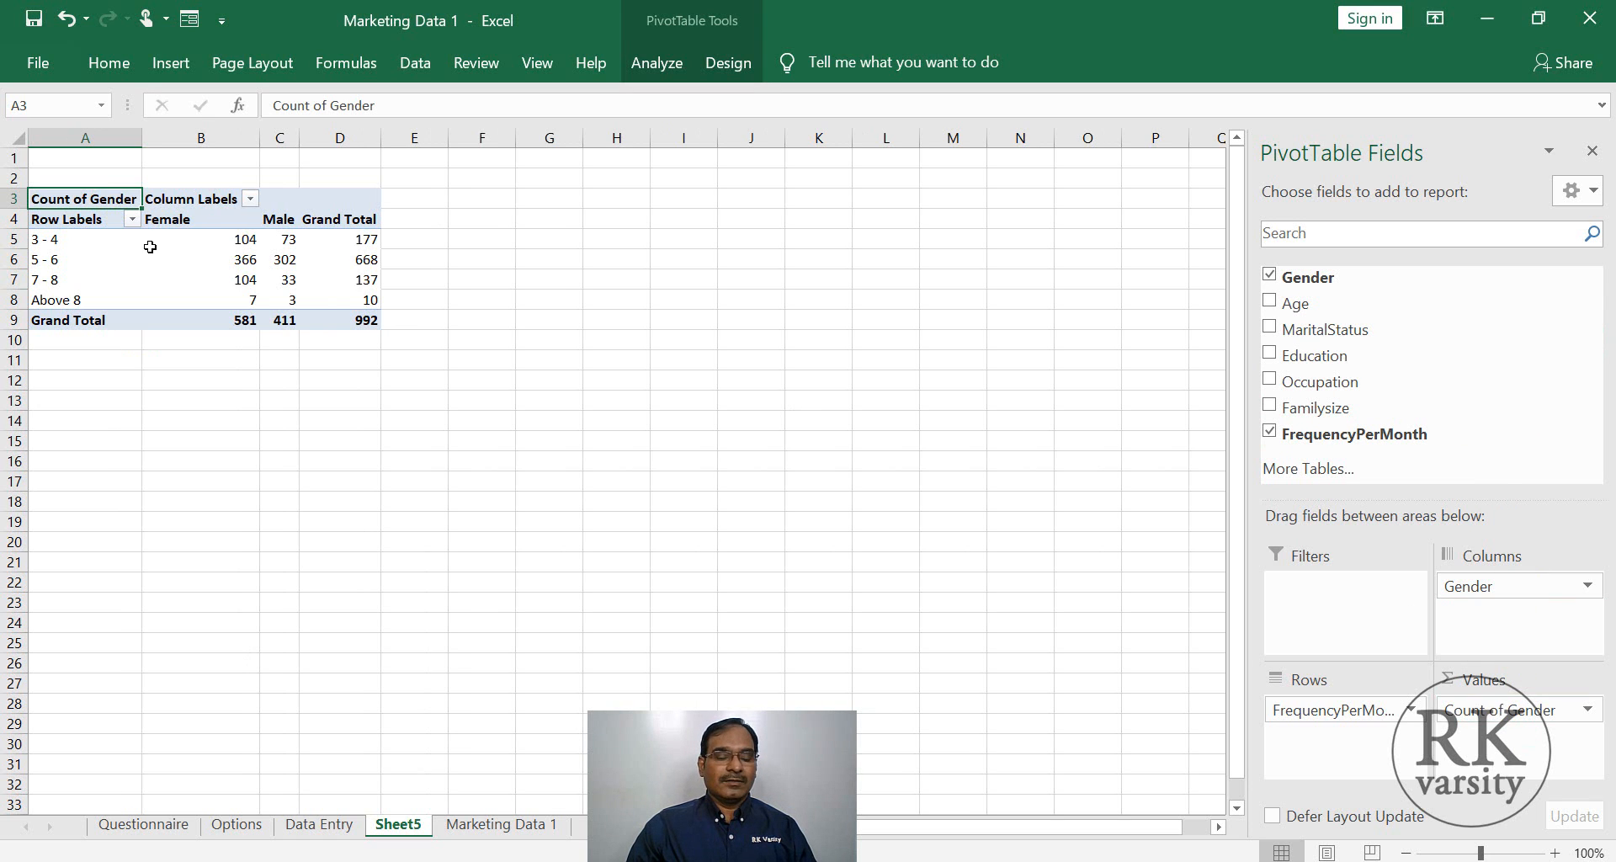
mouse_move(104, 266)
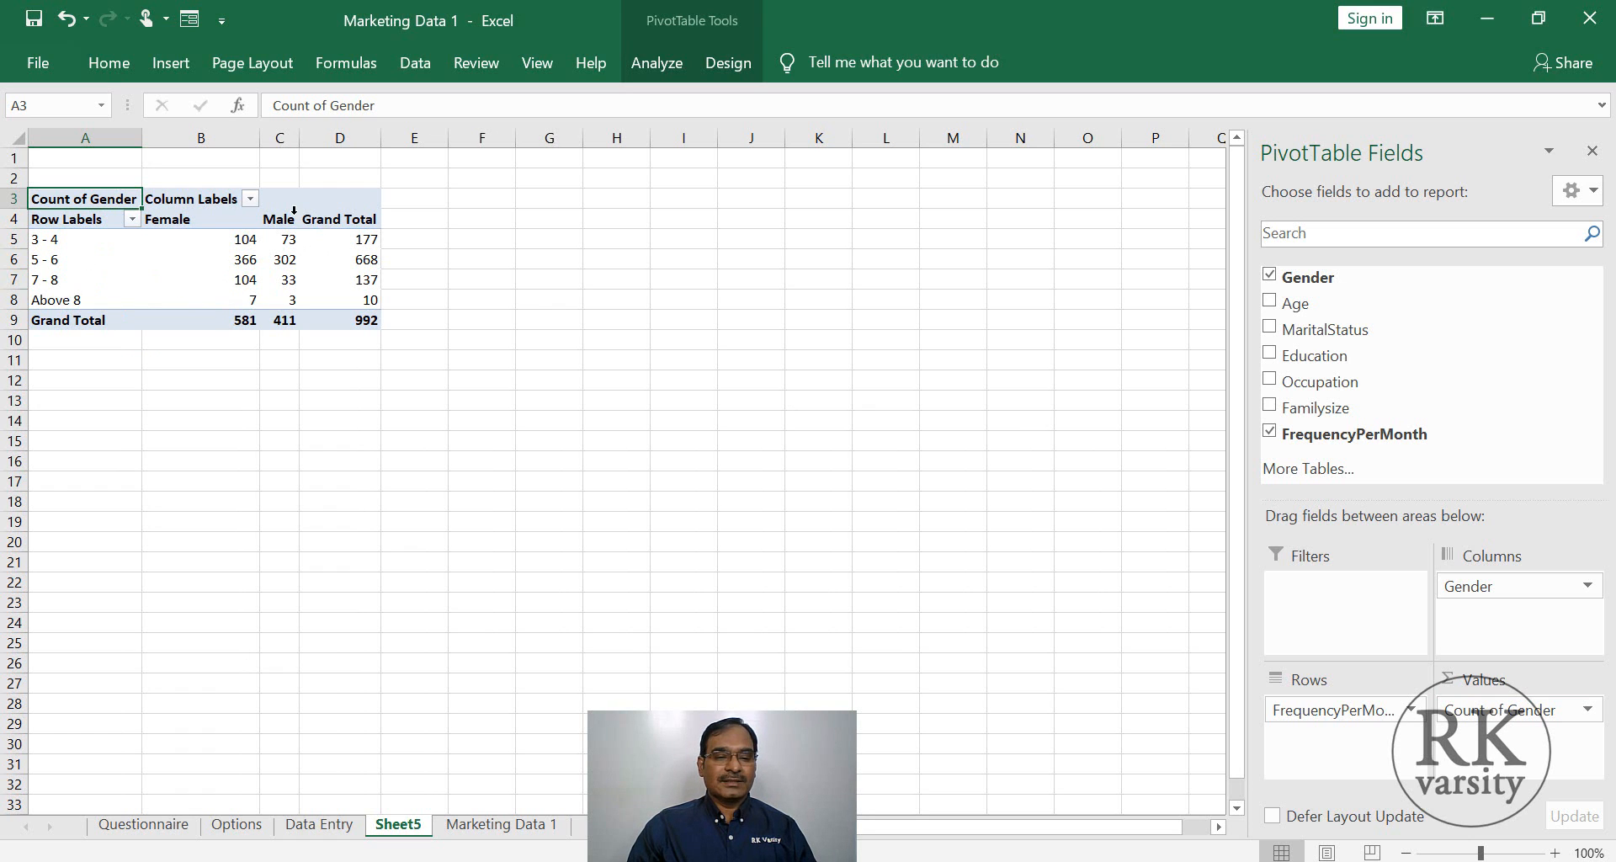
mouse_move(309, 273)
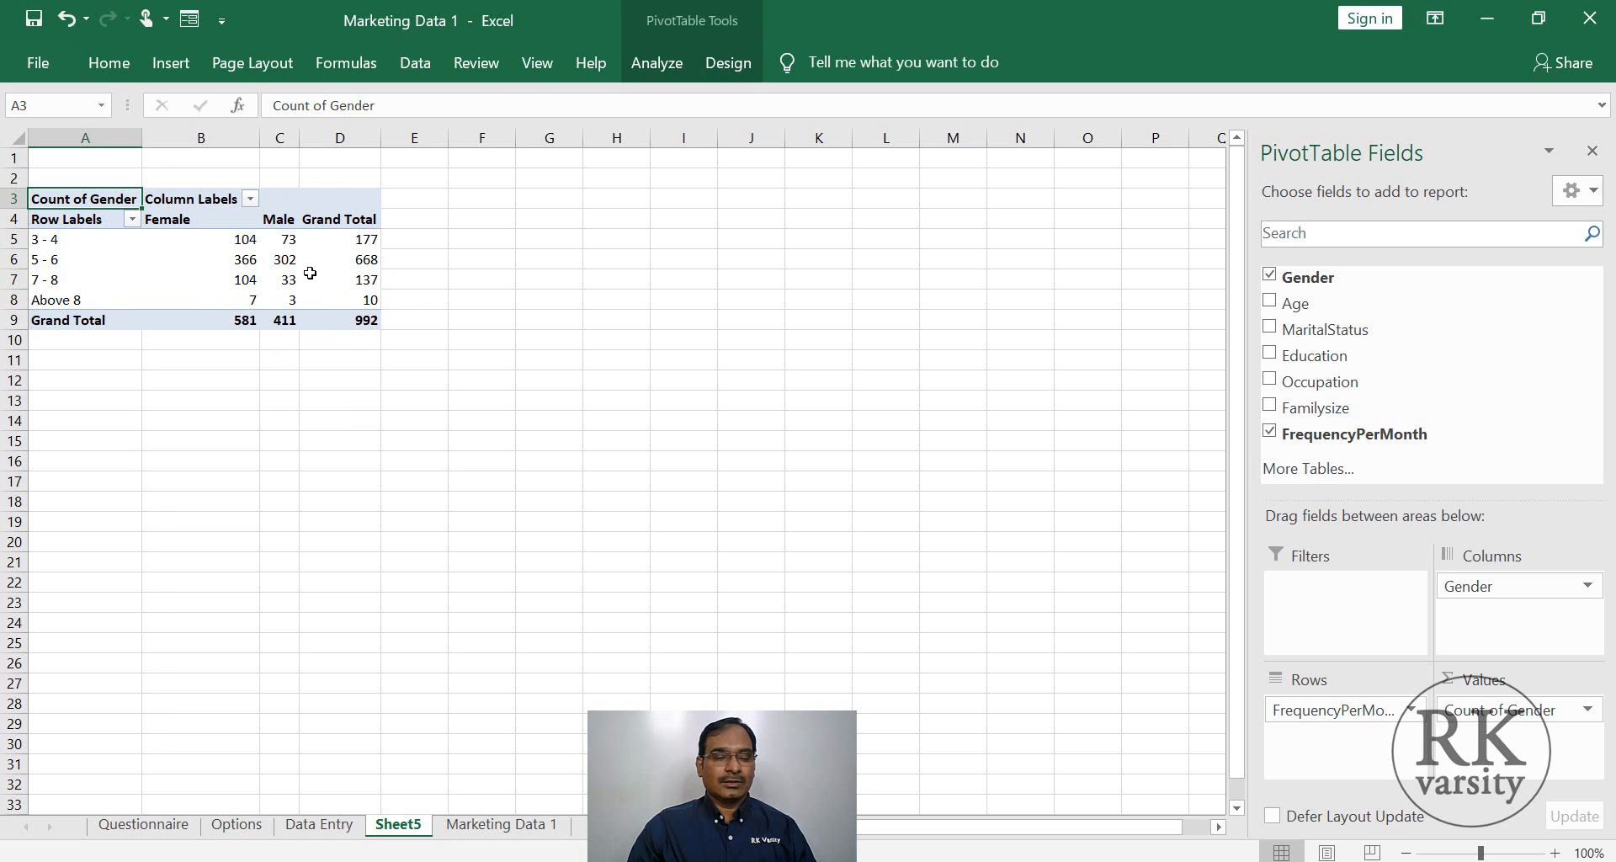
mouse_move(203, 231)
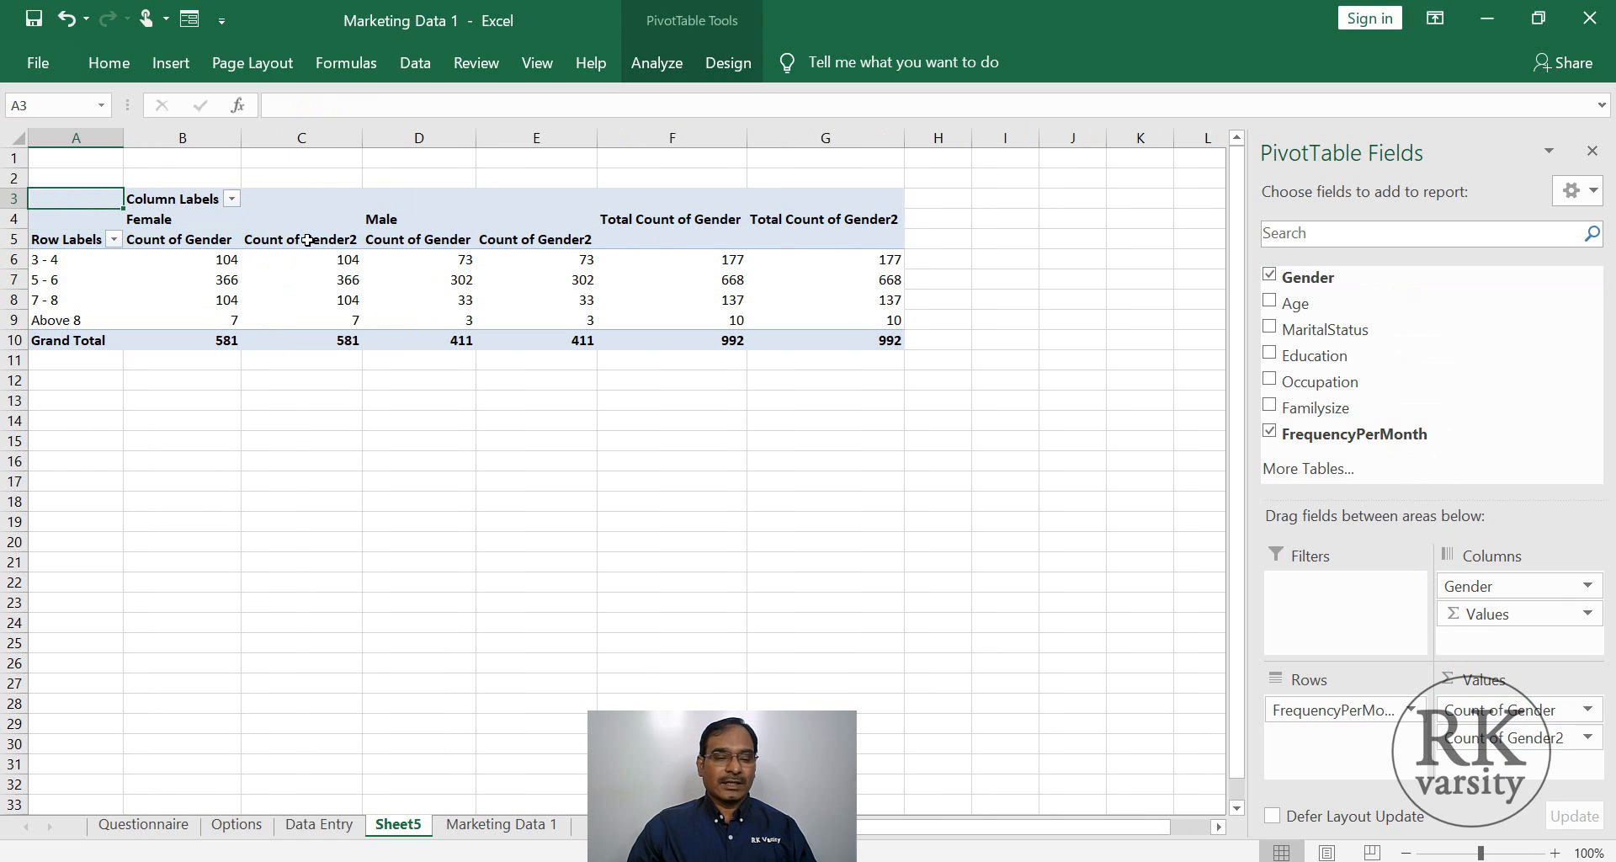
mouse_move(301, 239)
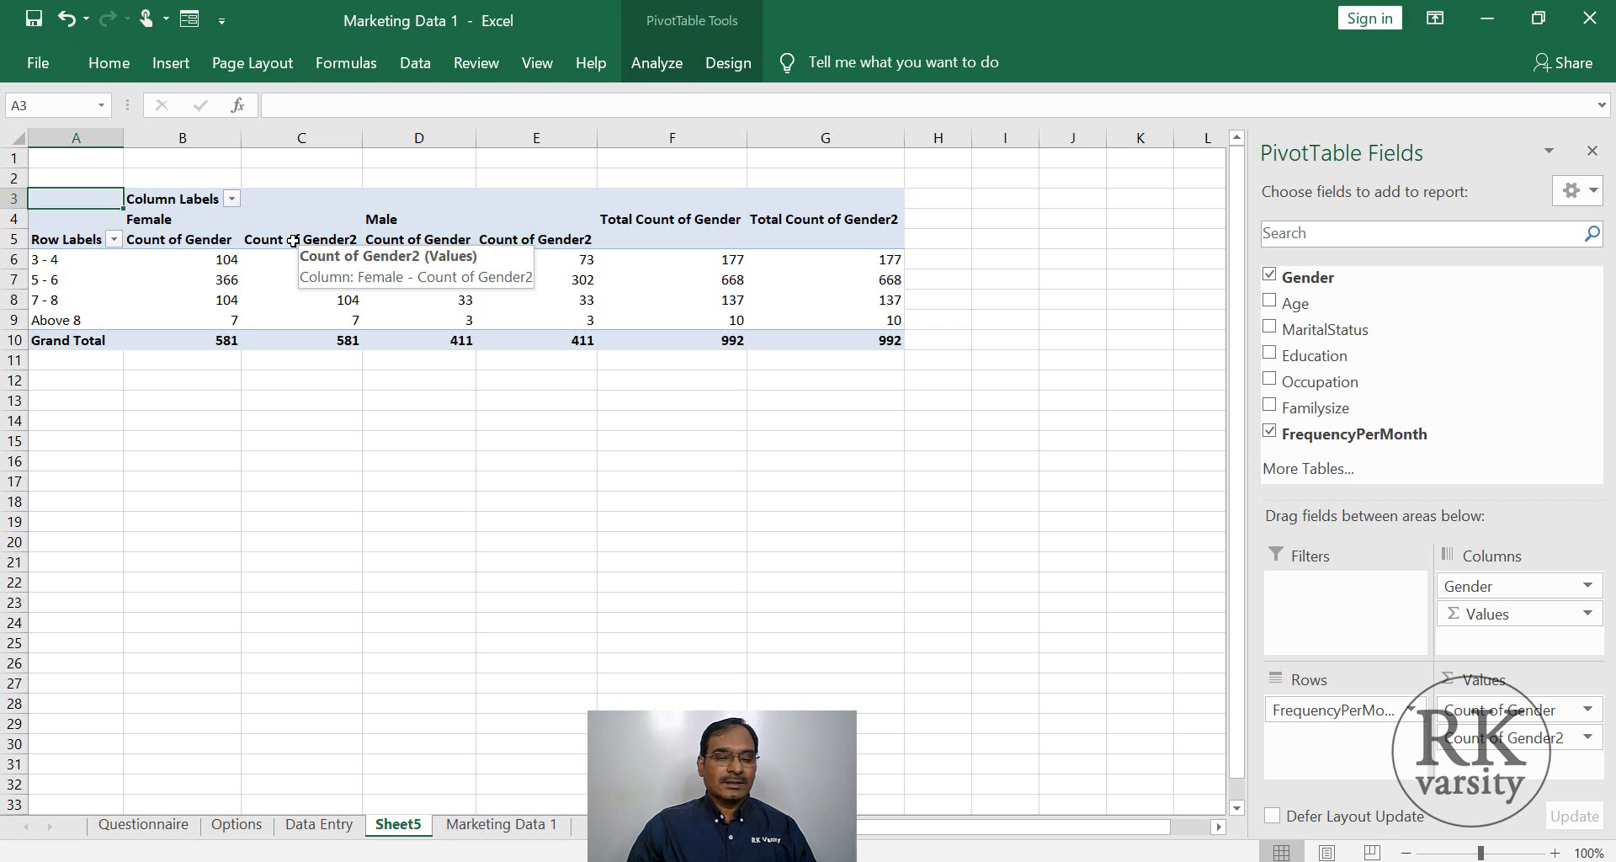
Show Count of Gender2 as % of Grand Total (Female 58.57%, Male 41.43%).
left_click(299, 259)
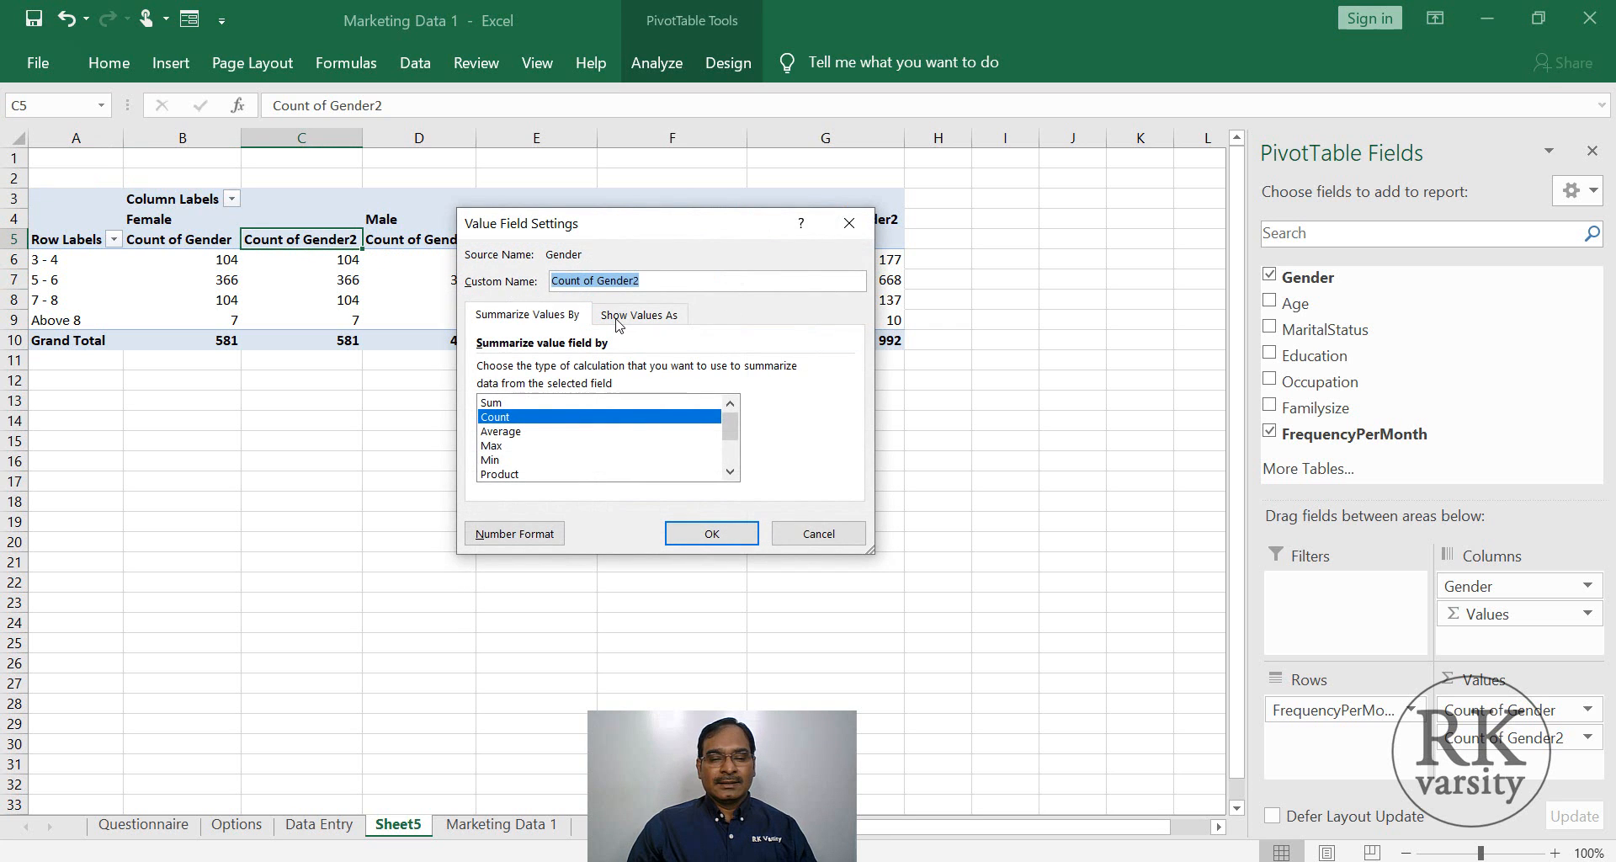
left_click(640, 315)
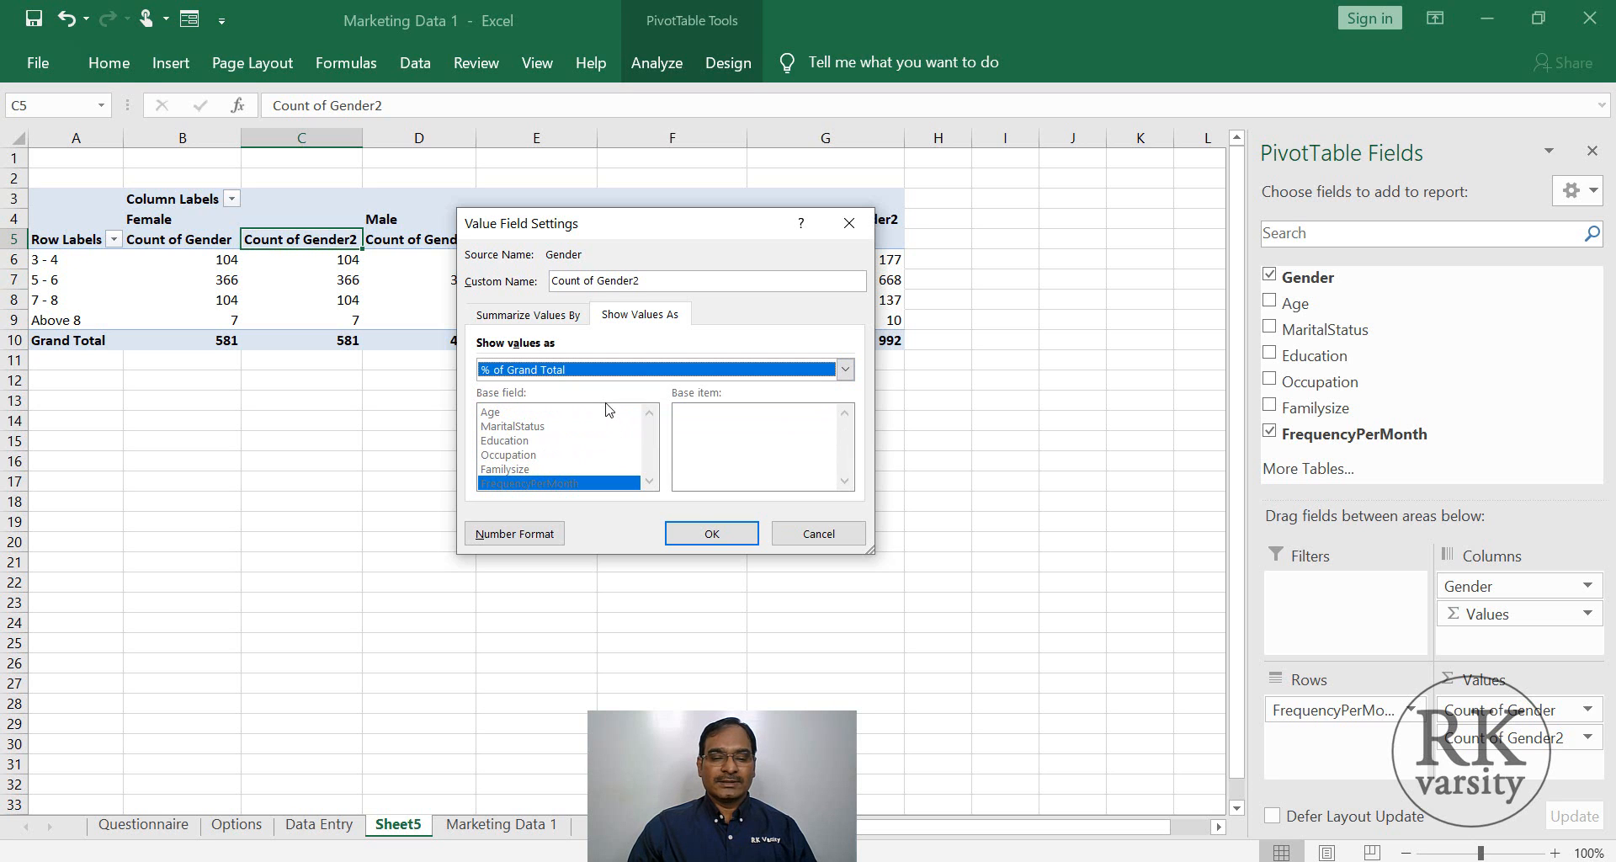
left_click(710, 534)
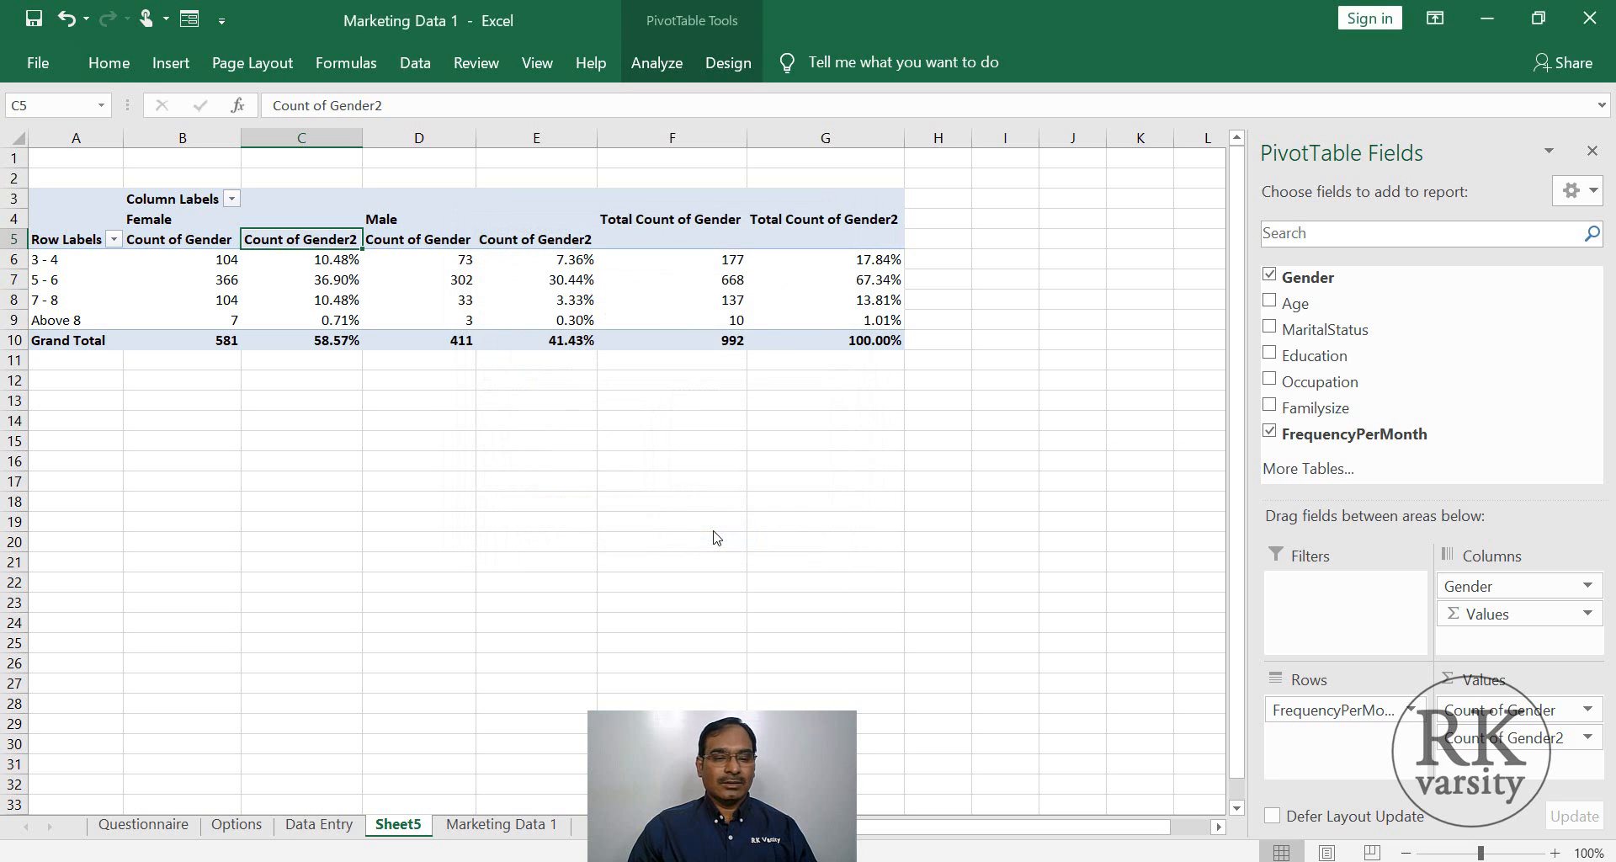
mouse_move(812, 262)
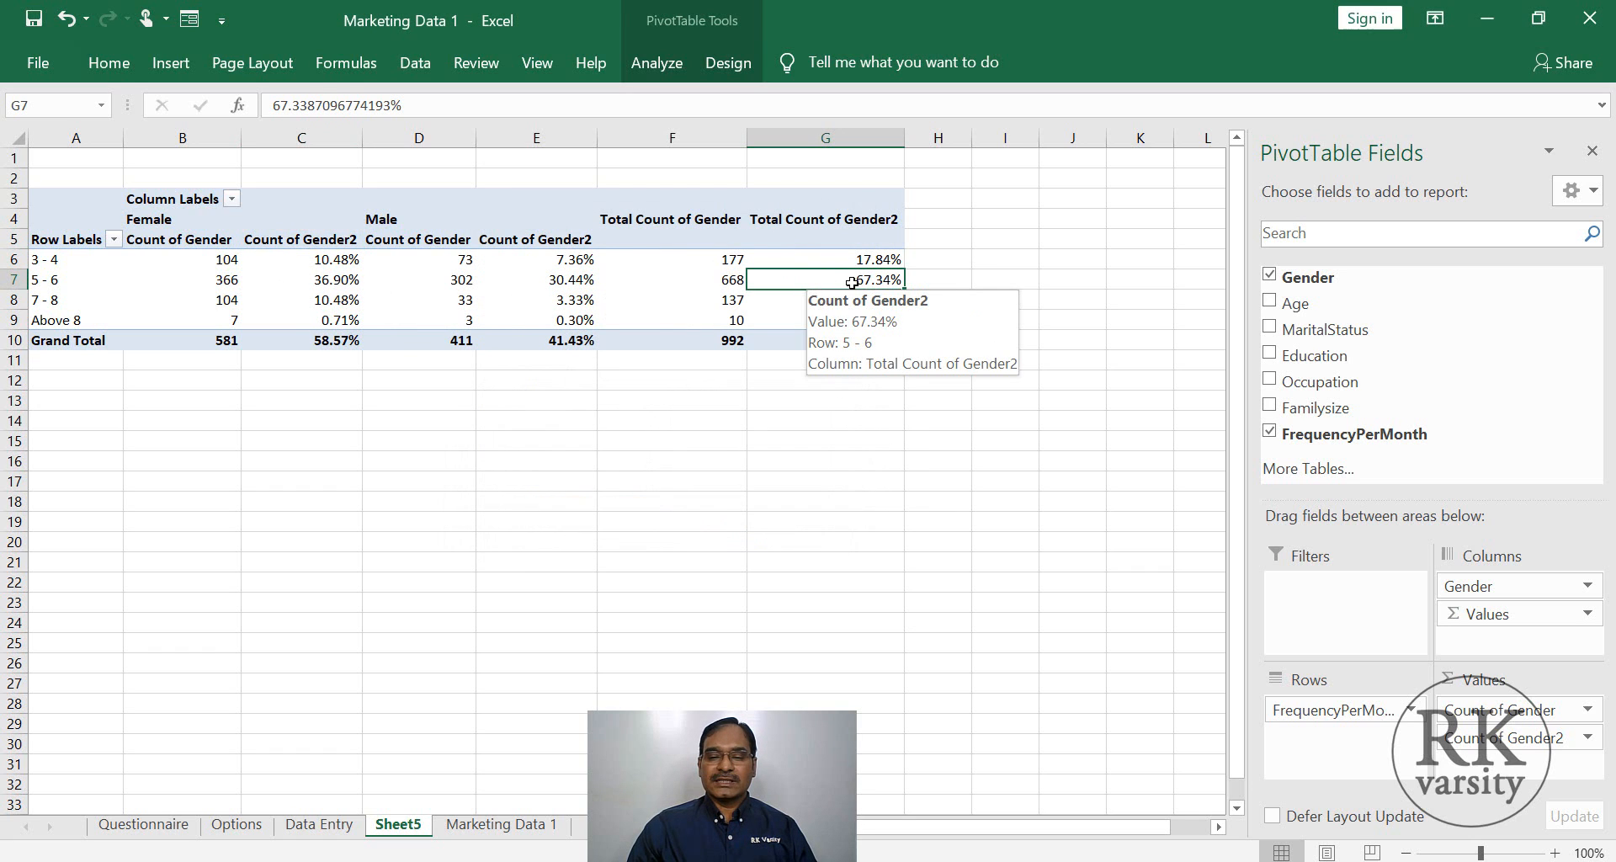
left_click(75, 280)
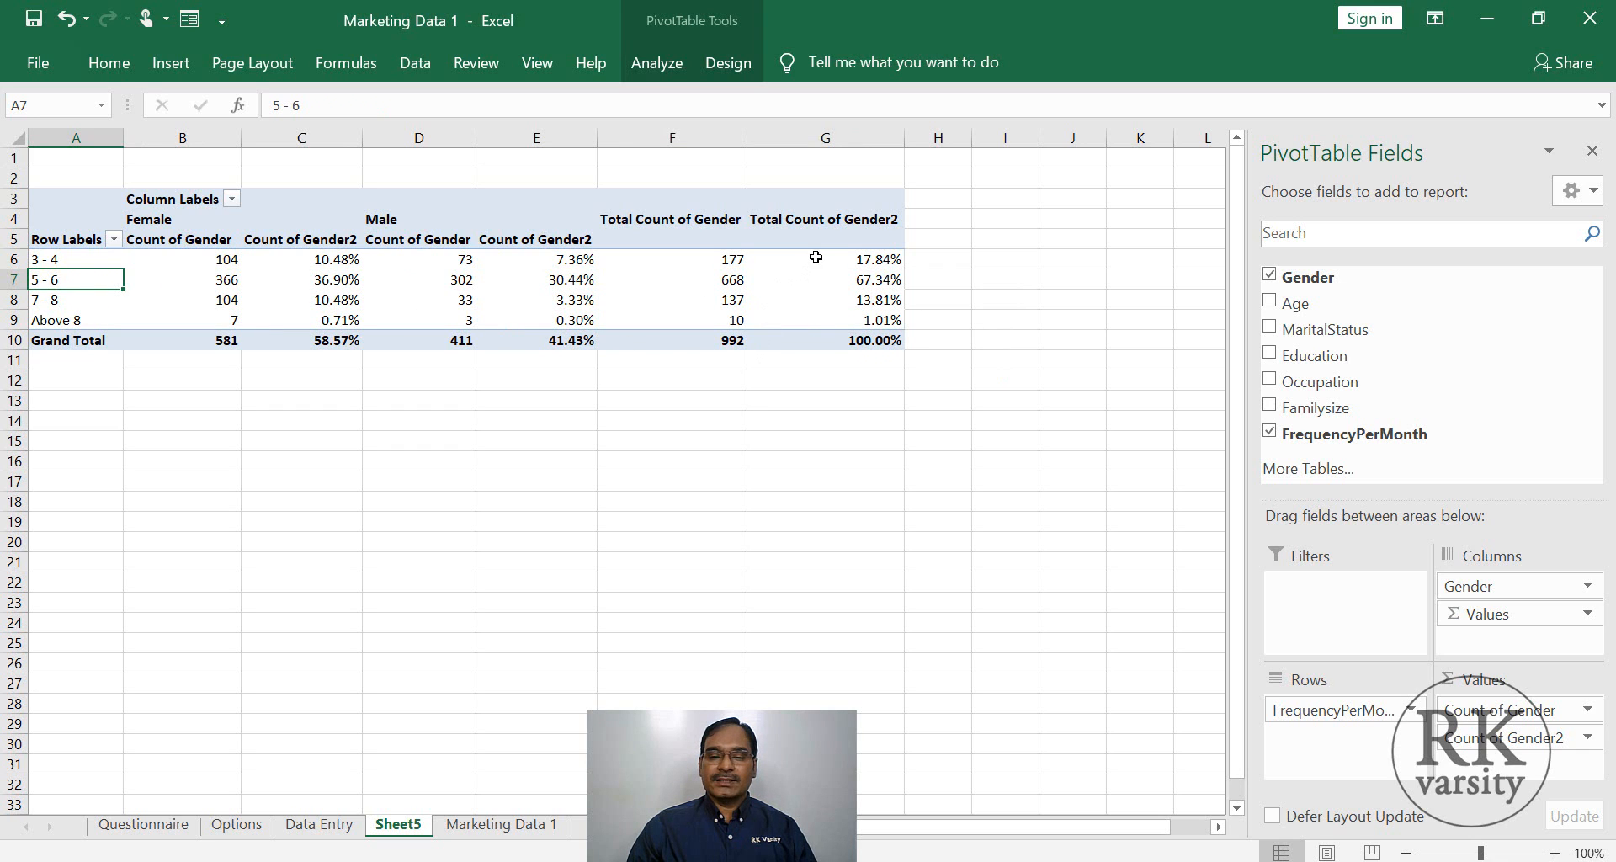
Copy the pivot table range A3:G10 with its grand-total percentages.
left_click(823, 260)
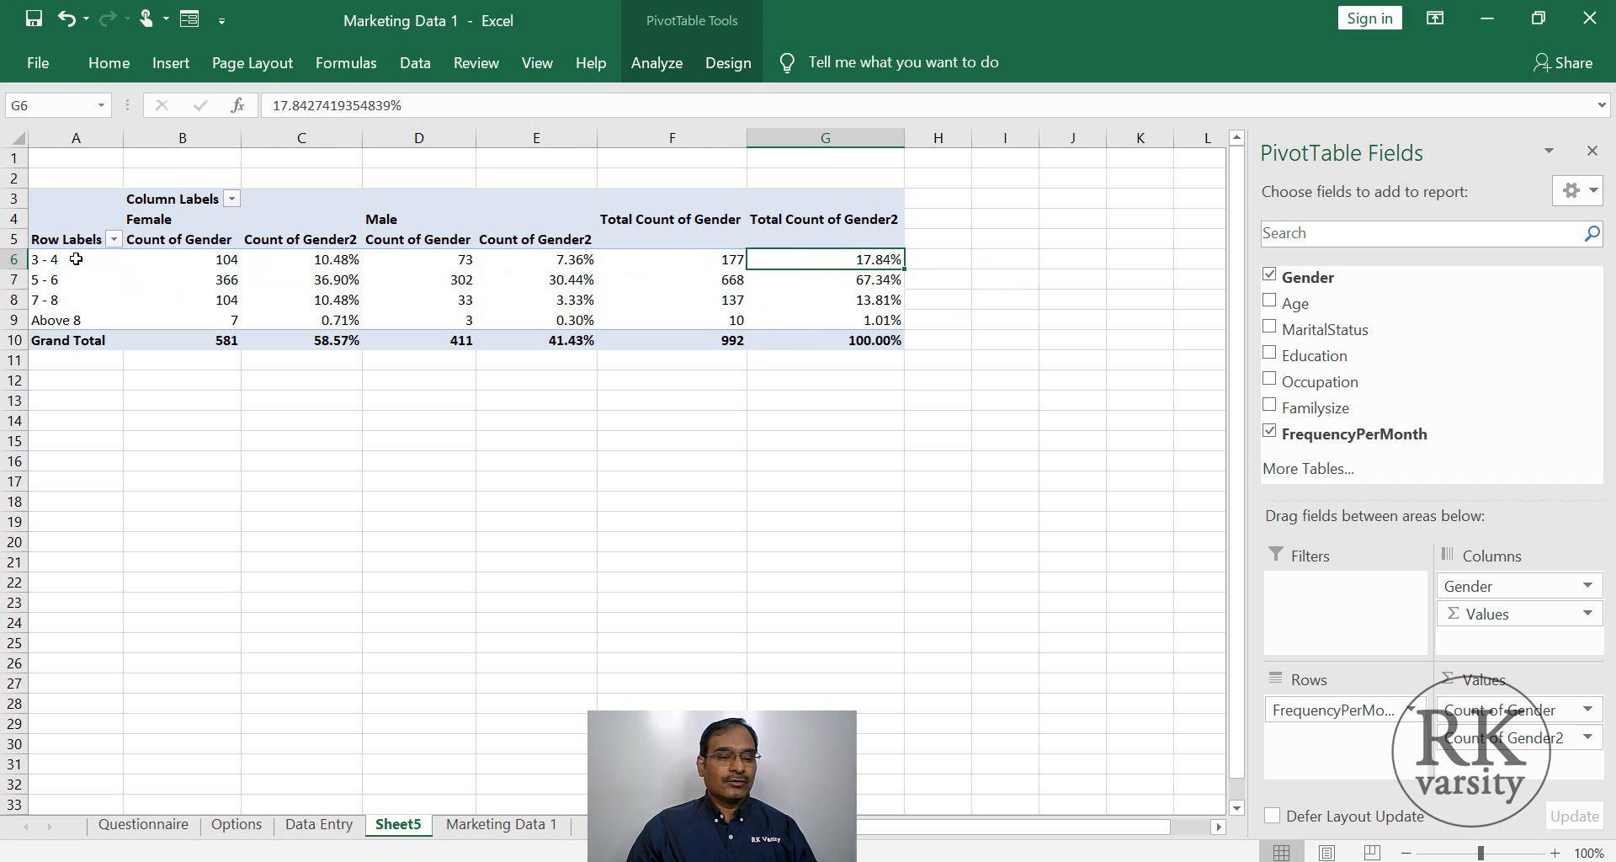
left_click(824, 300)
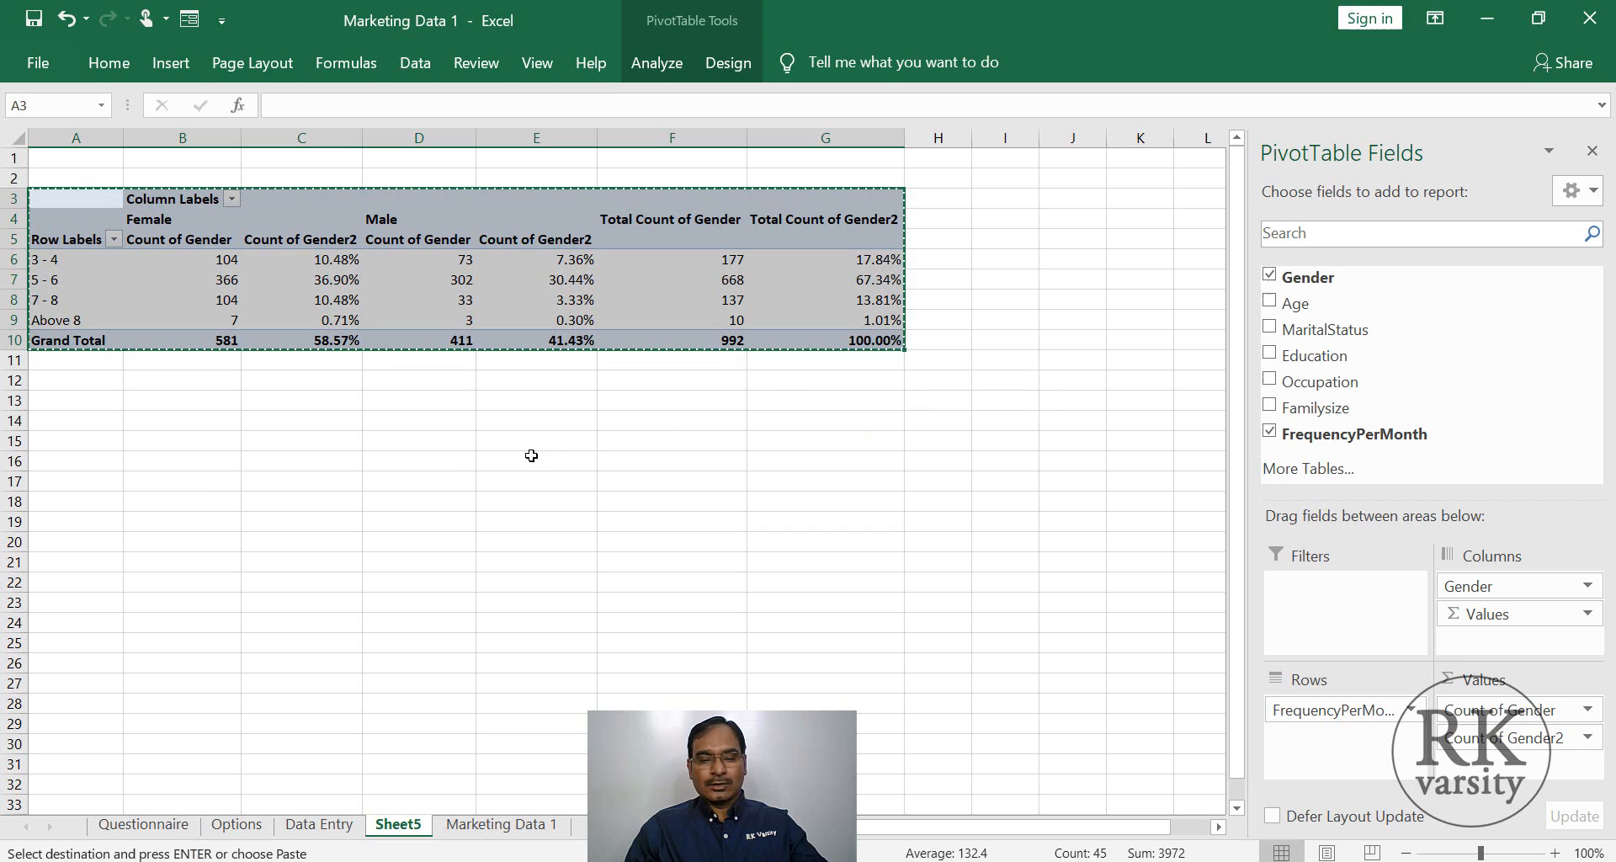
Paste the table as values at A16 and head it Frequency, Respondents, Percentage.
right_click(76, 461)
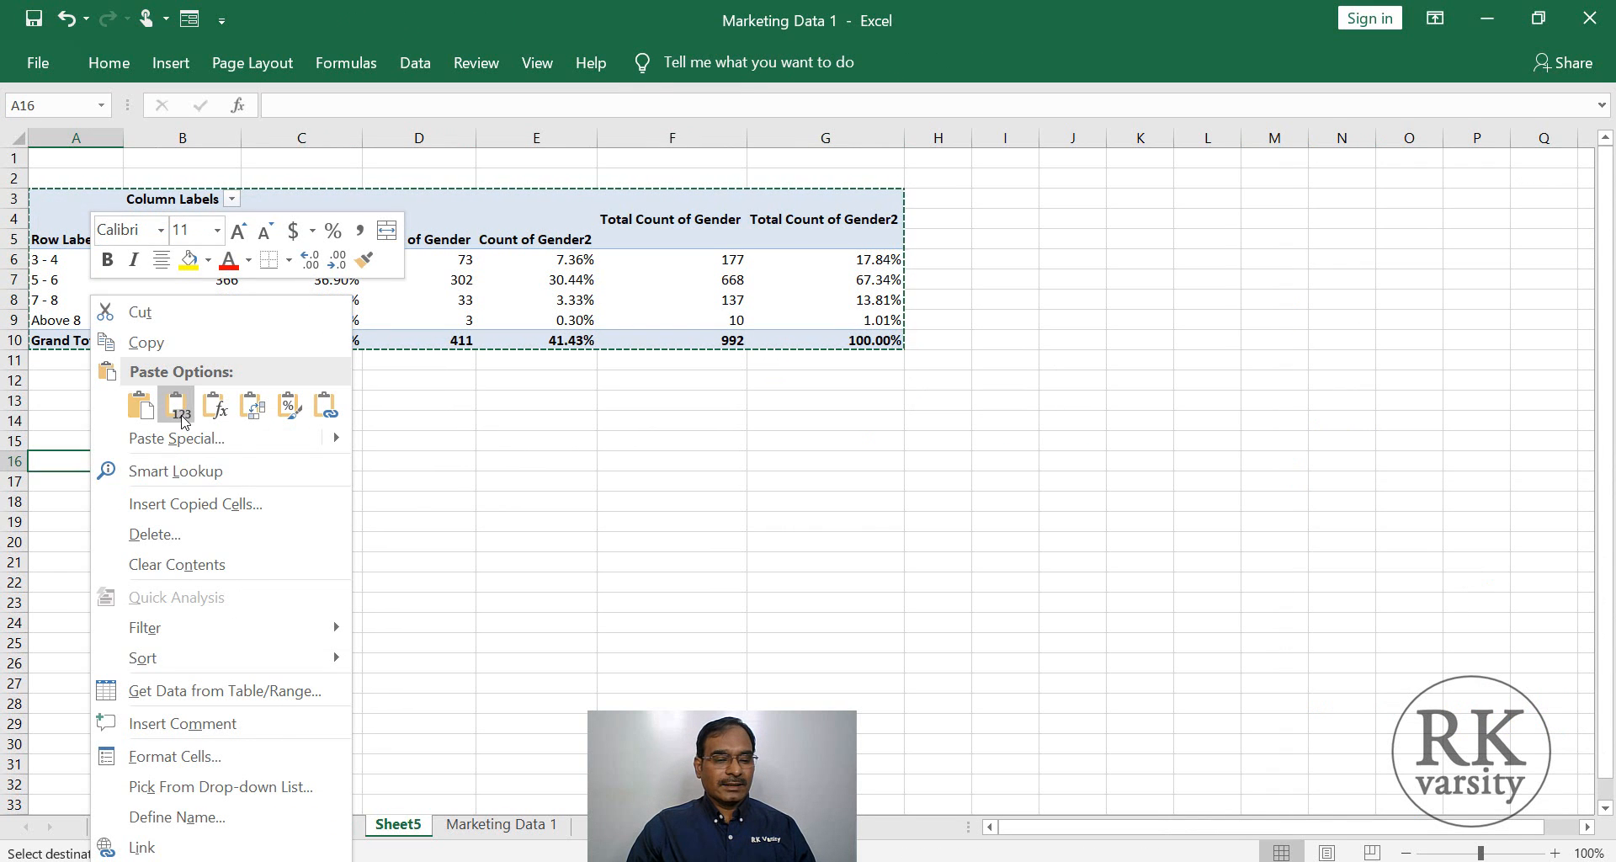
left_click(177, 406)
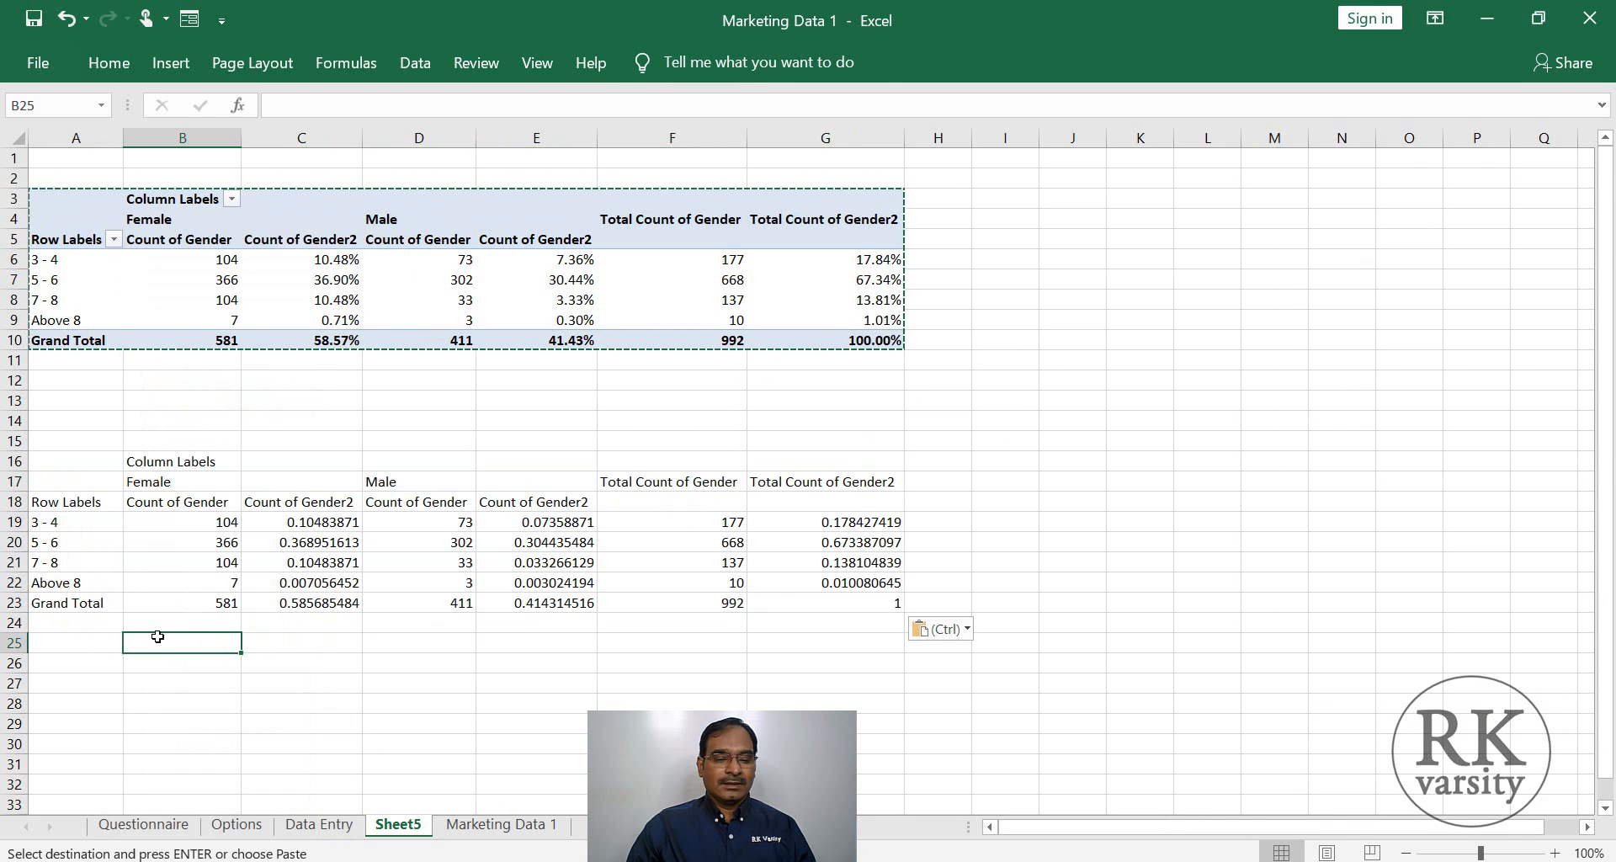
left_click(76, 501)
type("Frequency")
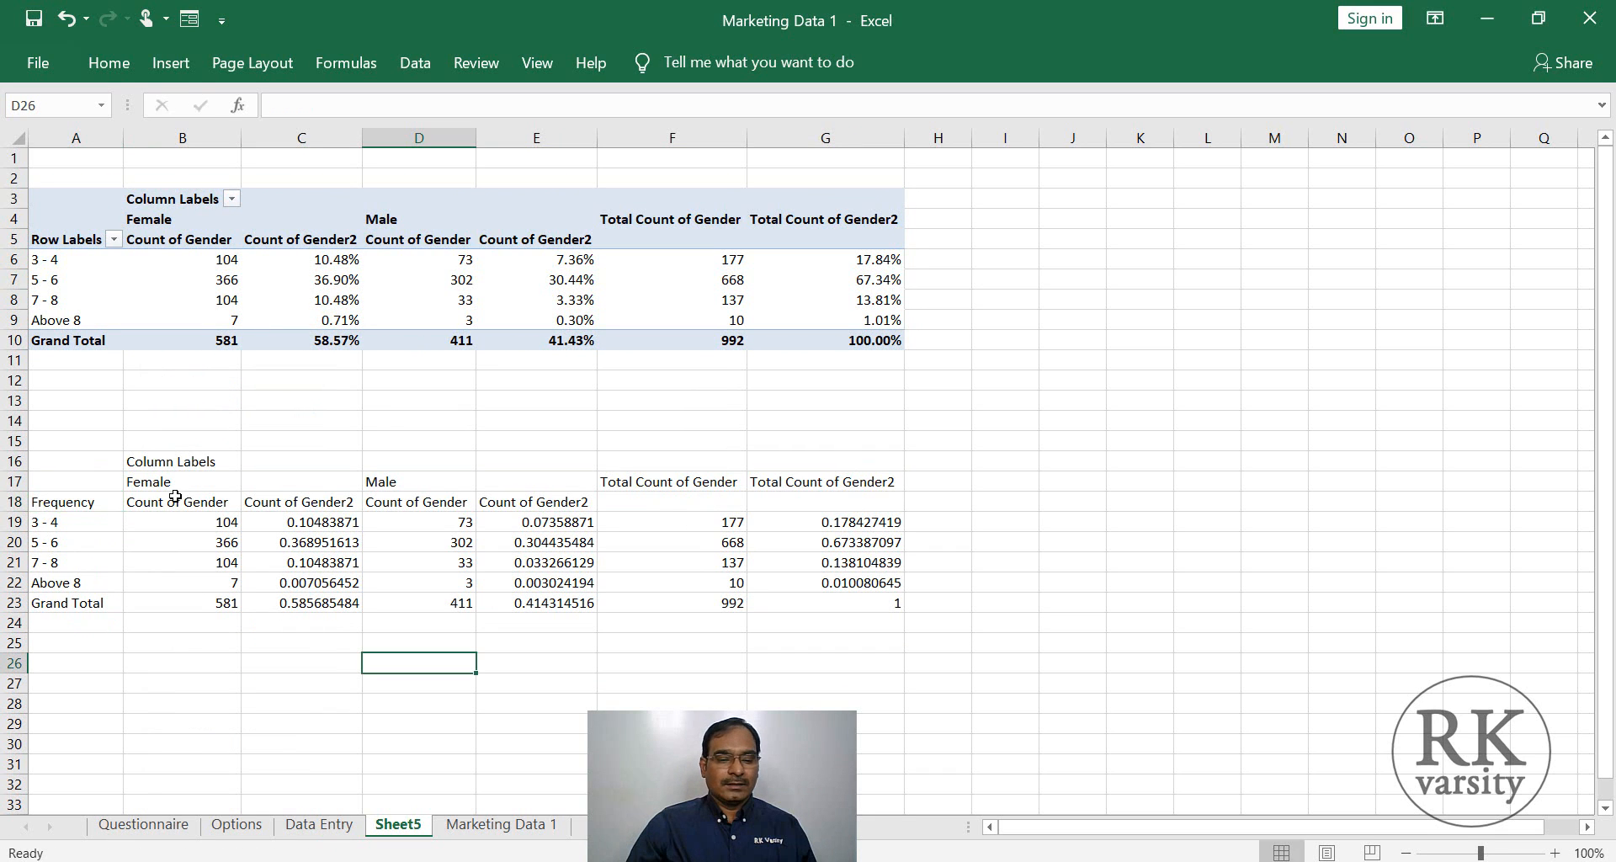
left_click(182, 501)
type("Respondents")
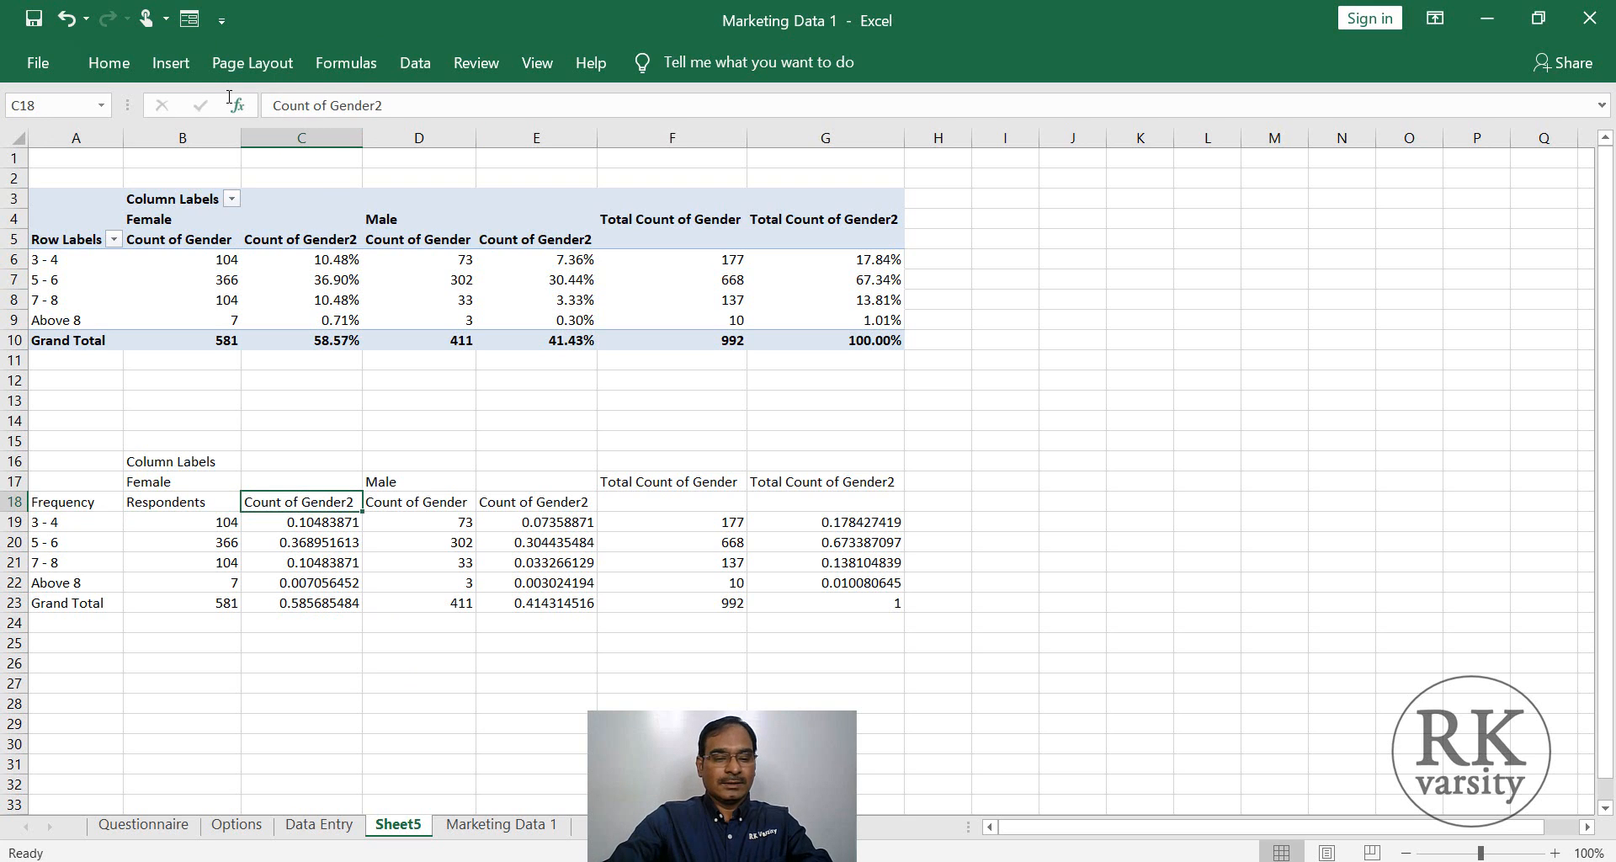
type("Percentage")
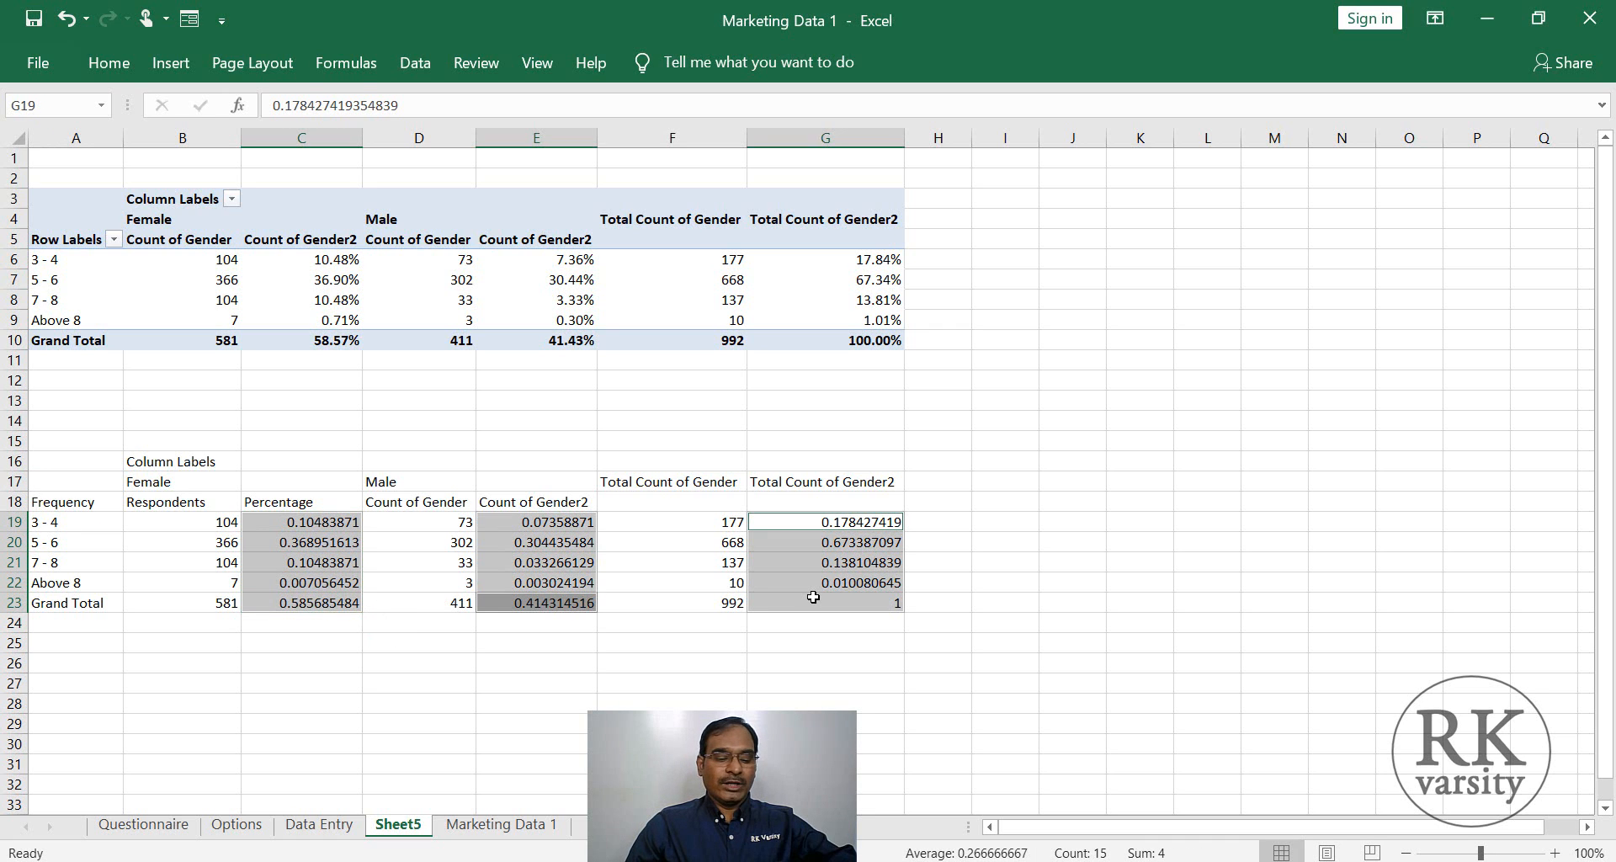
mouse_move(464, 560)
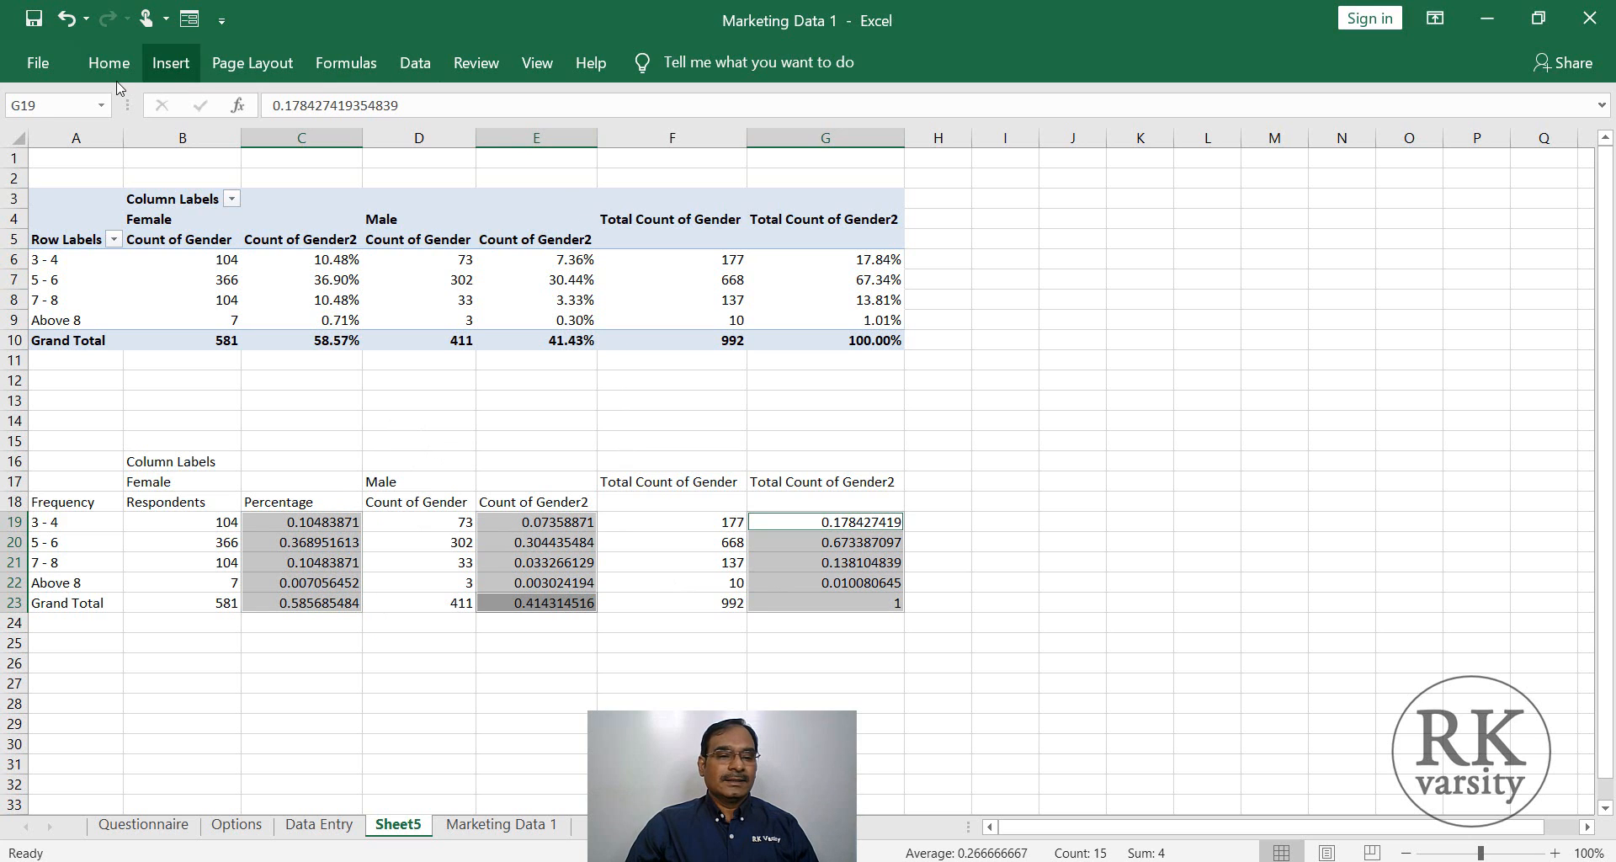
Format the proportion columns as percentages and select the pasted table for copying.
left_click(108, 62)
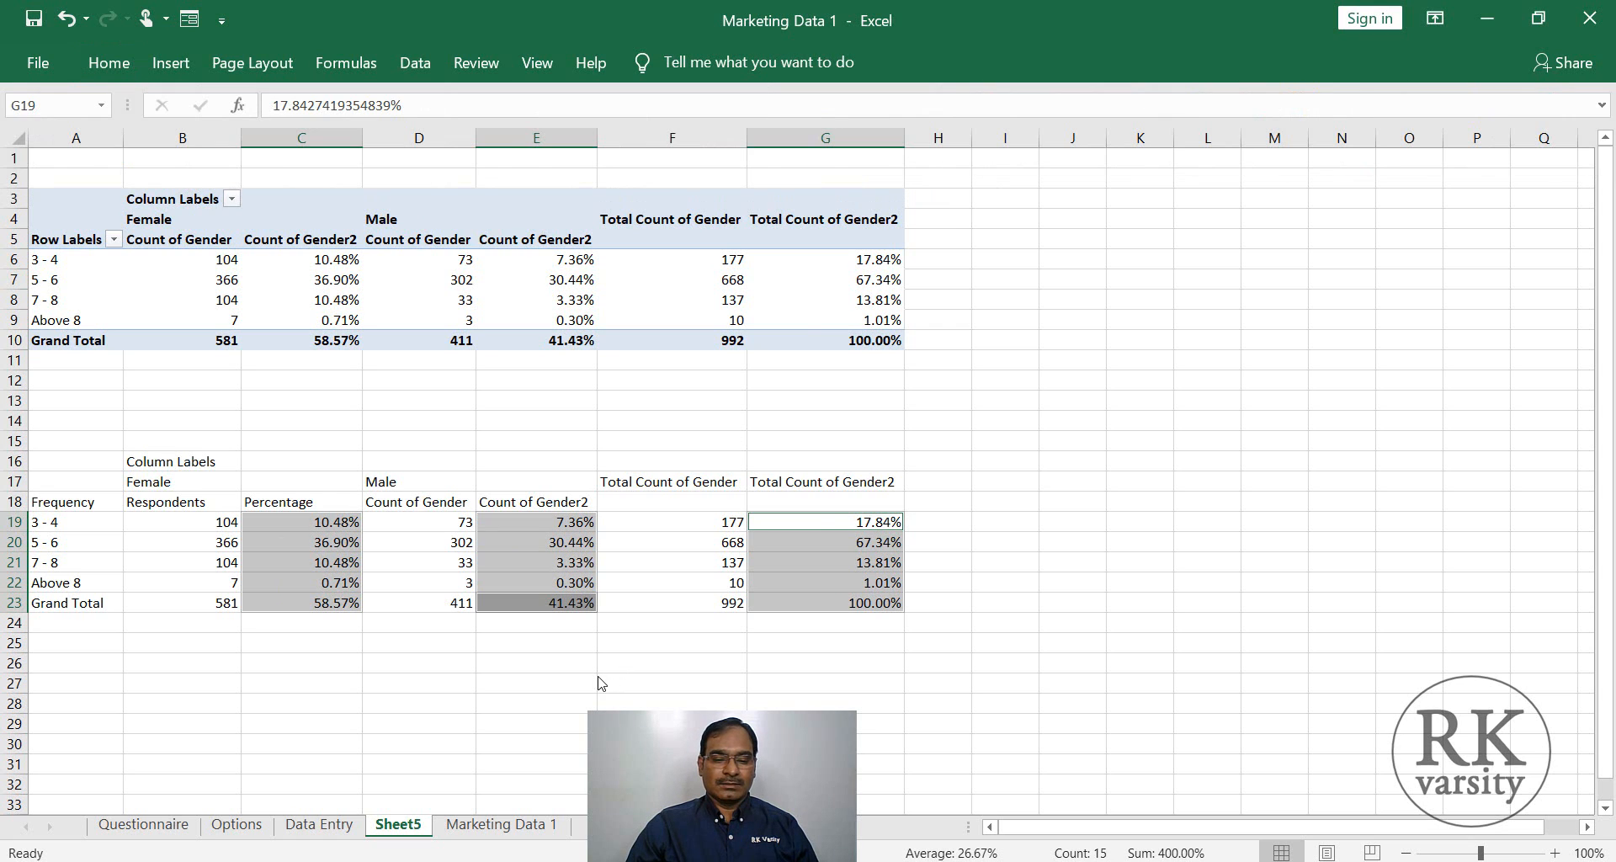
left_click(419, 663)
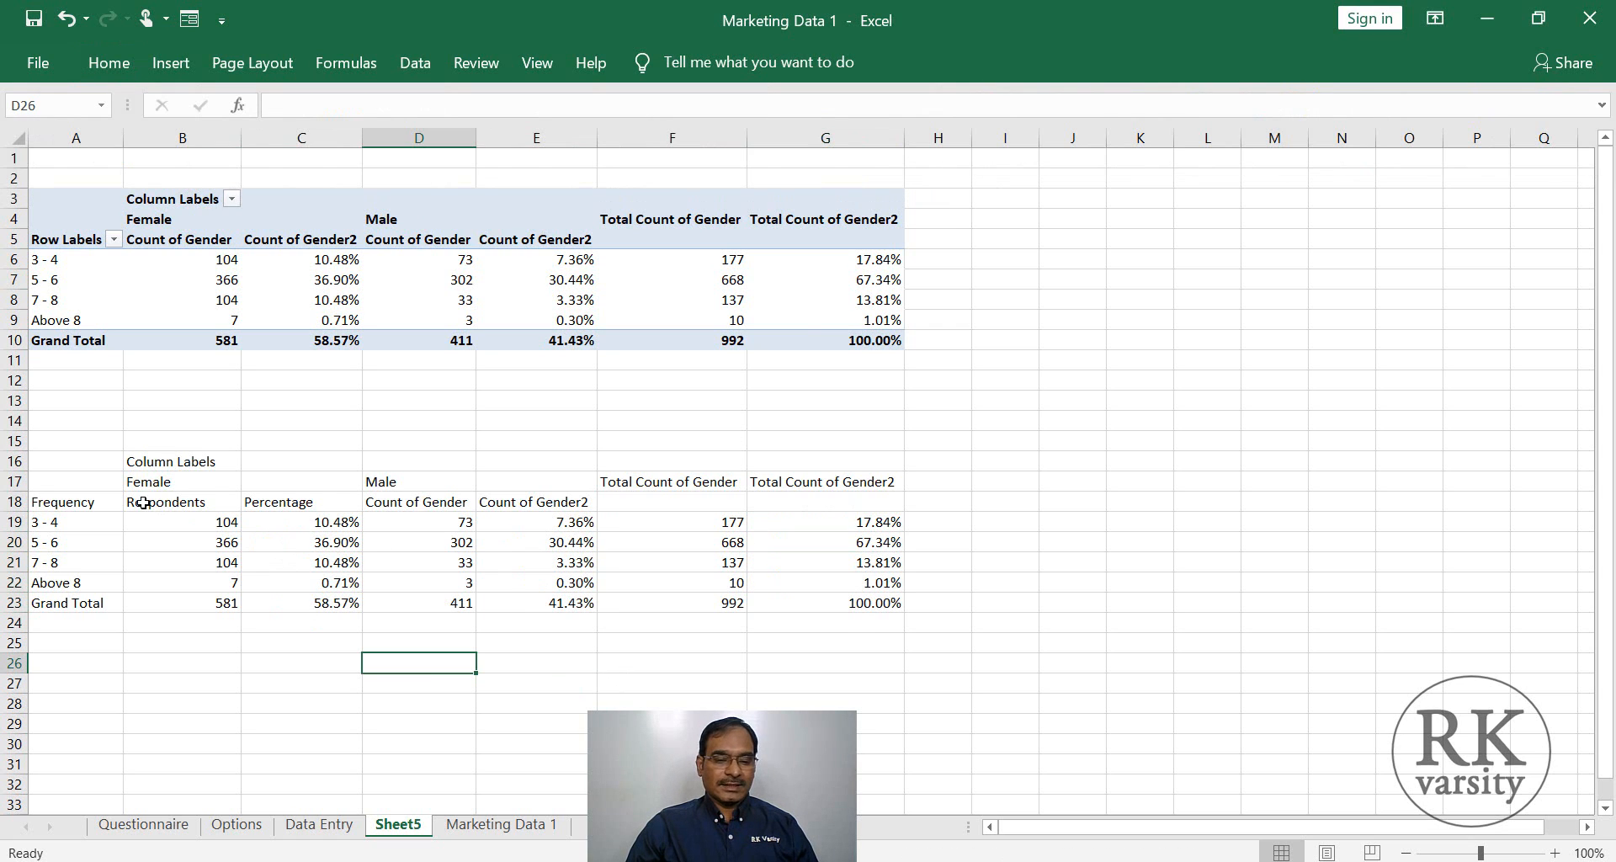
mouse_move(67, 488)
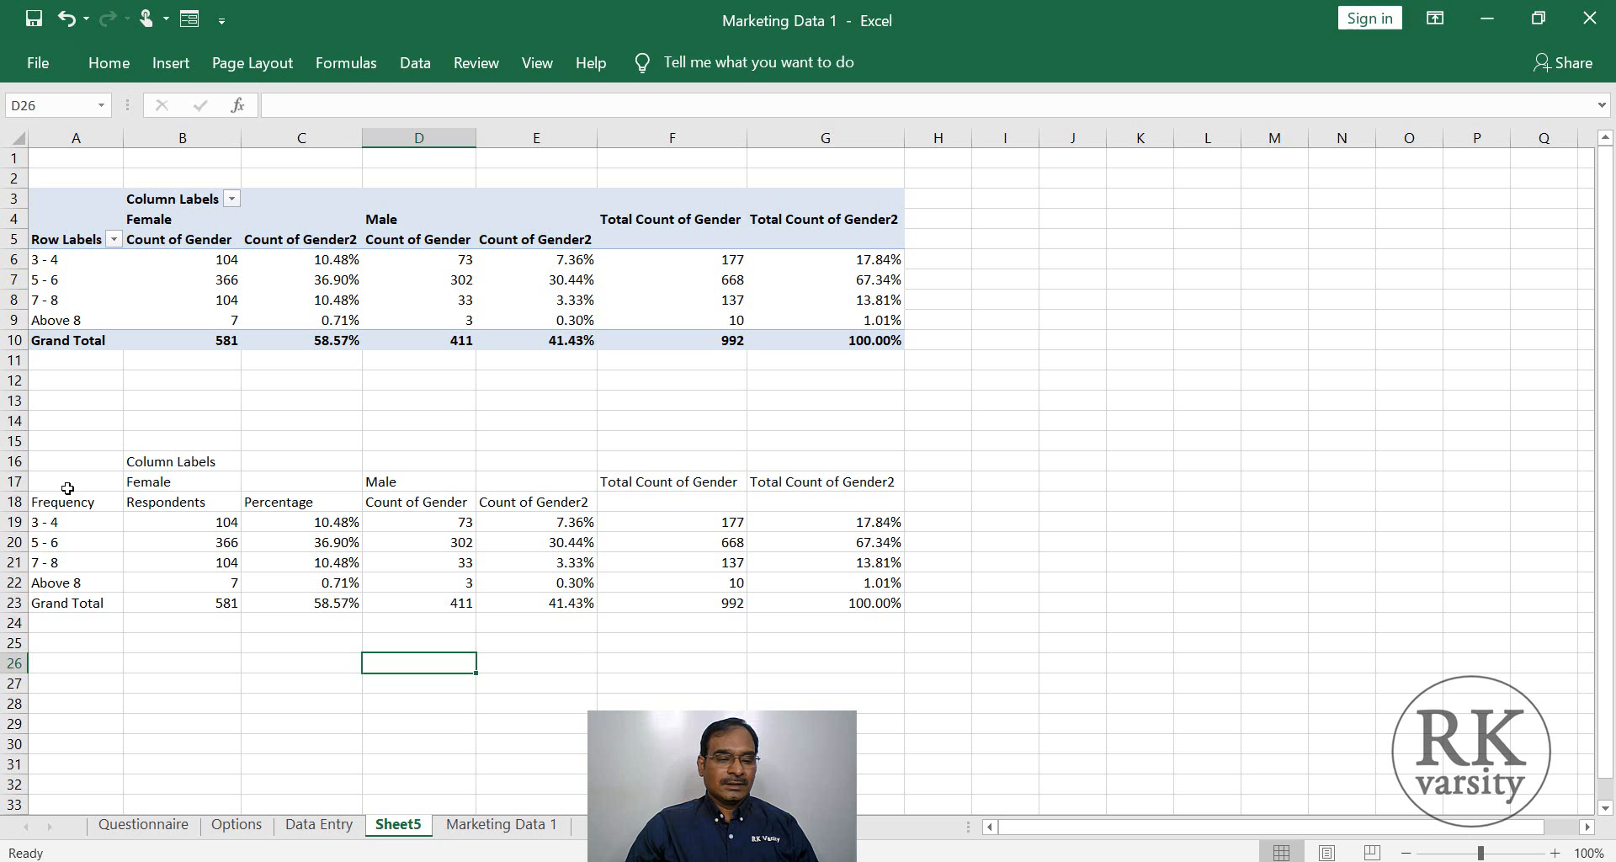
left_click_drag(67, 482, 830, 618)
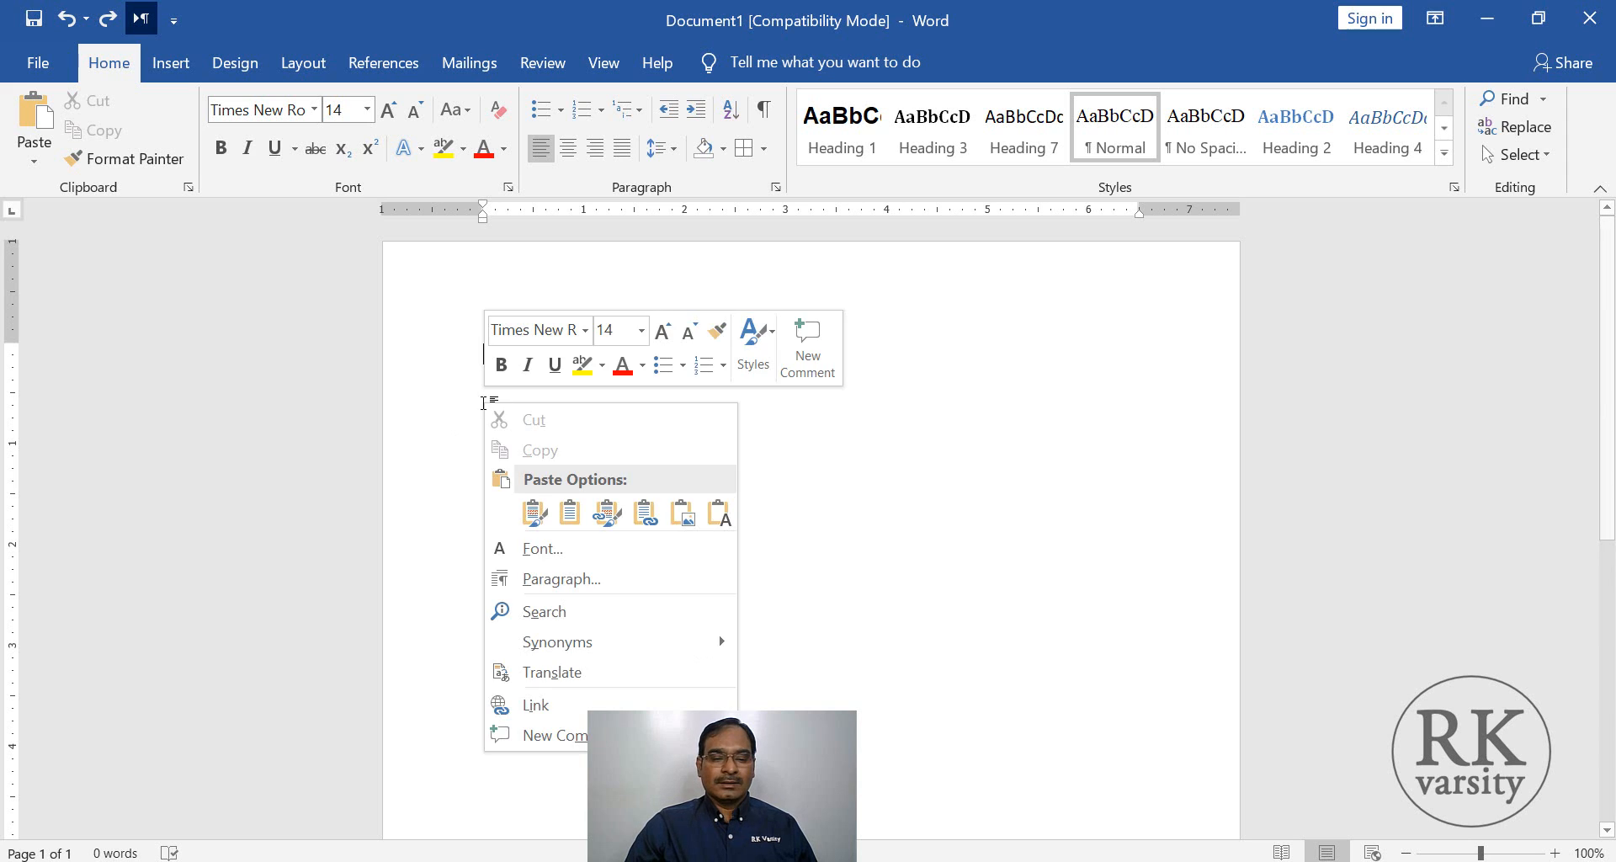
Paste the frequency table into the Word document and apply a blue banded table style.
left_click(533, 512)
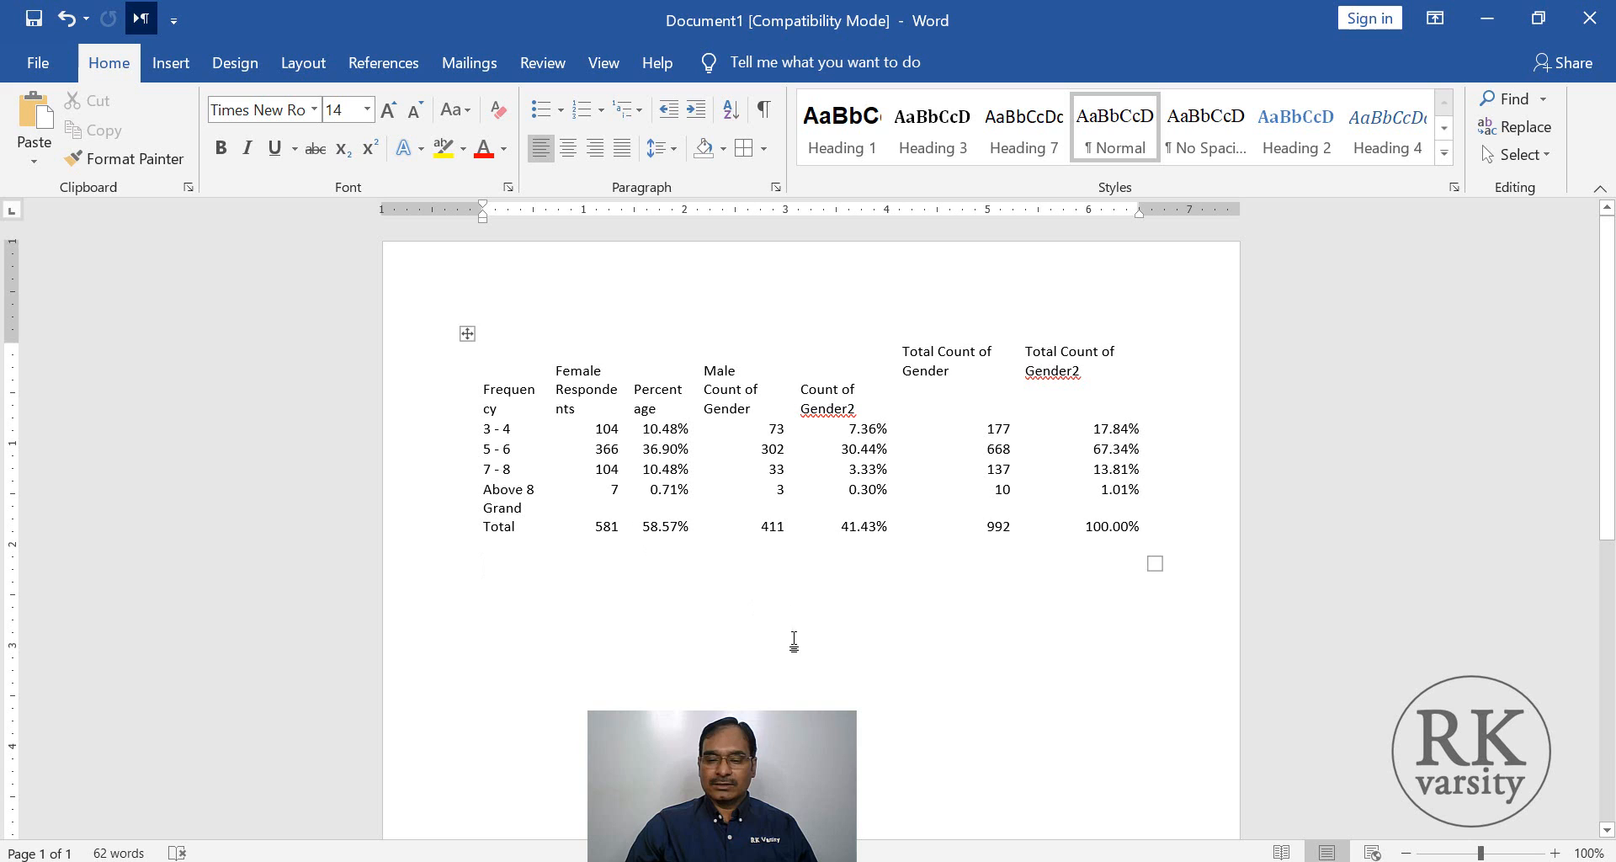
left_click(466, 333)
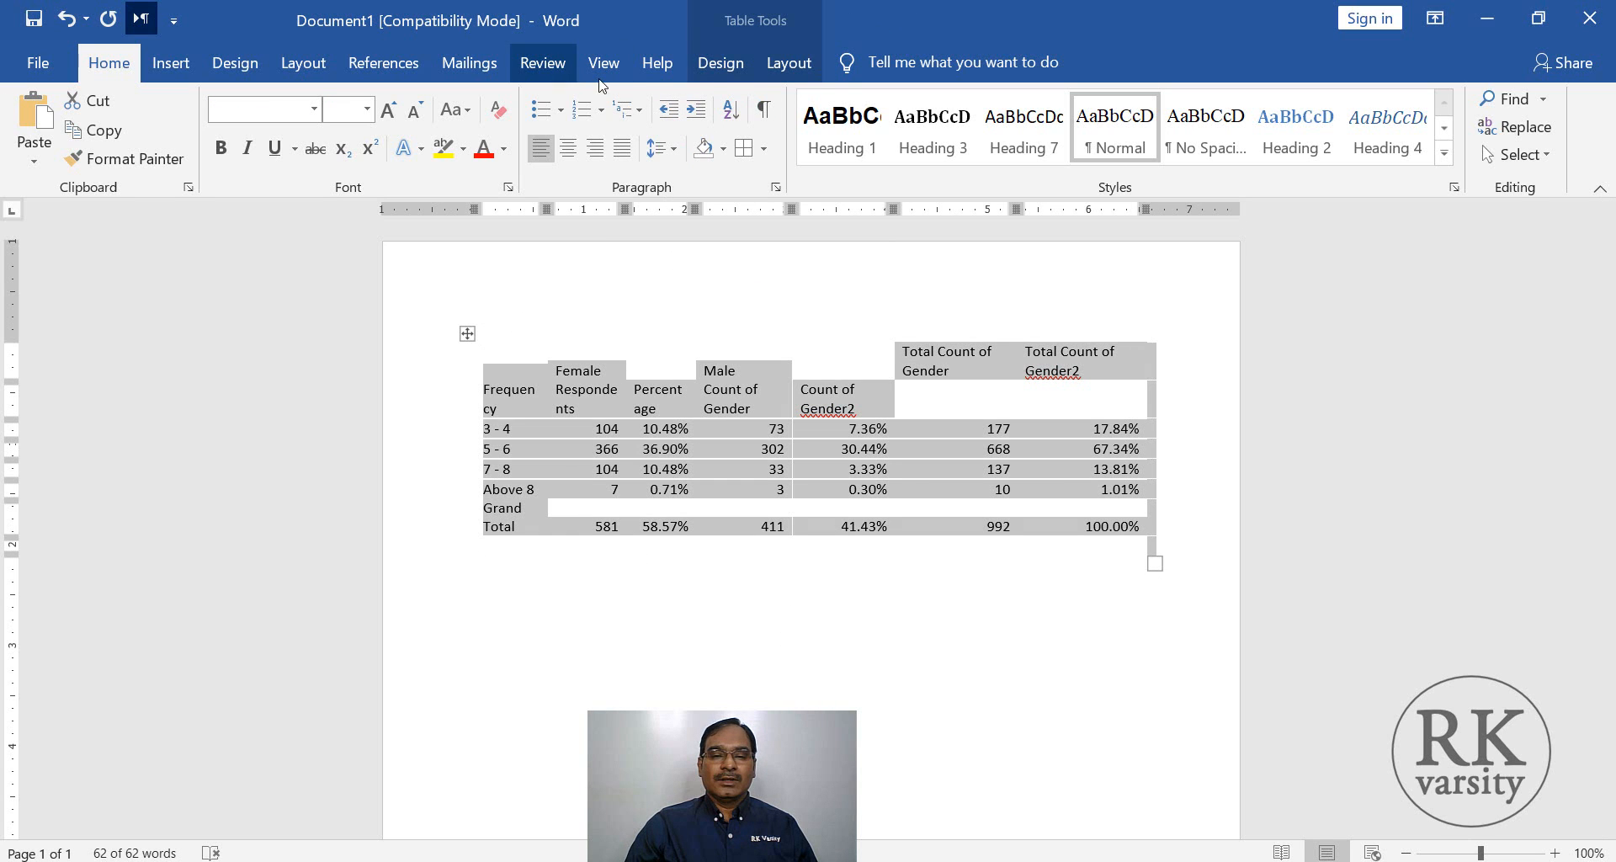
left_click(719, 62)
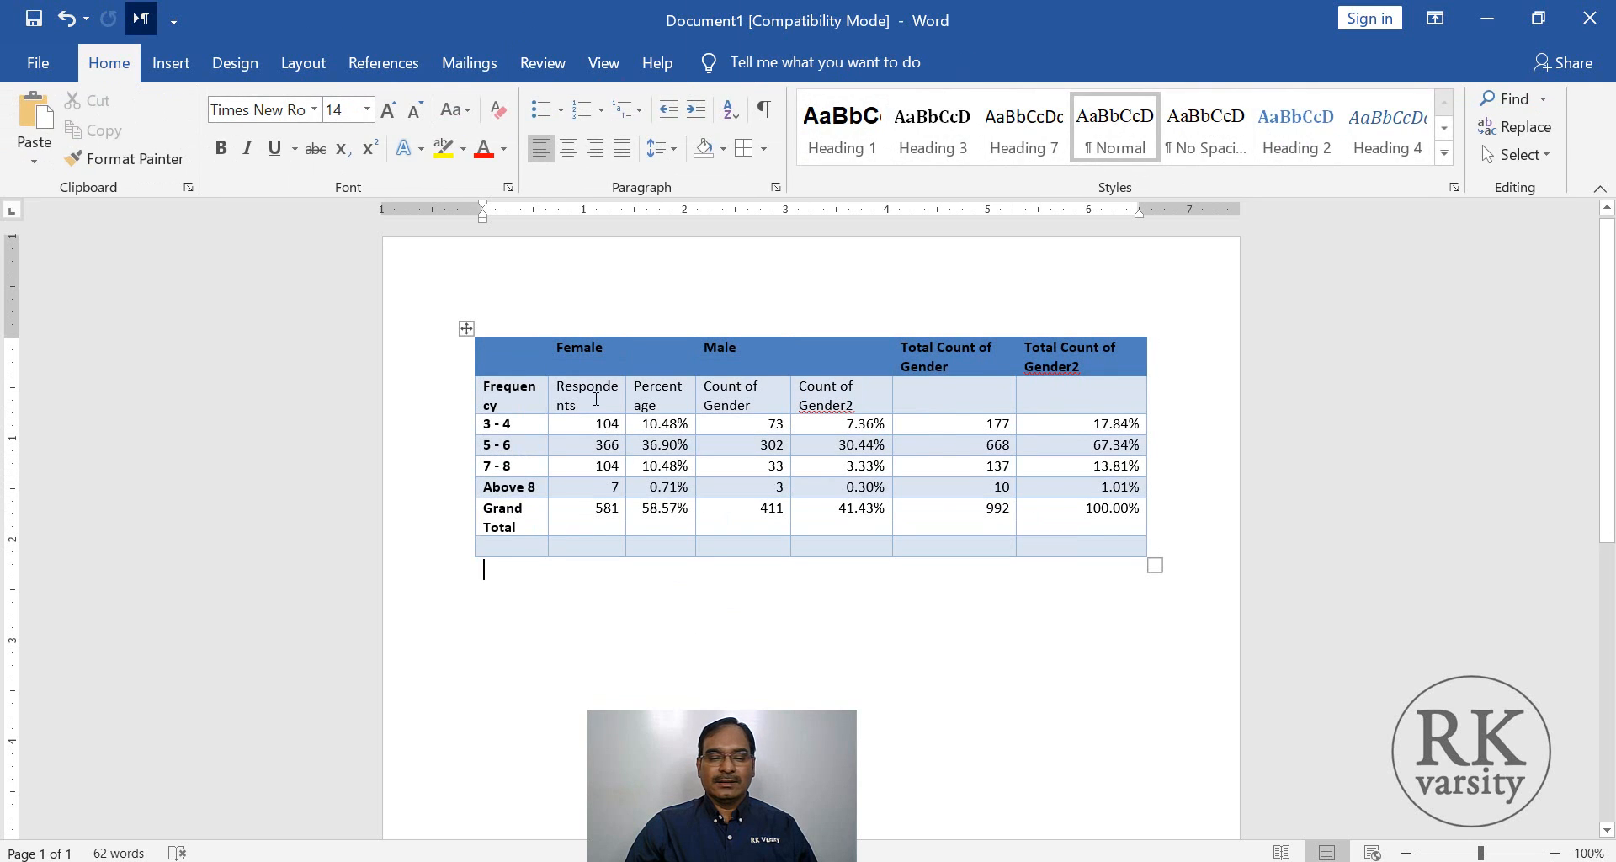
left_click(586, 403)
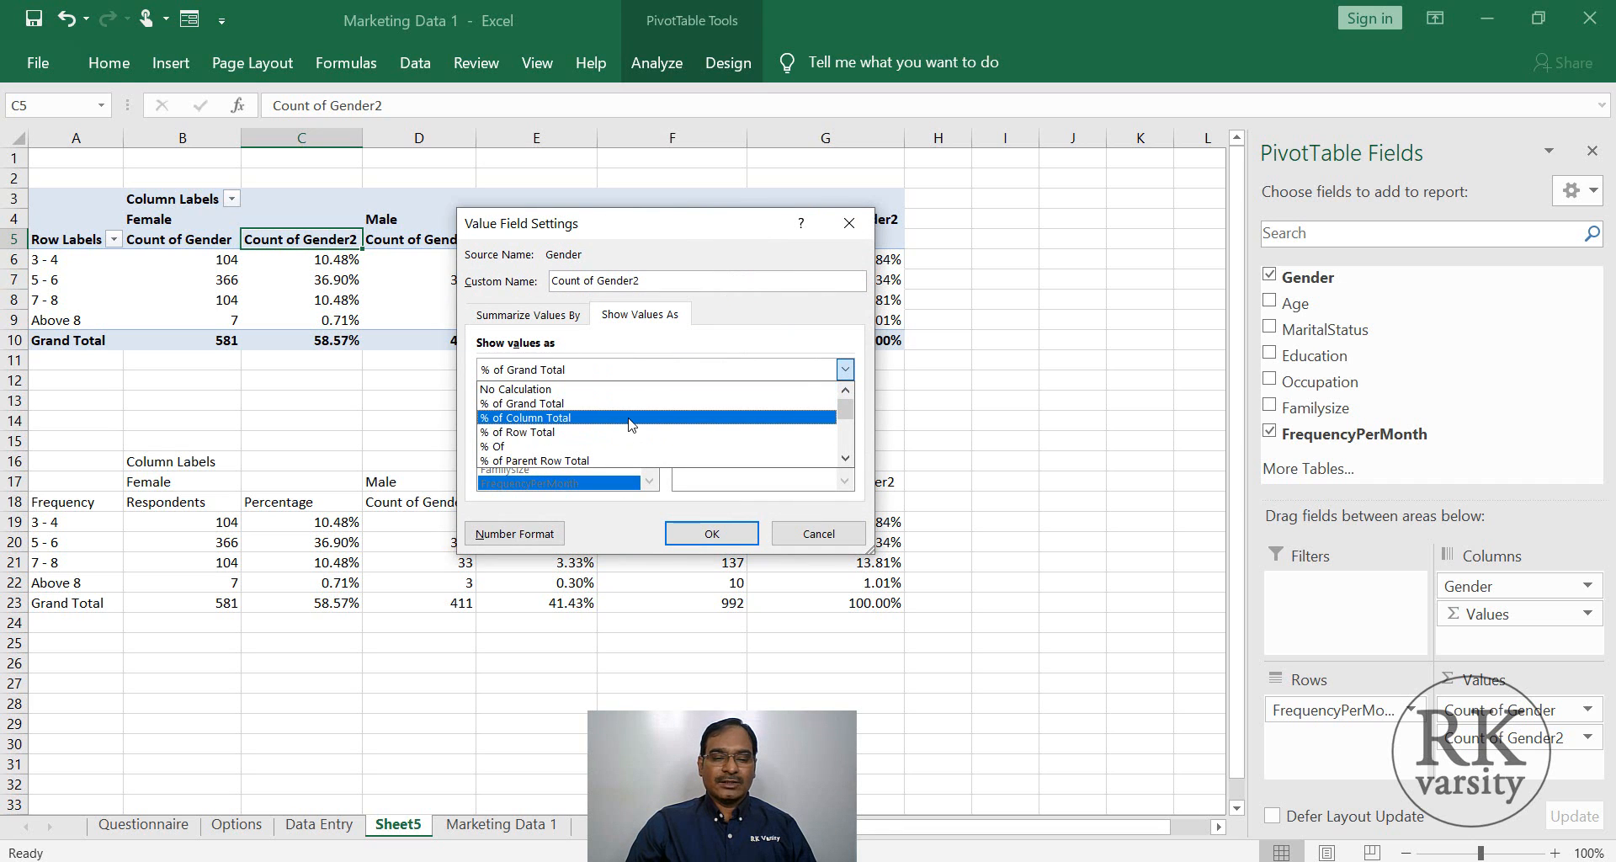
Show Count of Gender2 as % of Column Total instead of grand total.
left_click(523, 417)
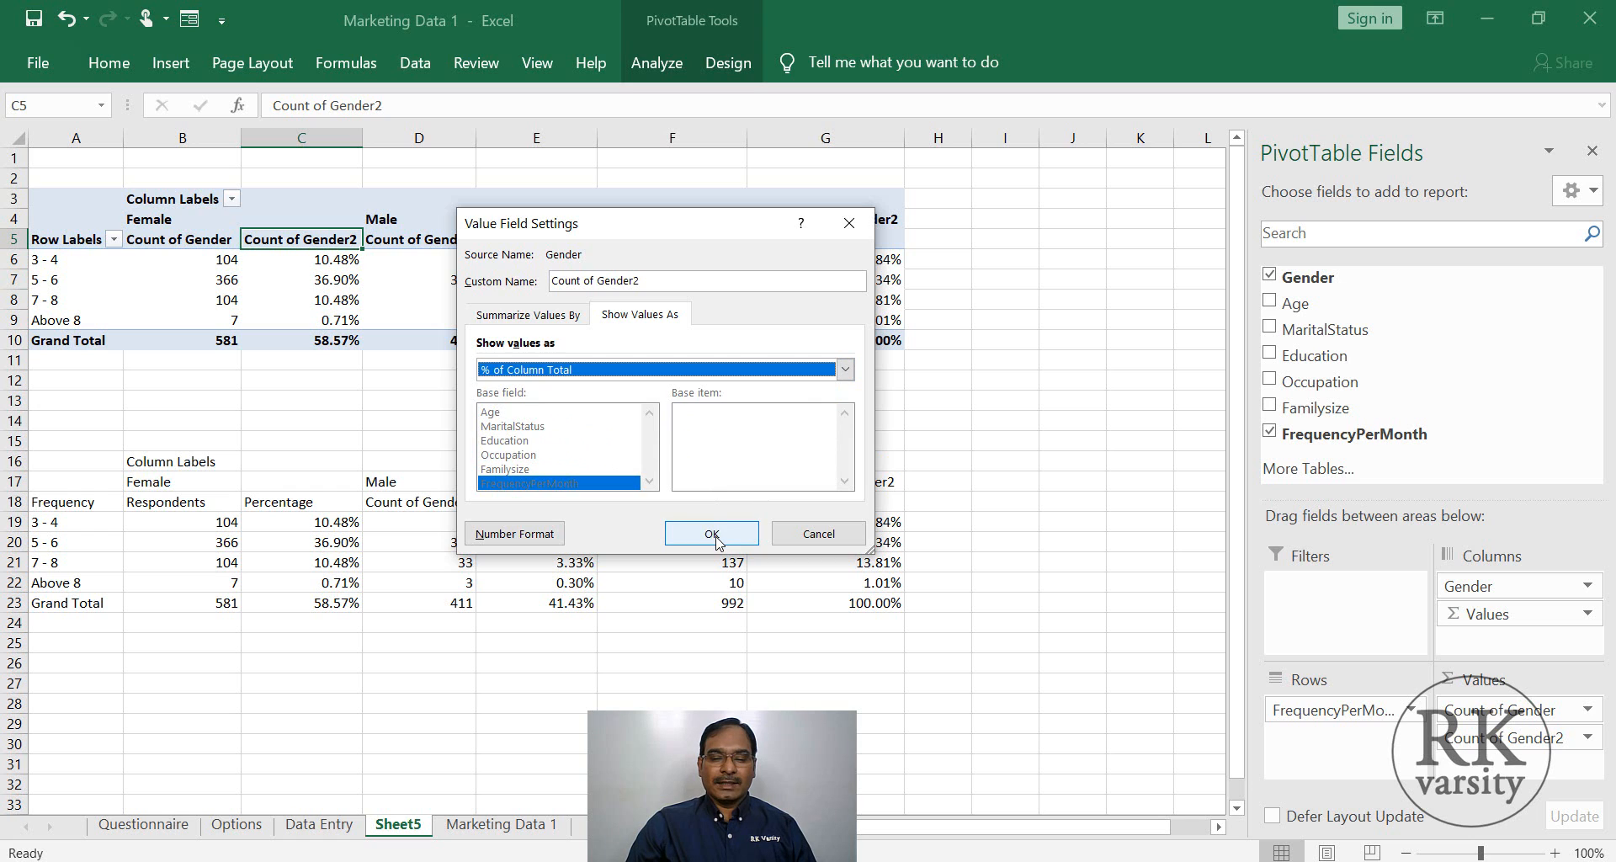
left_click(710, 534)
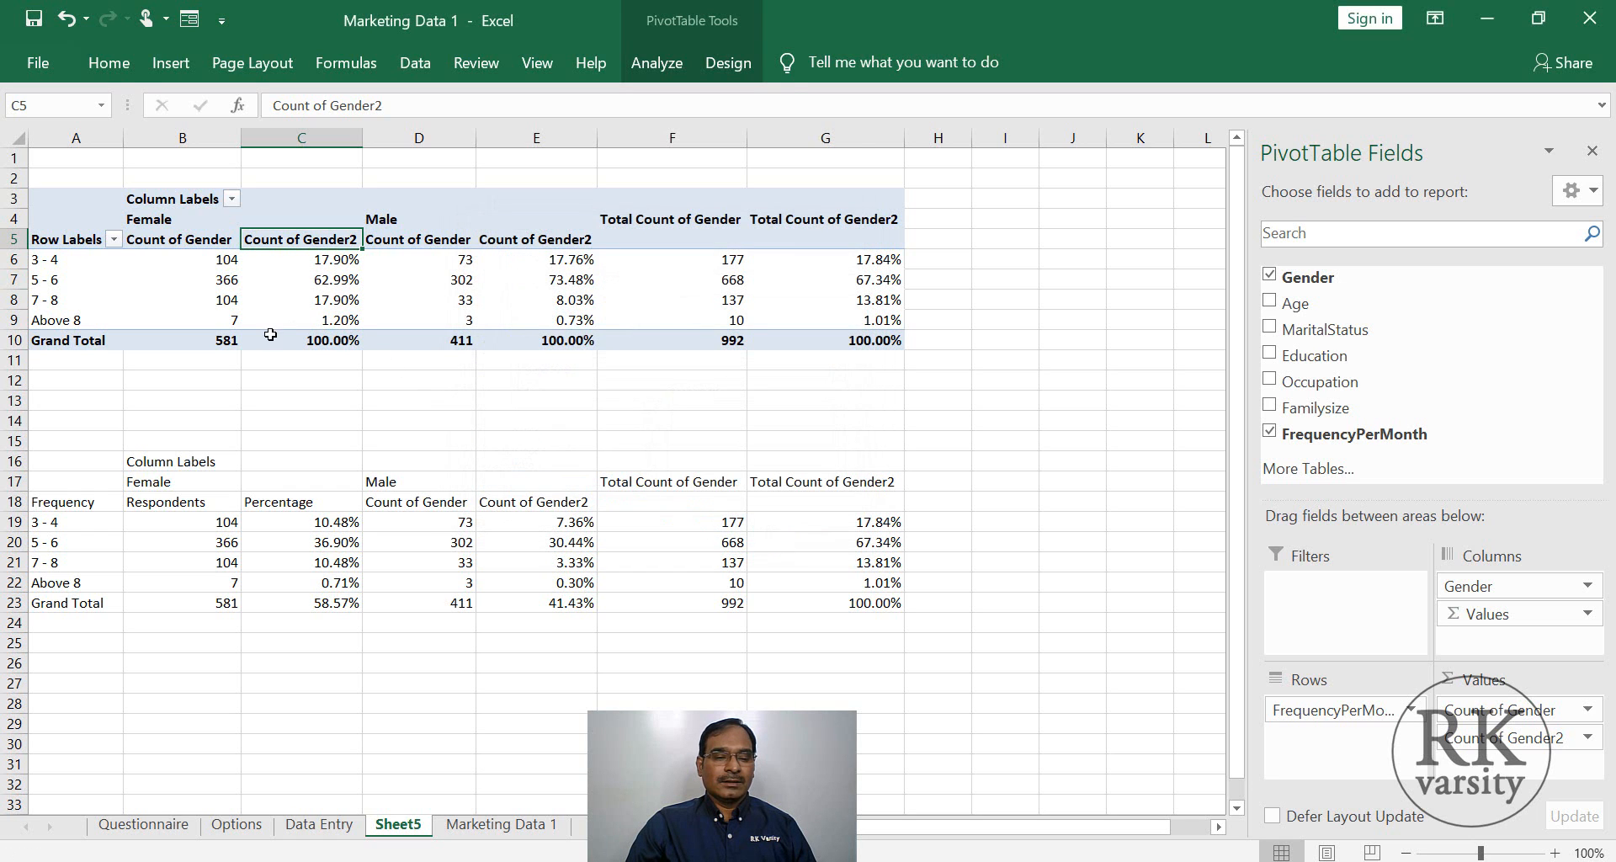
Review the Female and Male column percentages, then copy the pivot table A3:G10.
left_click(301, 340)
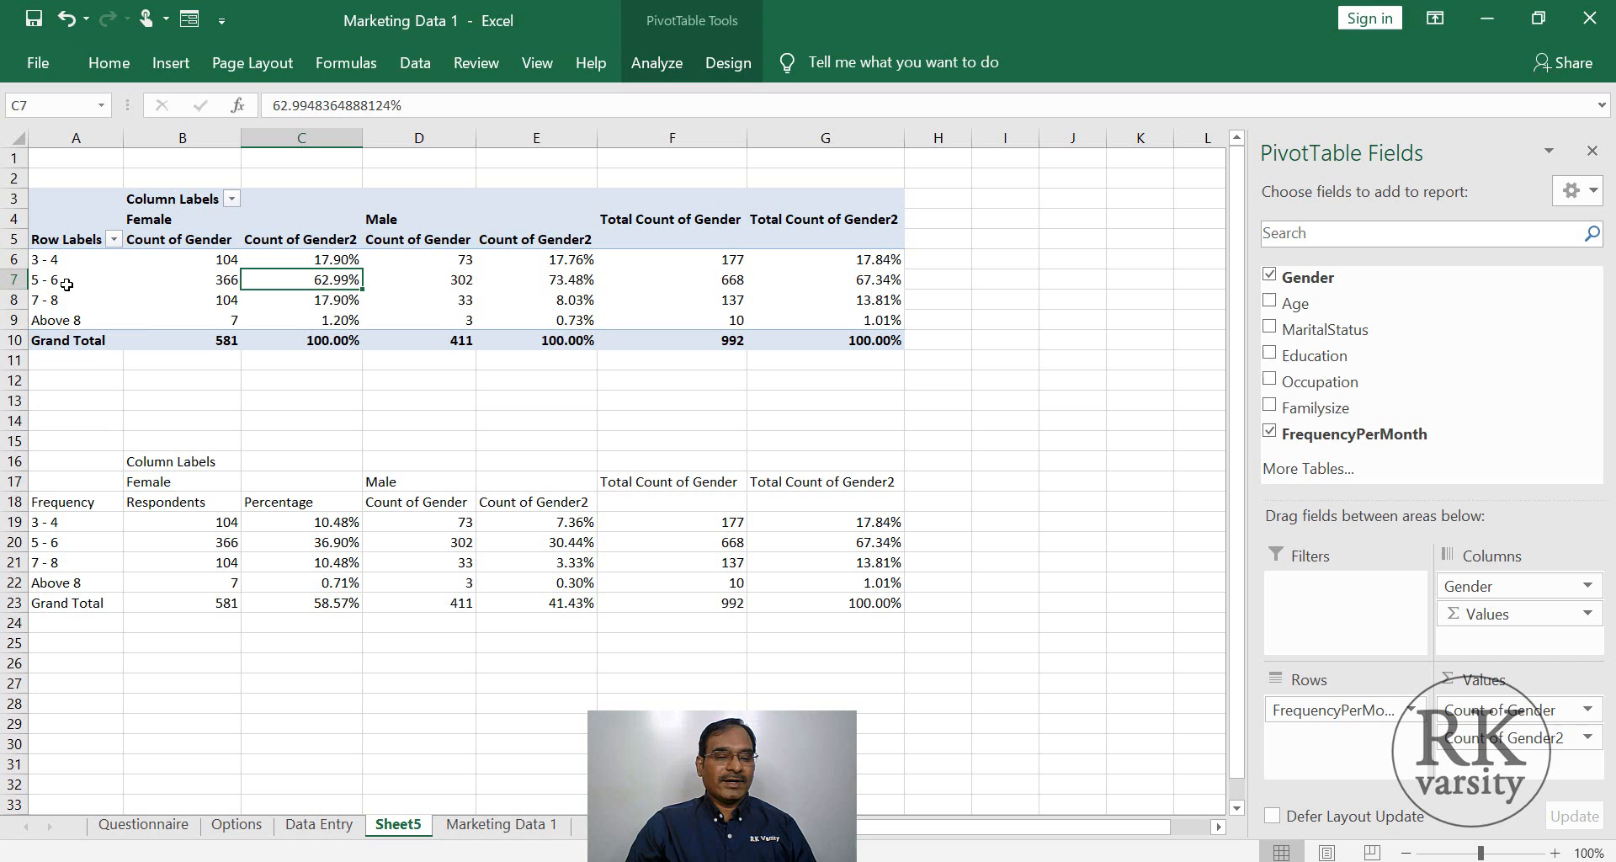
left_click(417, 217)
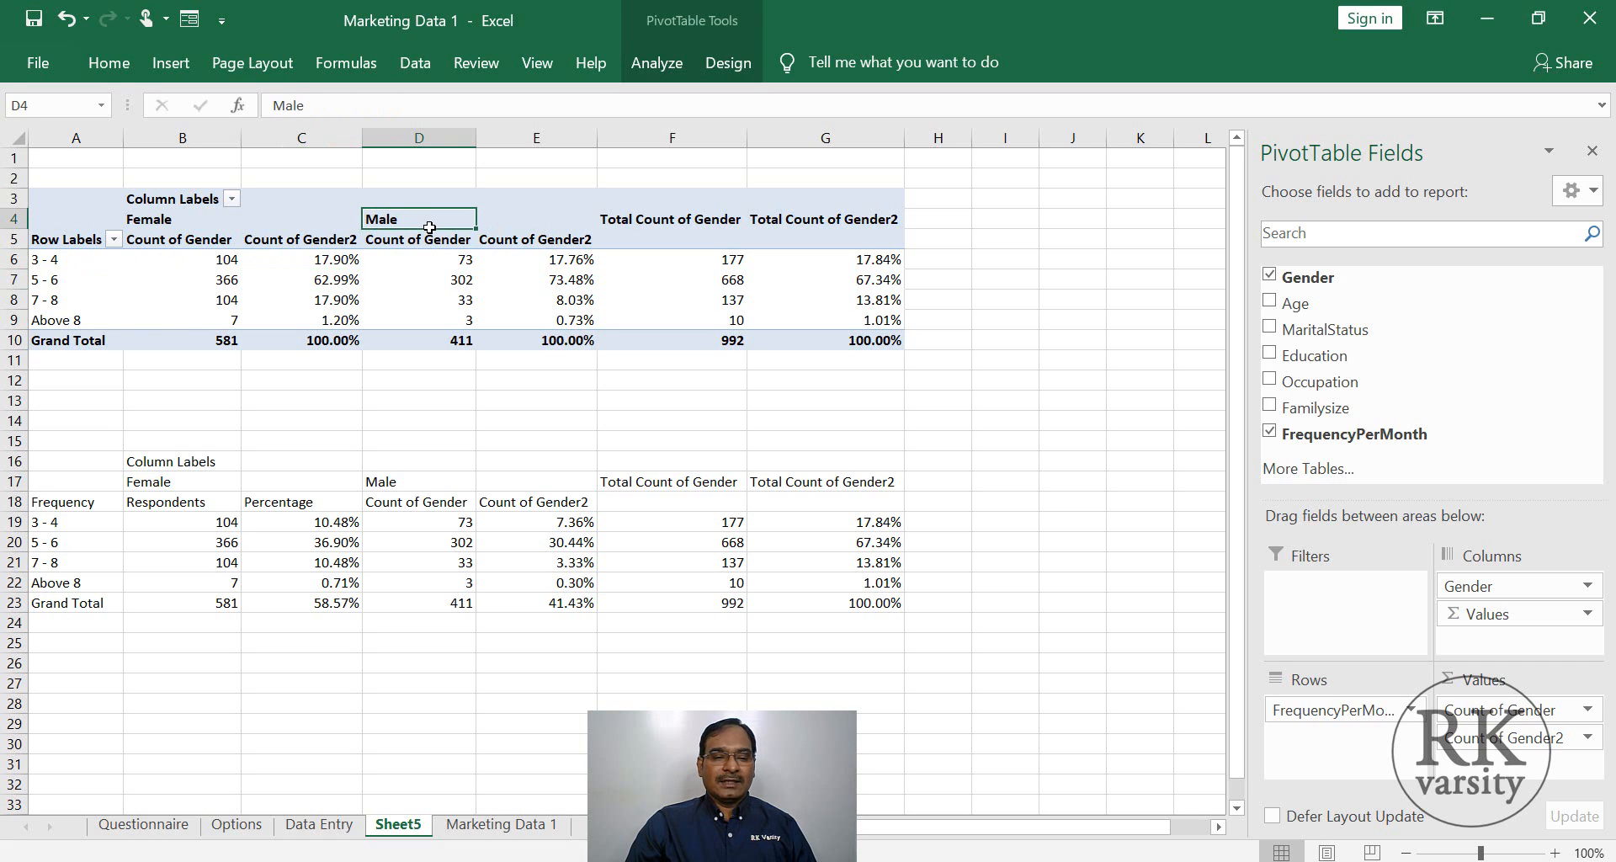
left_click(535, 280)
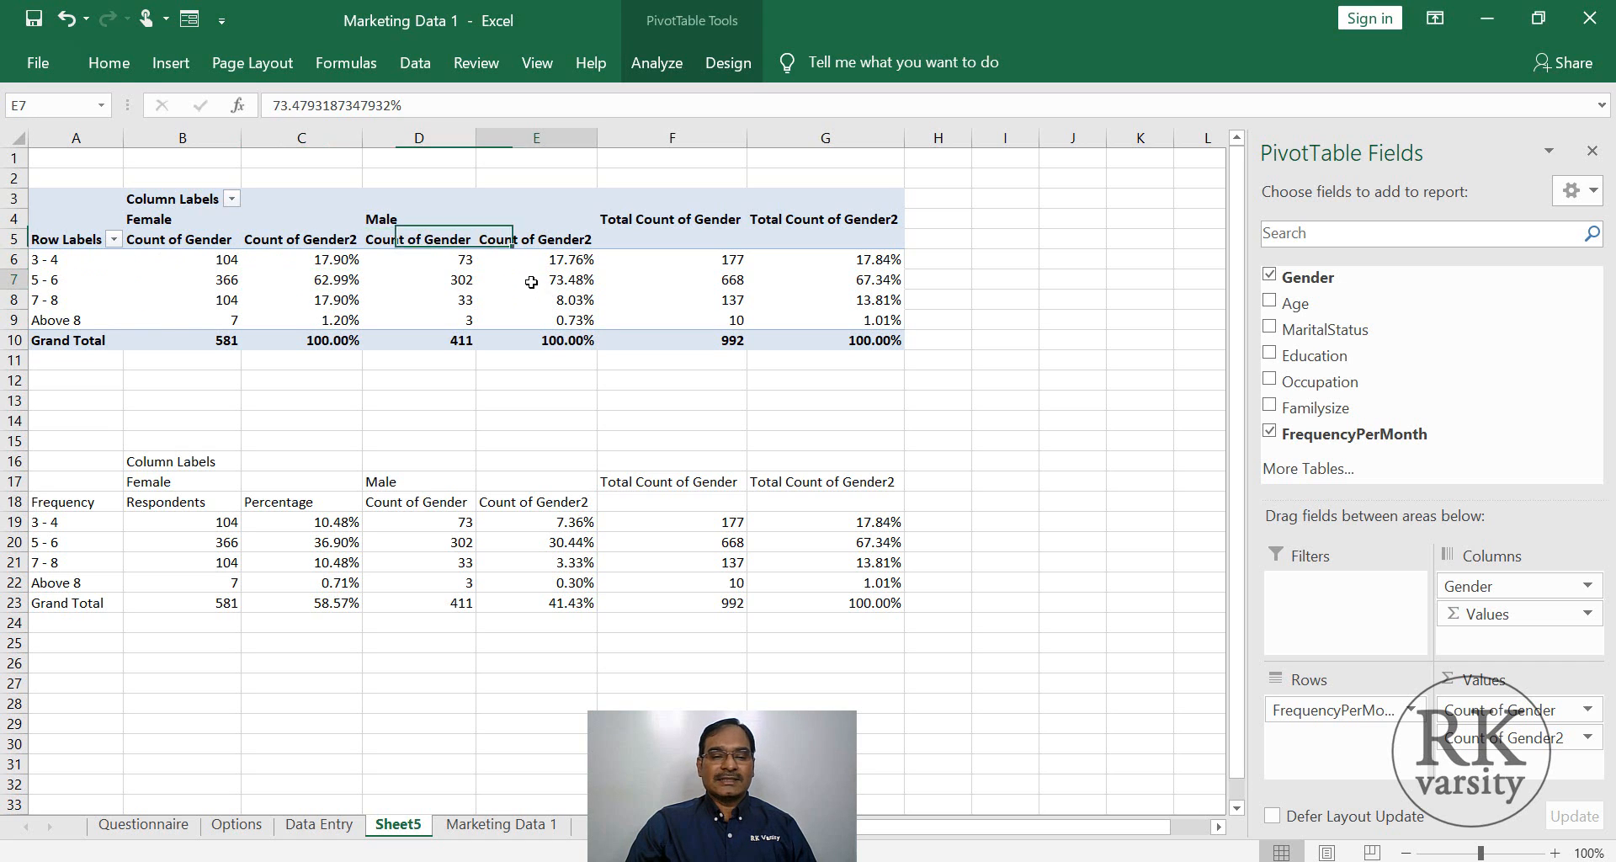
left_click(535, 280)
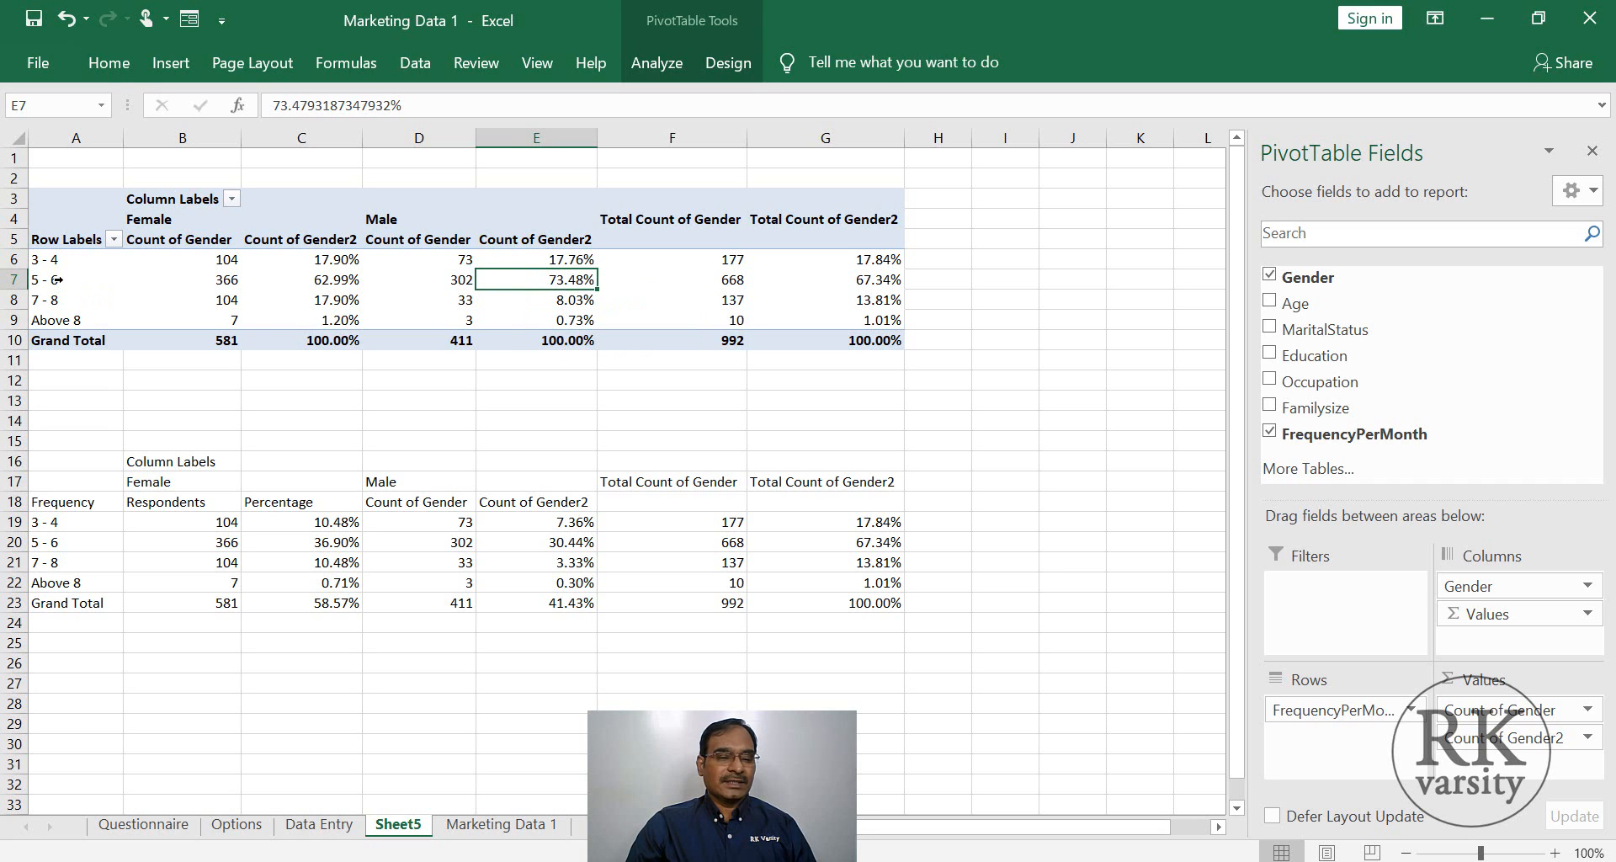
left_click(419, 340)
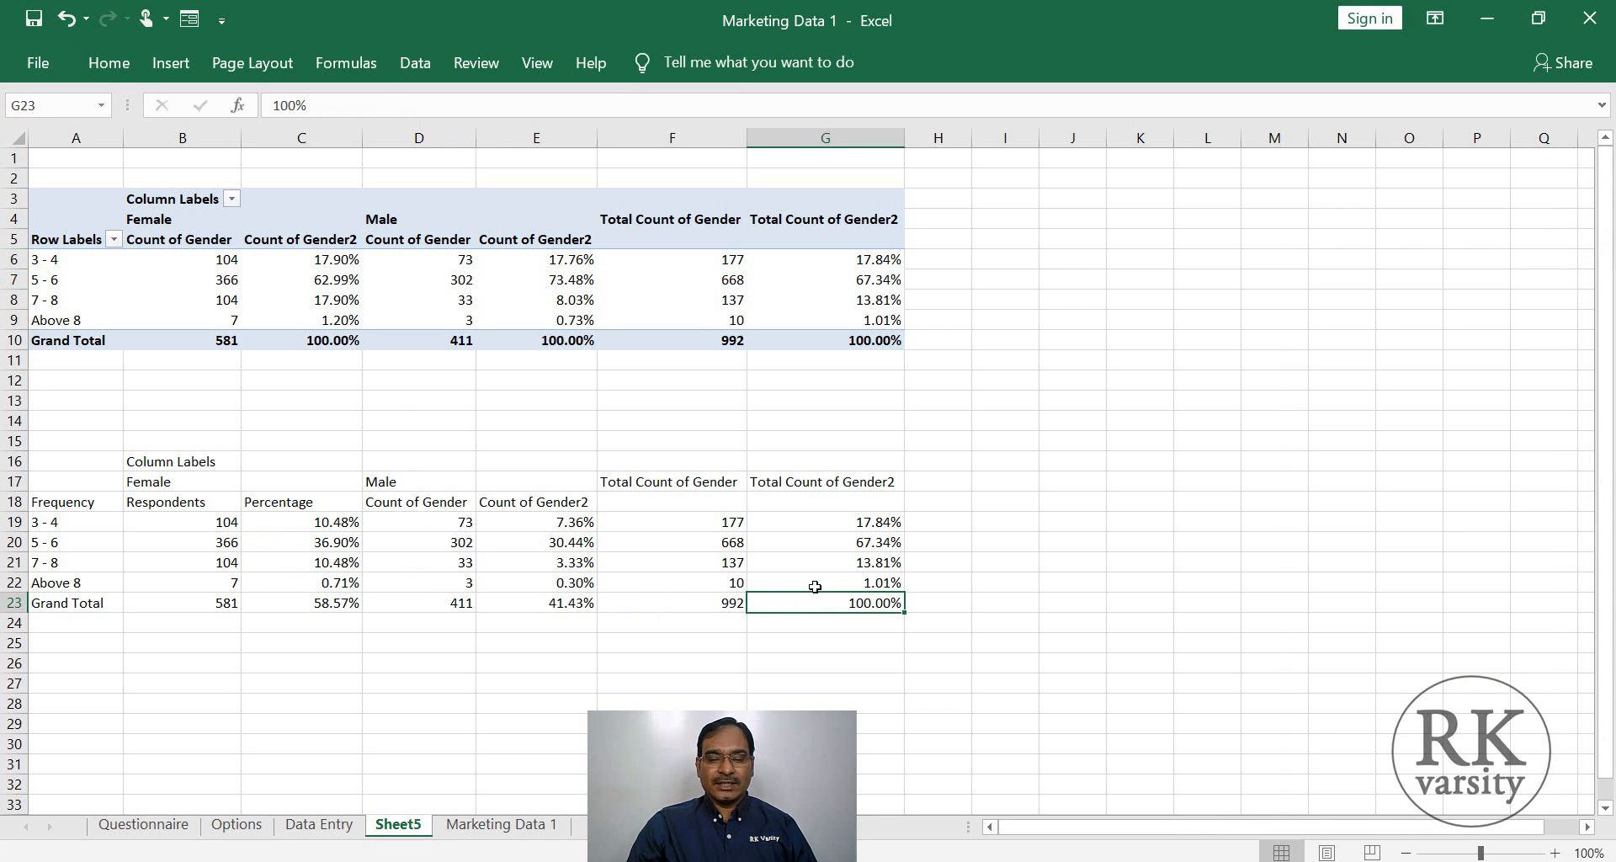
left_click(671, 300)
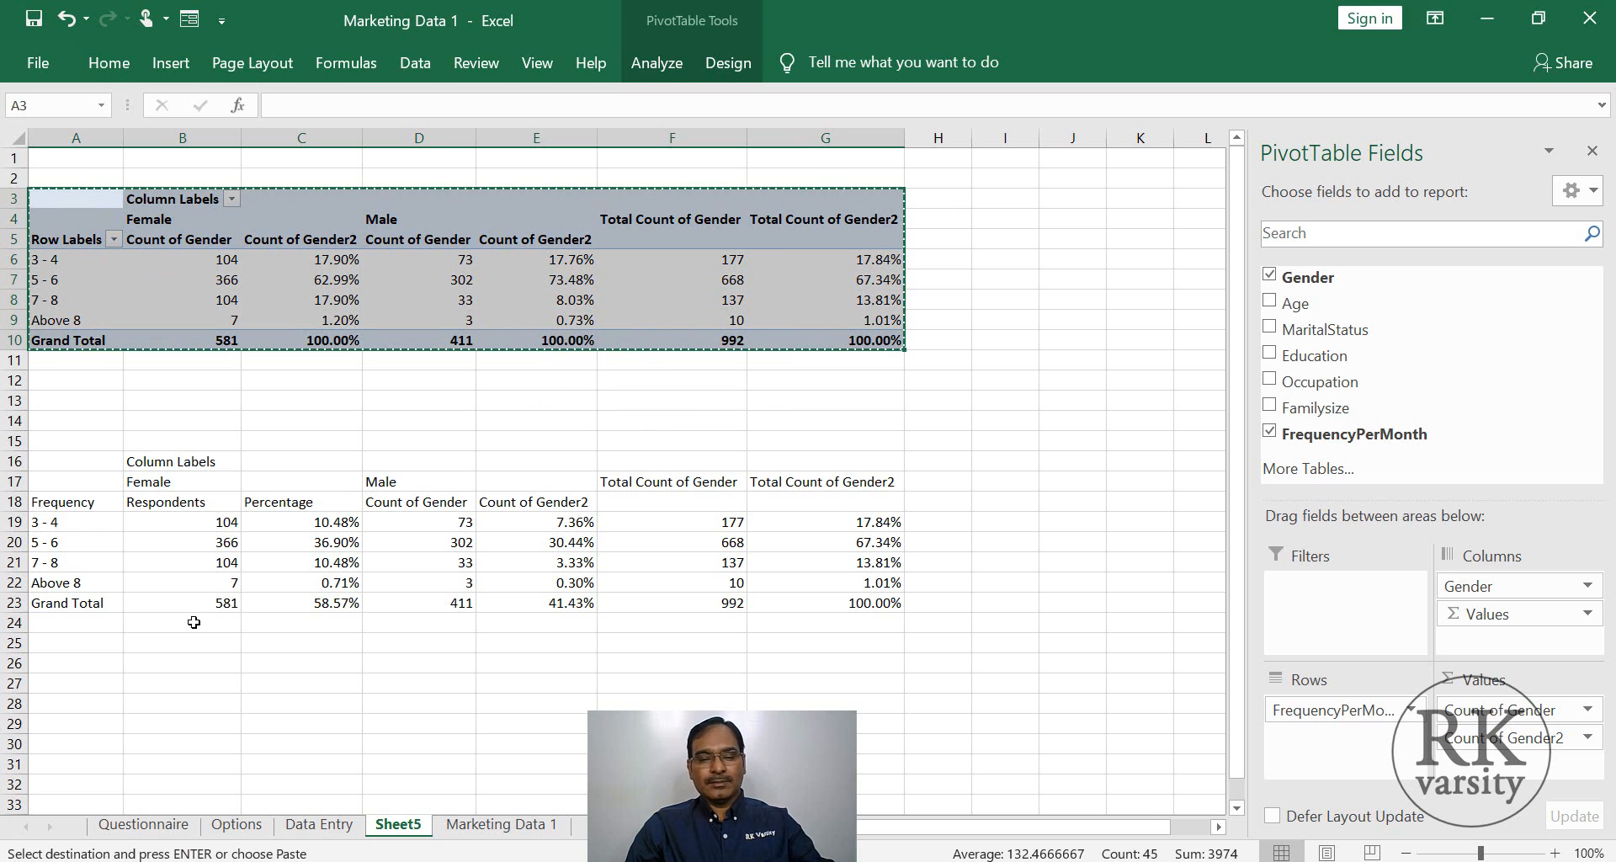
Paste the column-percentage table as values at A26 and check the Female Above 8 figure.
right_click(76, 663)
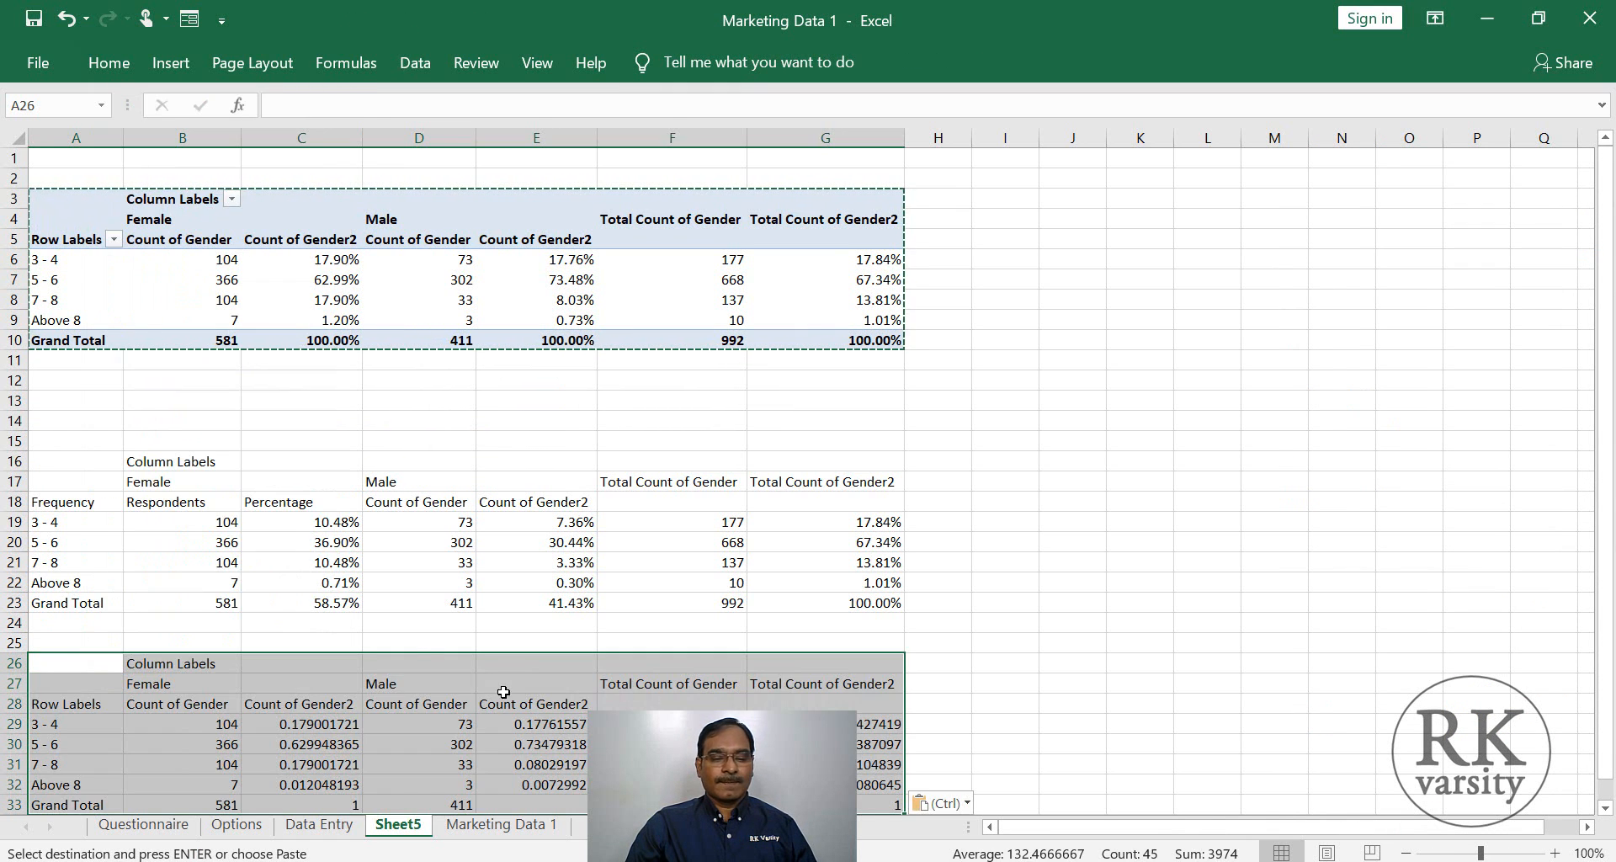
left_click(535, 703)
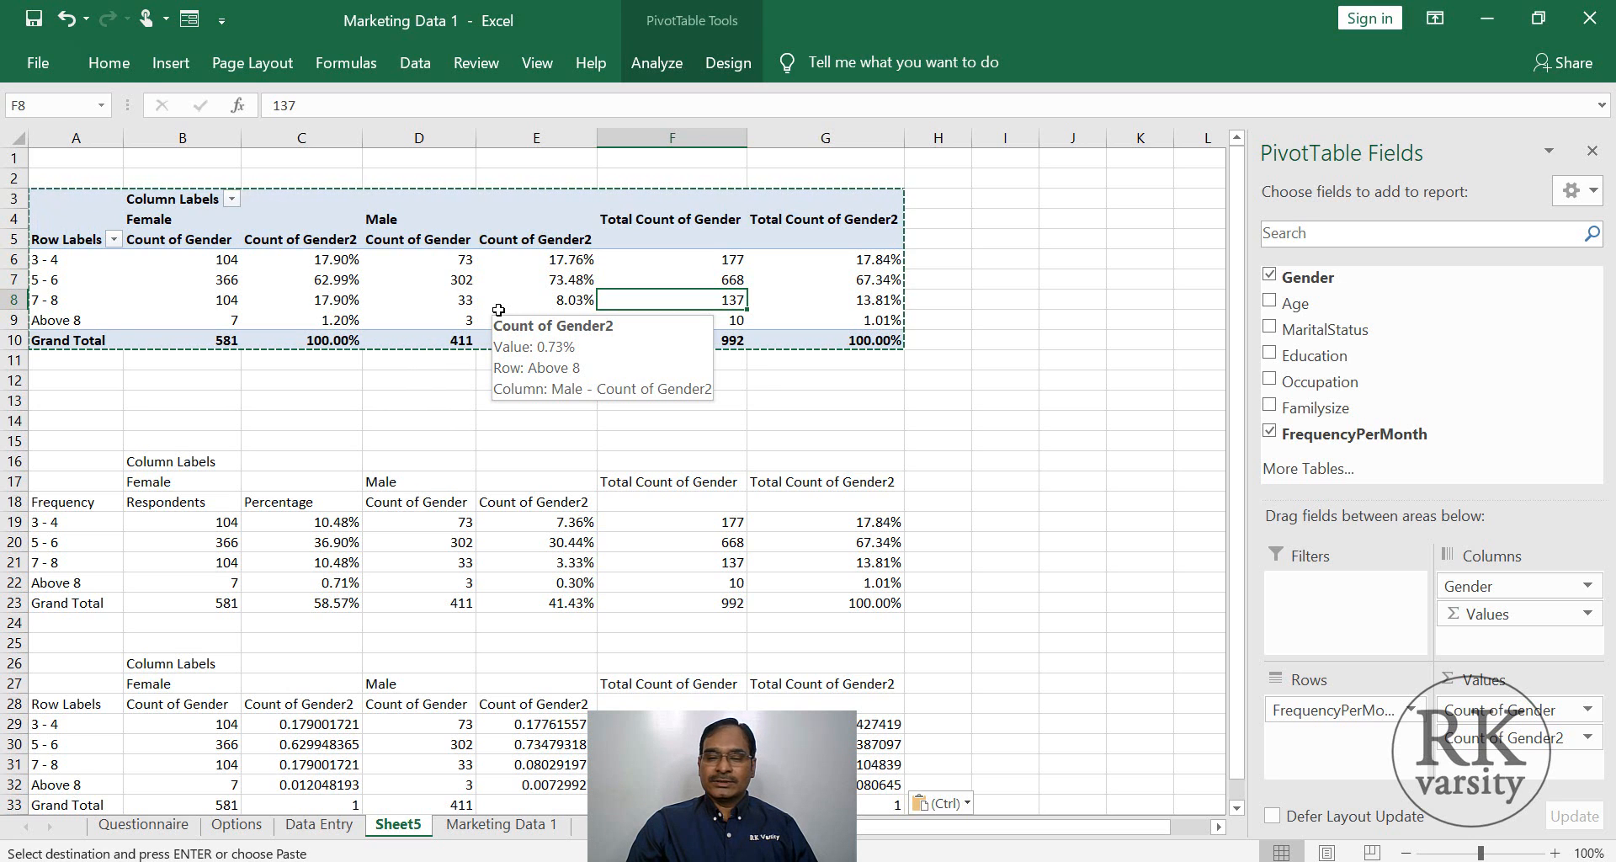
left_click(301, 318)
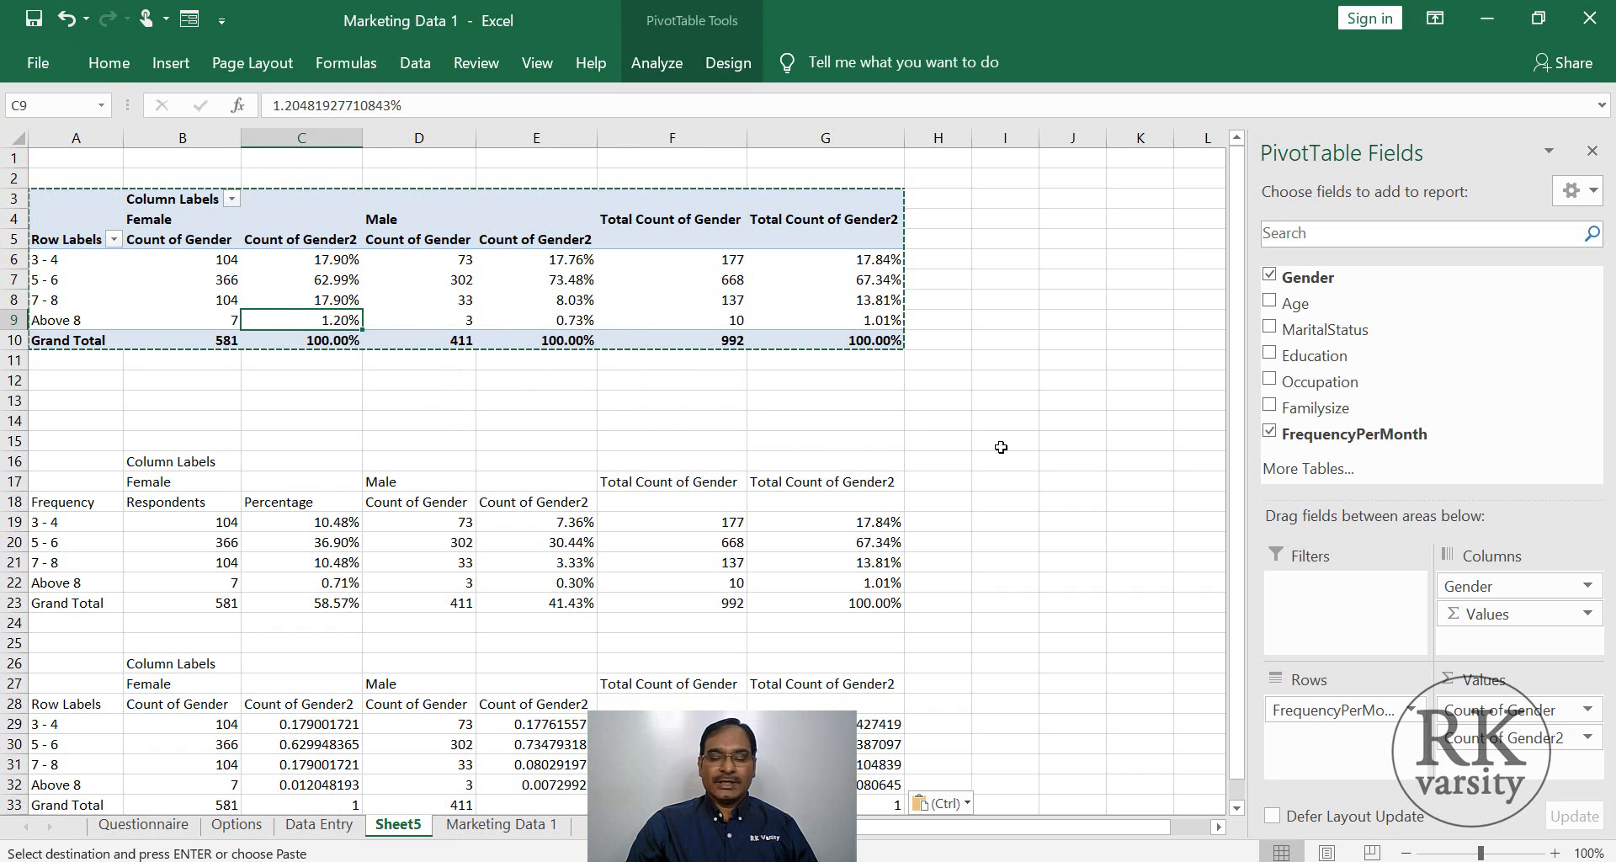
mouse_move(1353, 435)
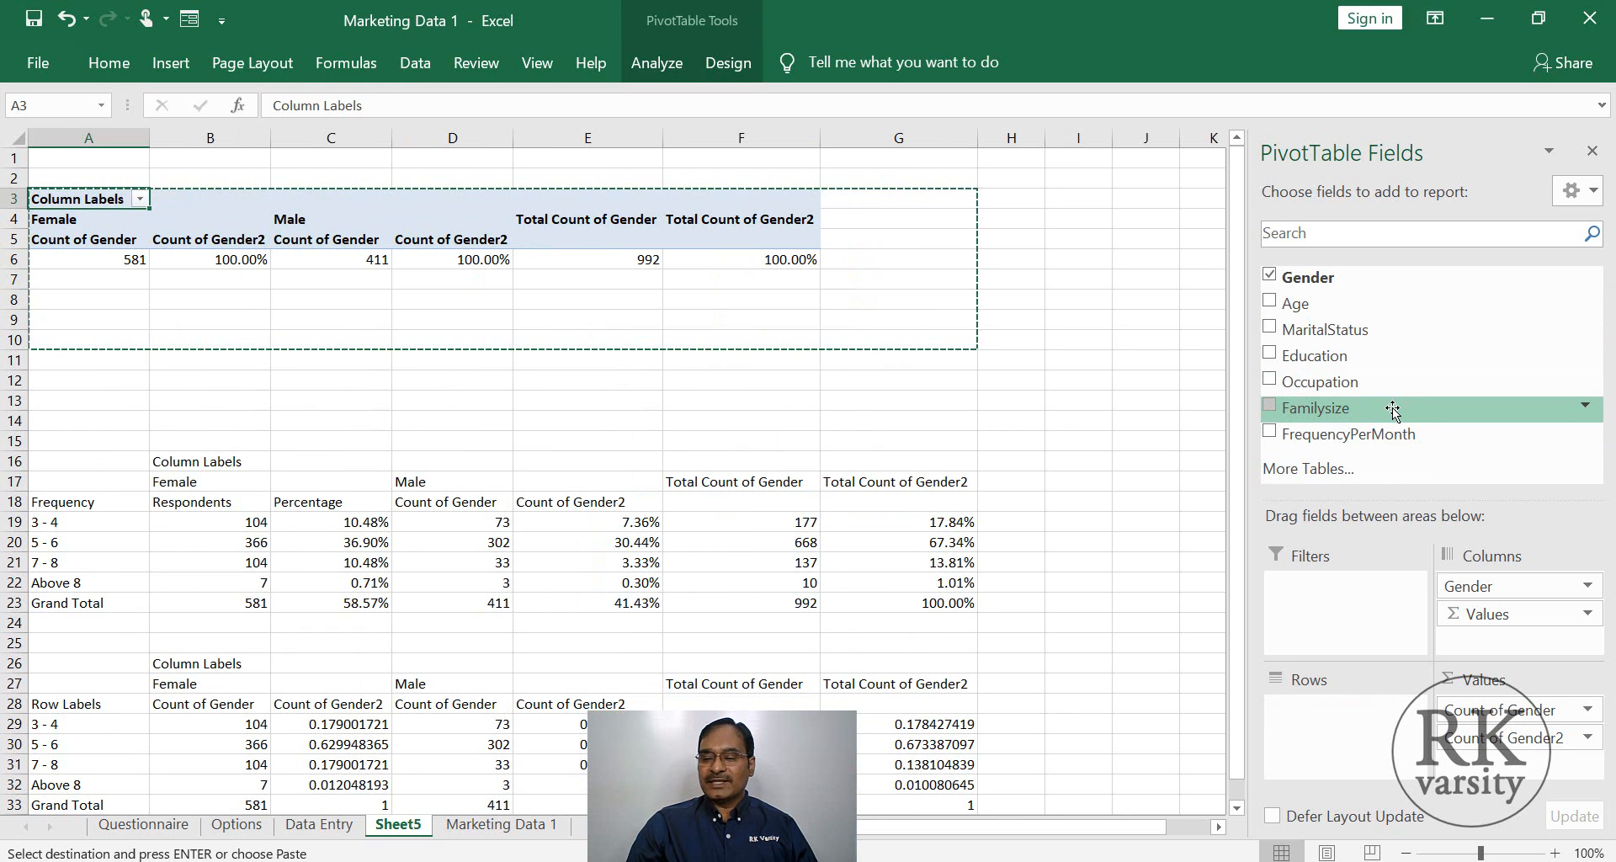
Make Familysize the pivot table's row field in place of FrequencyPerMonth.
left_click(1269, 407)
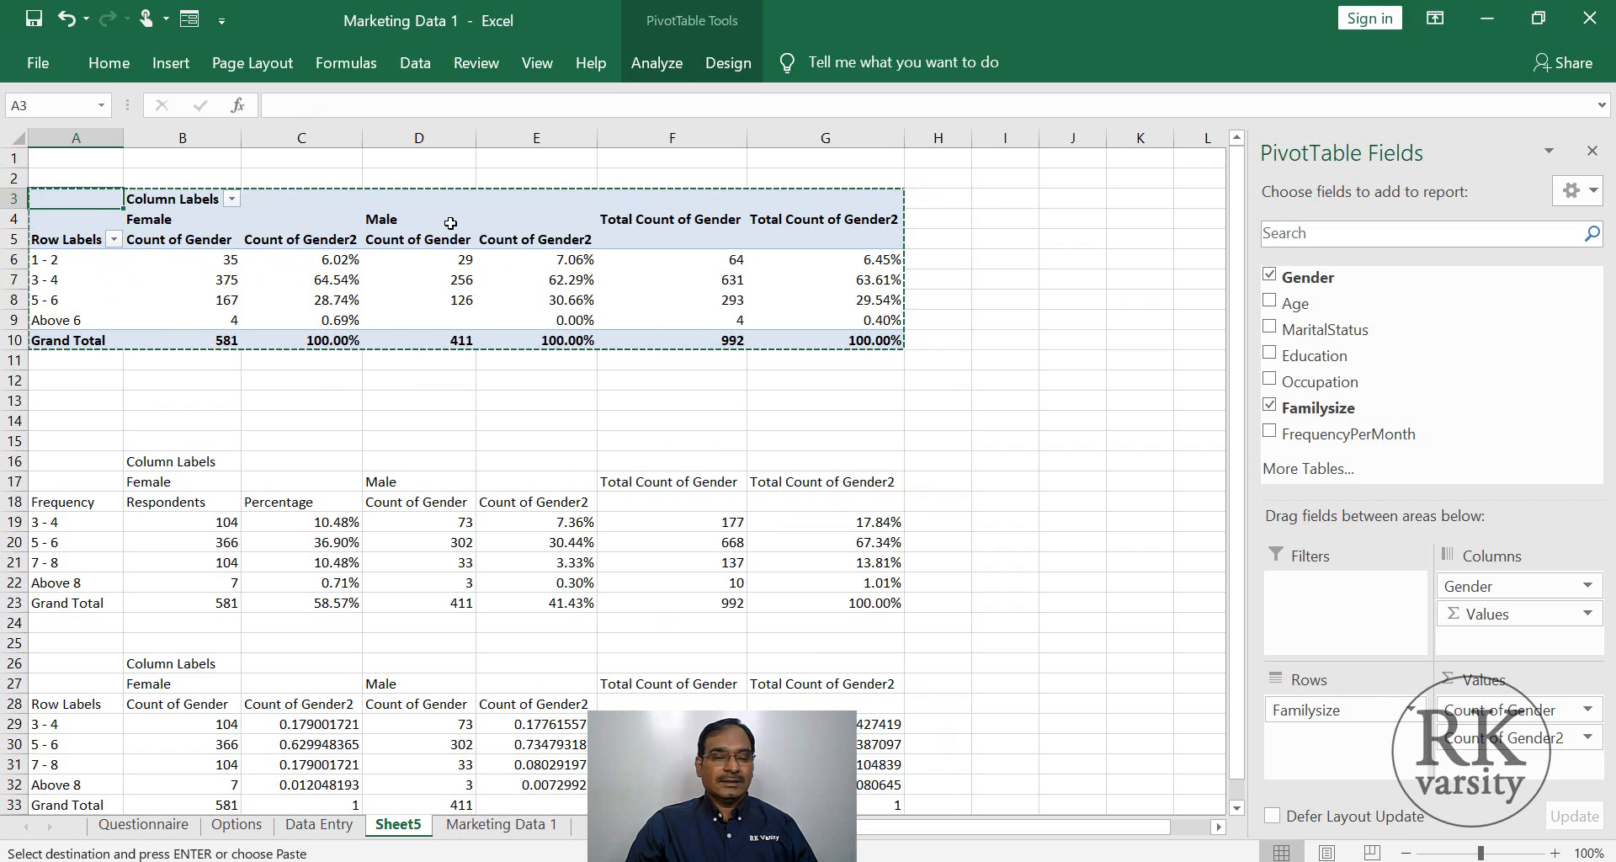
left_click(419, 259)
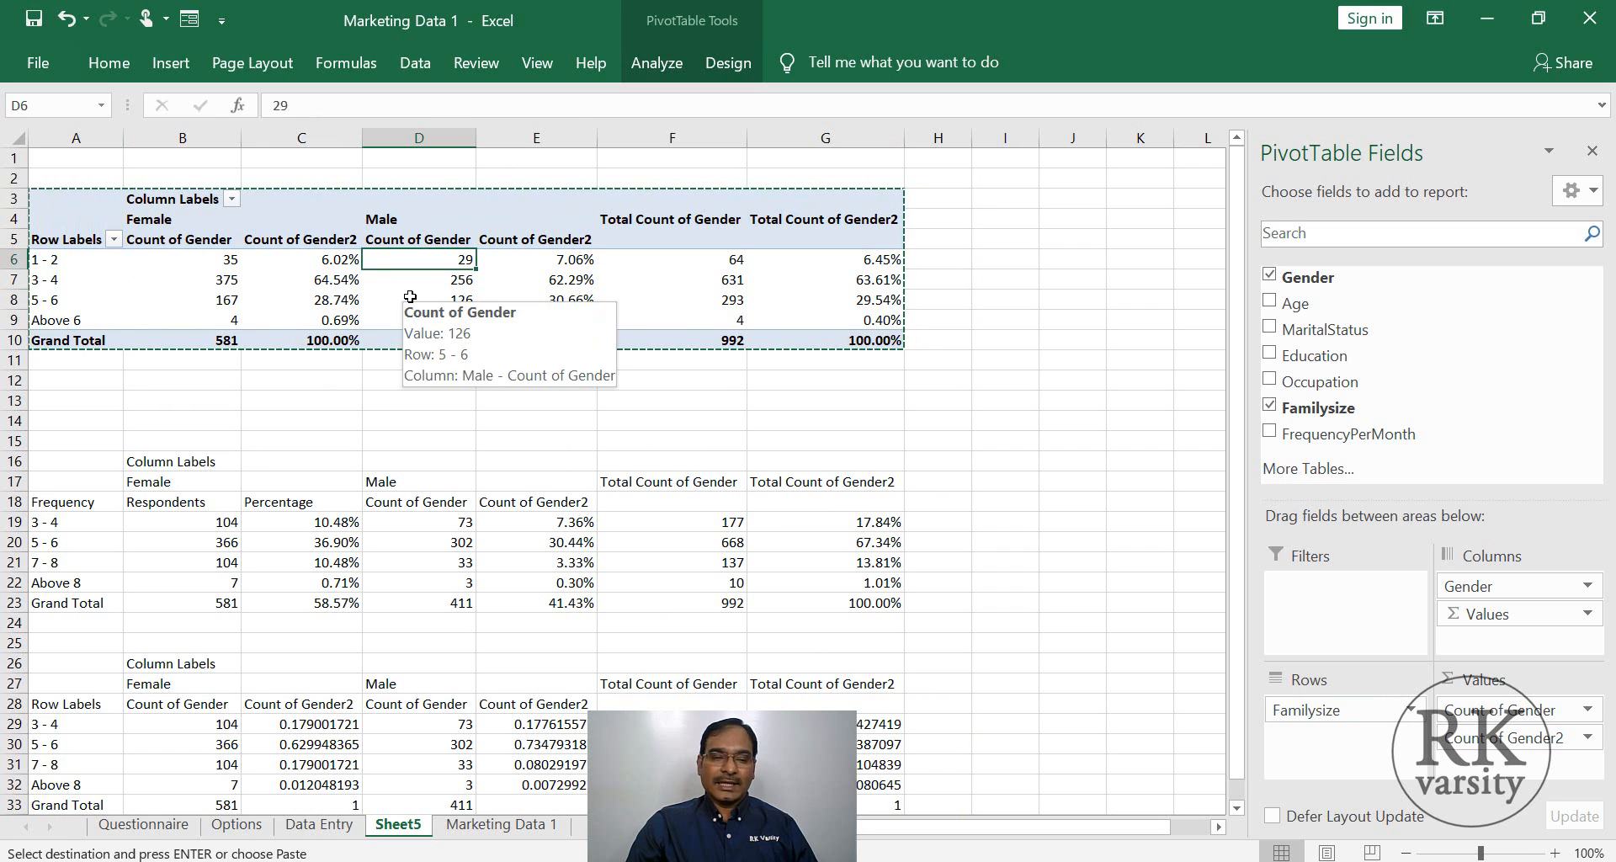